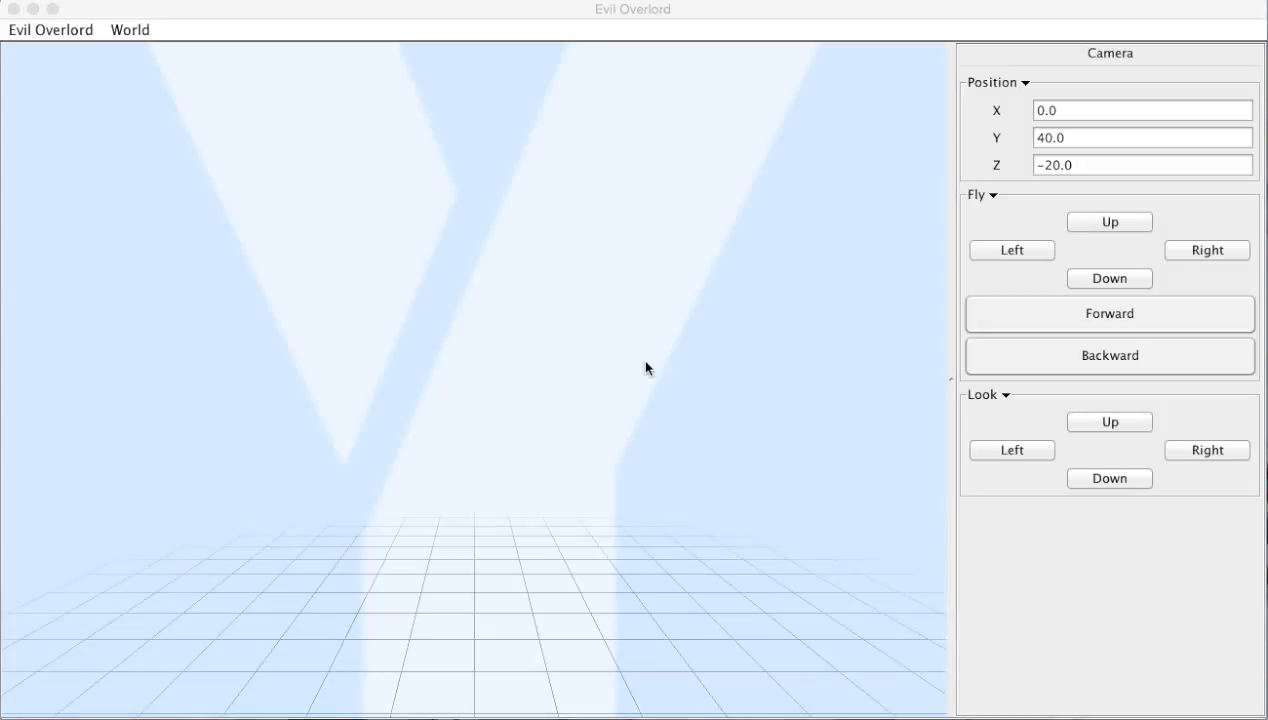
pyautogui.moveTo(168, 86)
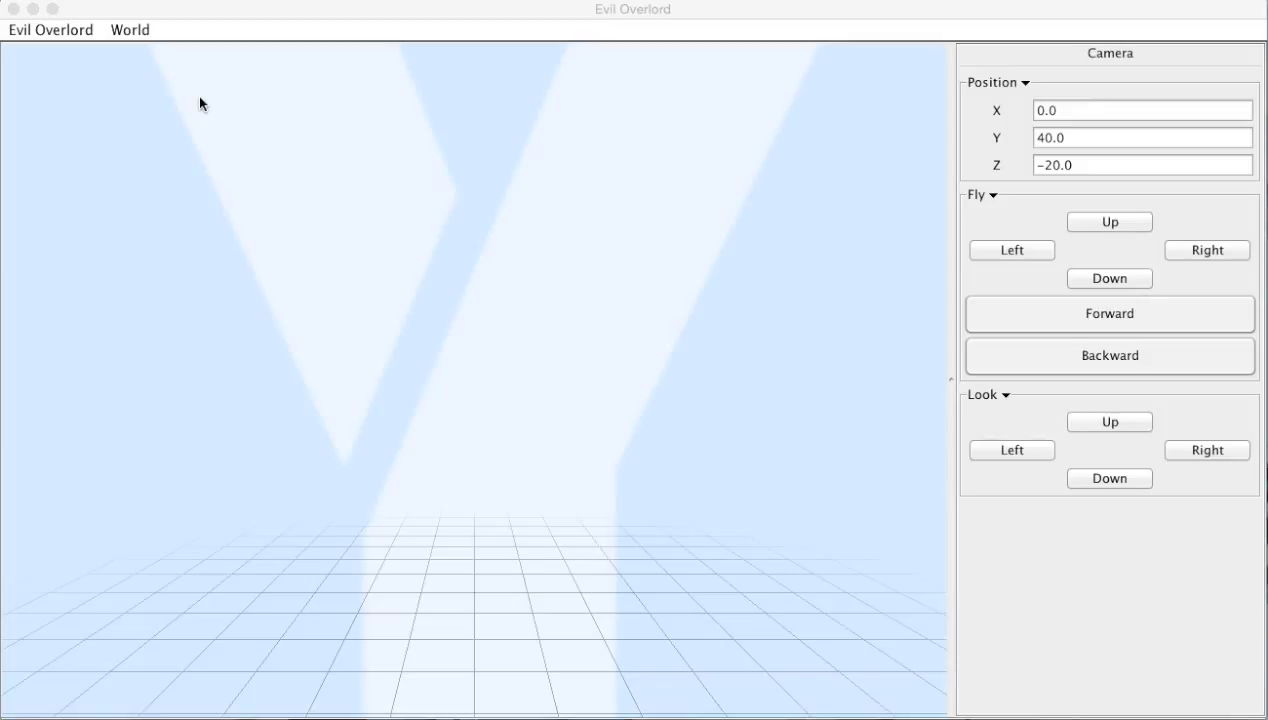
pyautogui.moveTo(32, 26)
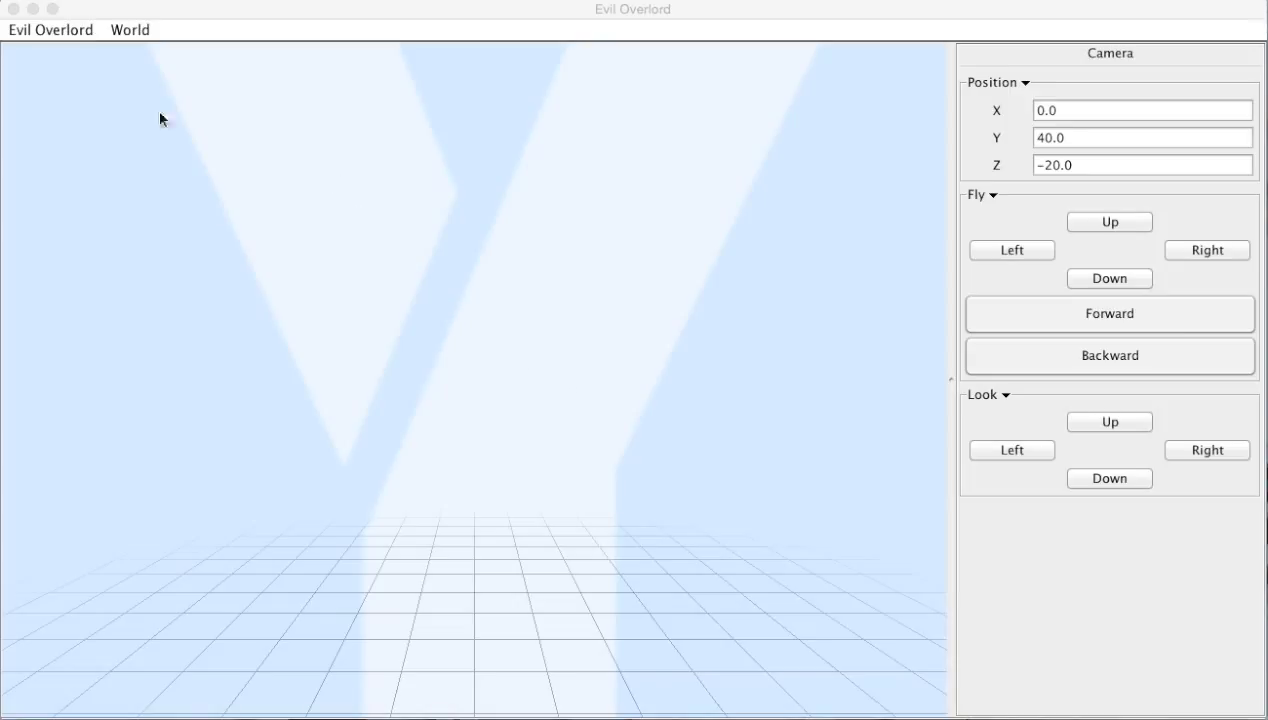
# - Focus Evil Overlord and bring up the World menu's add-object choices
pyautogui.click(50, 30)
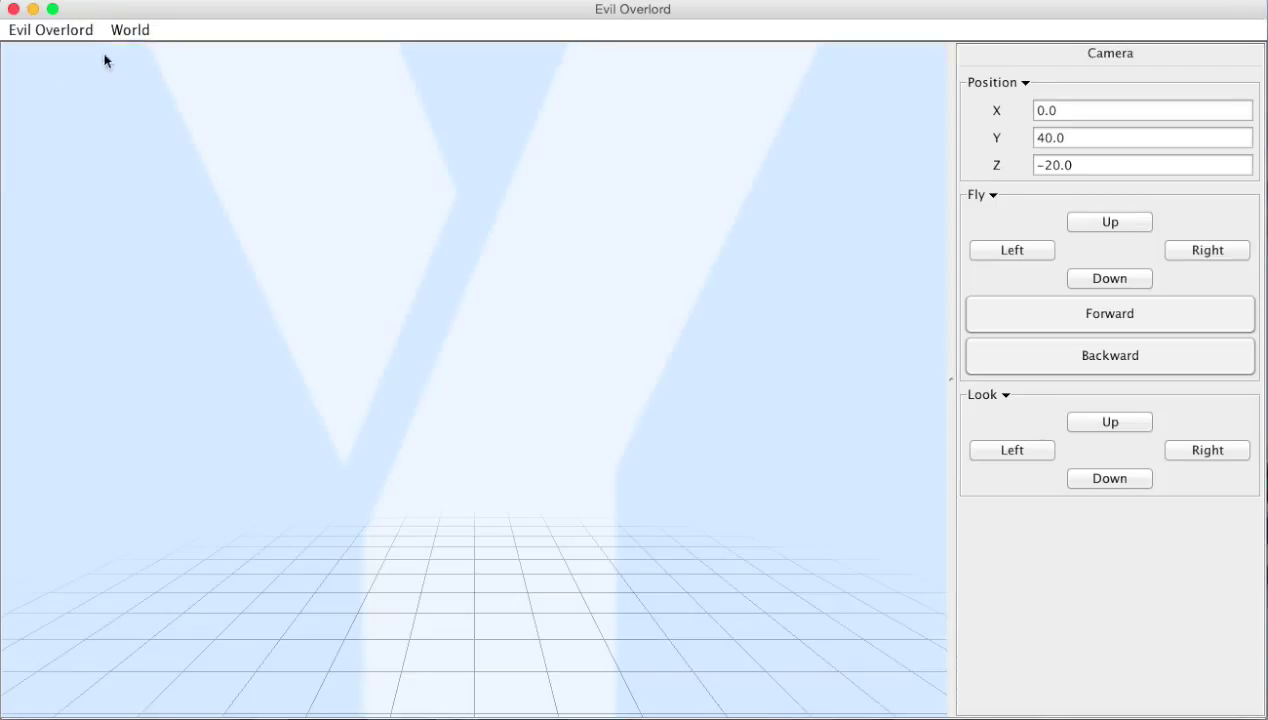
pyautogui.click(130, 30)
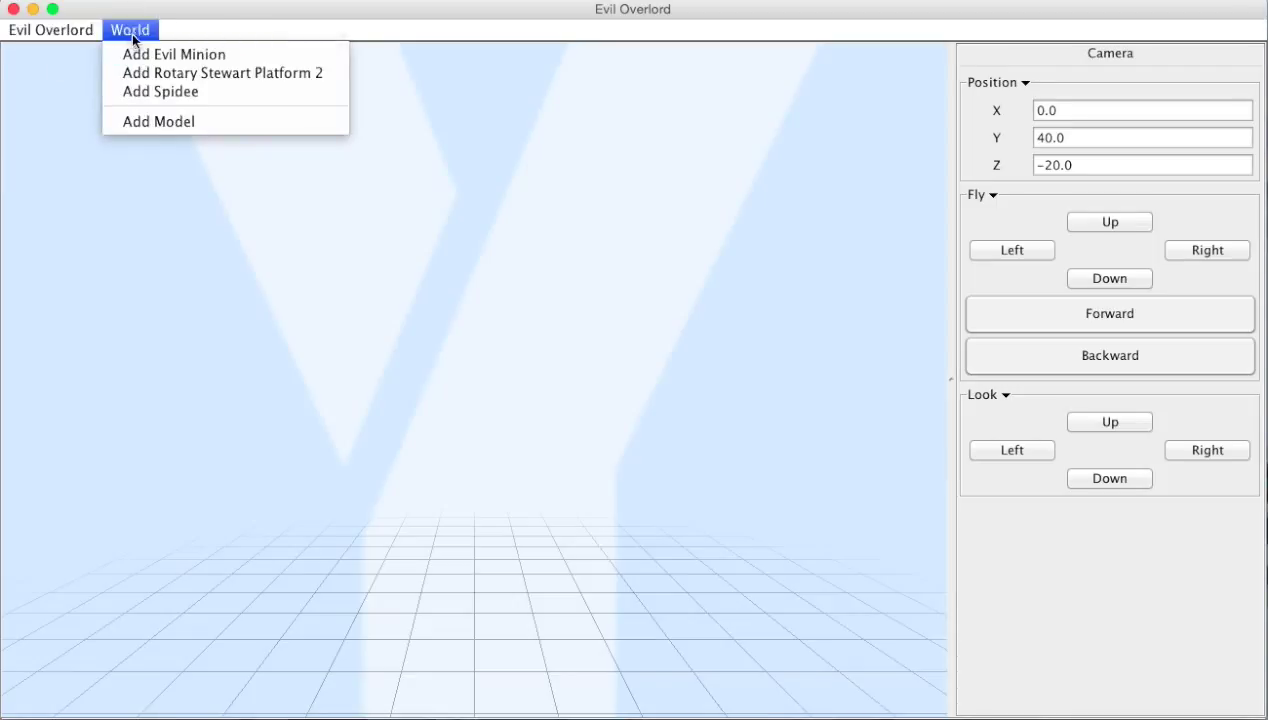
pyautogui.moveTo(174, 54)
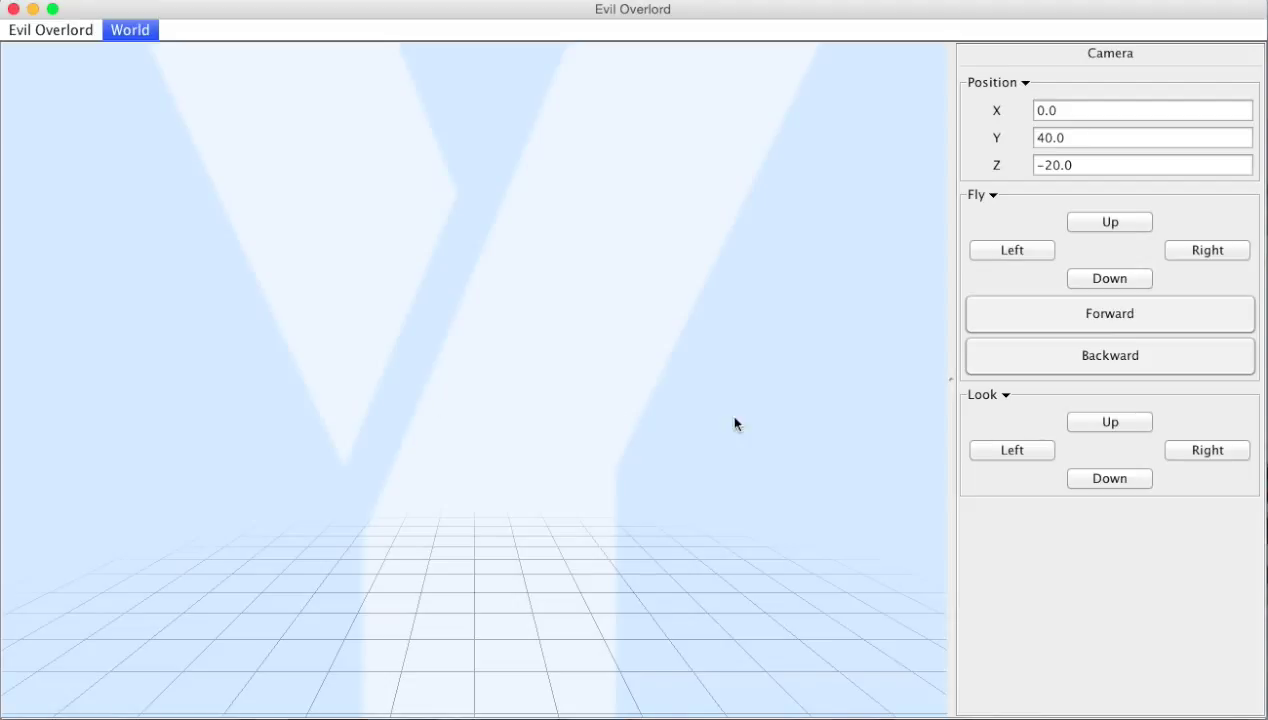
pyautogui.moveTo(744, 430)
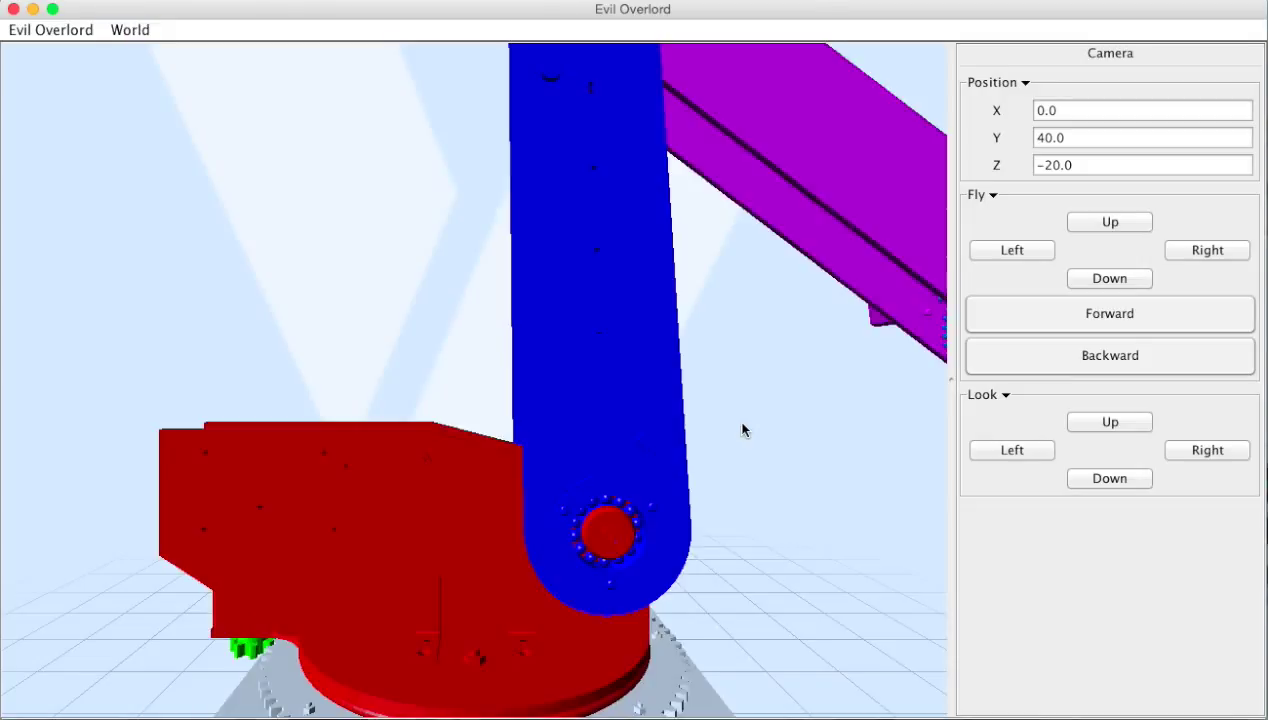
pyautogui.moveTo(650, 348)
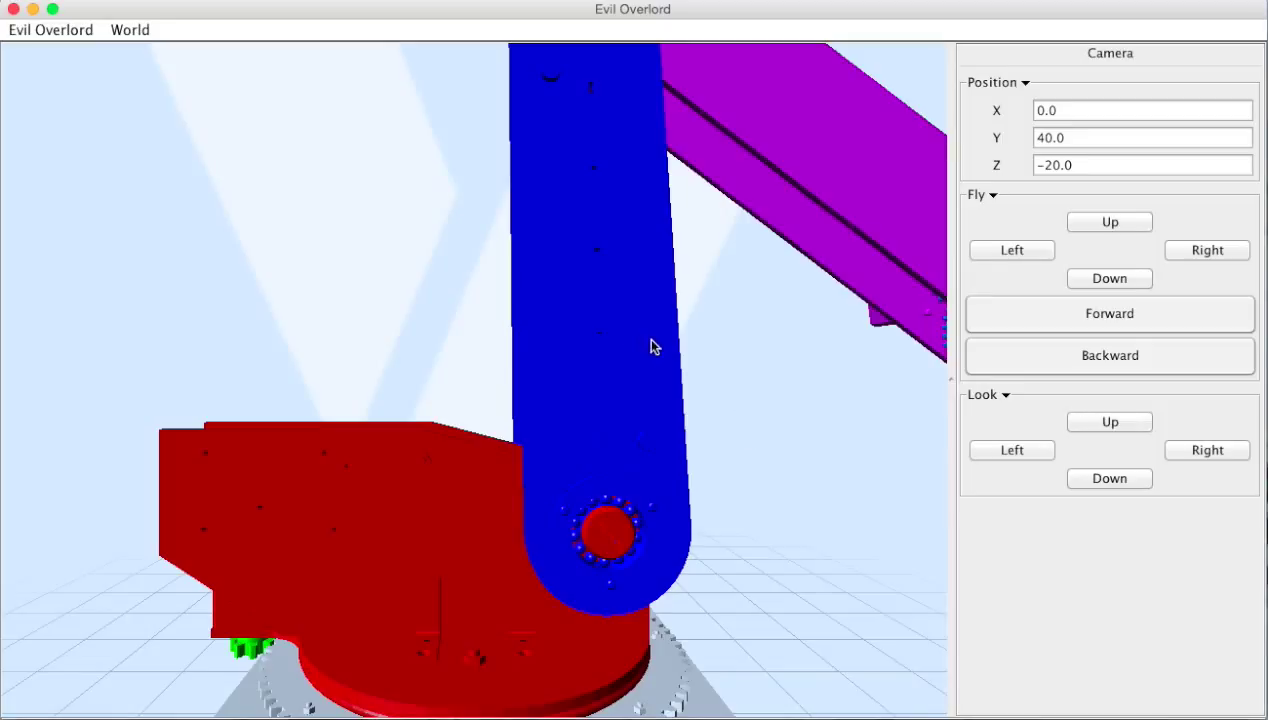
pyautogui.moveTo(1136, 62)
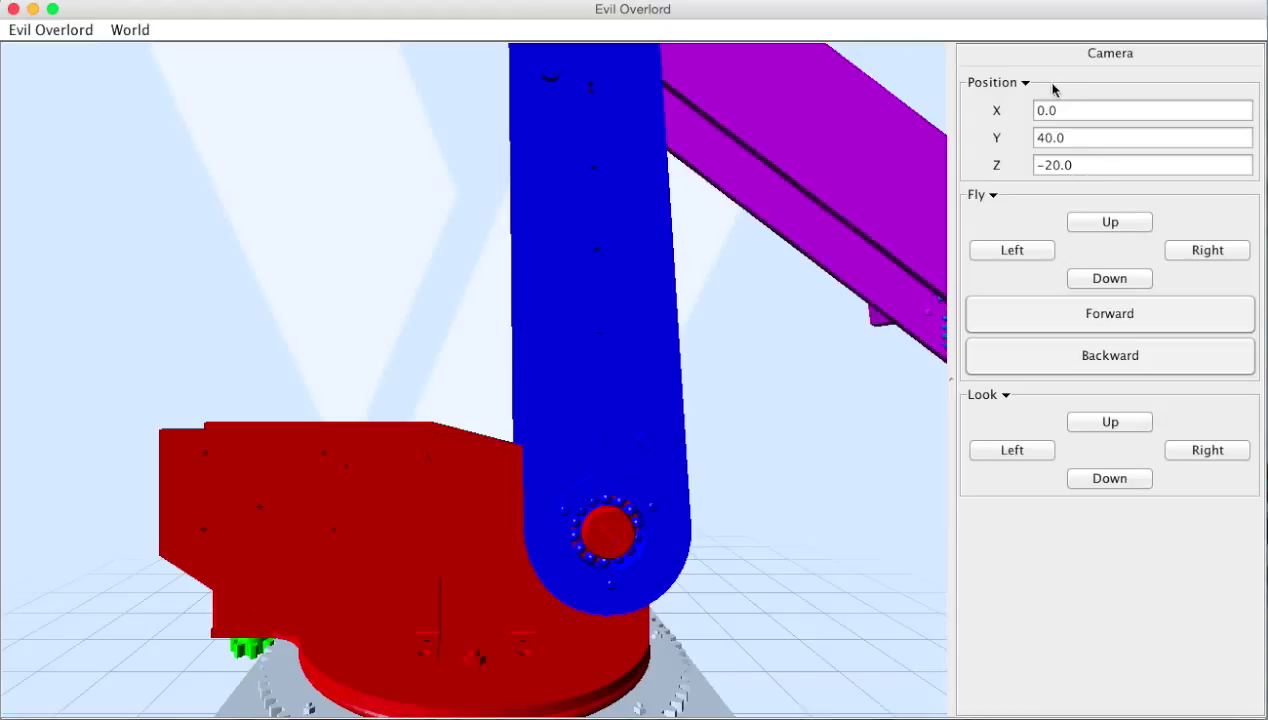
# - Fly the camera backward and tilt it up and down to take in the arm
pyautogui.click(992, 194)
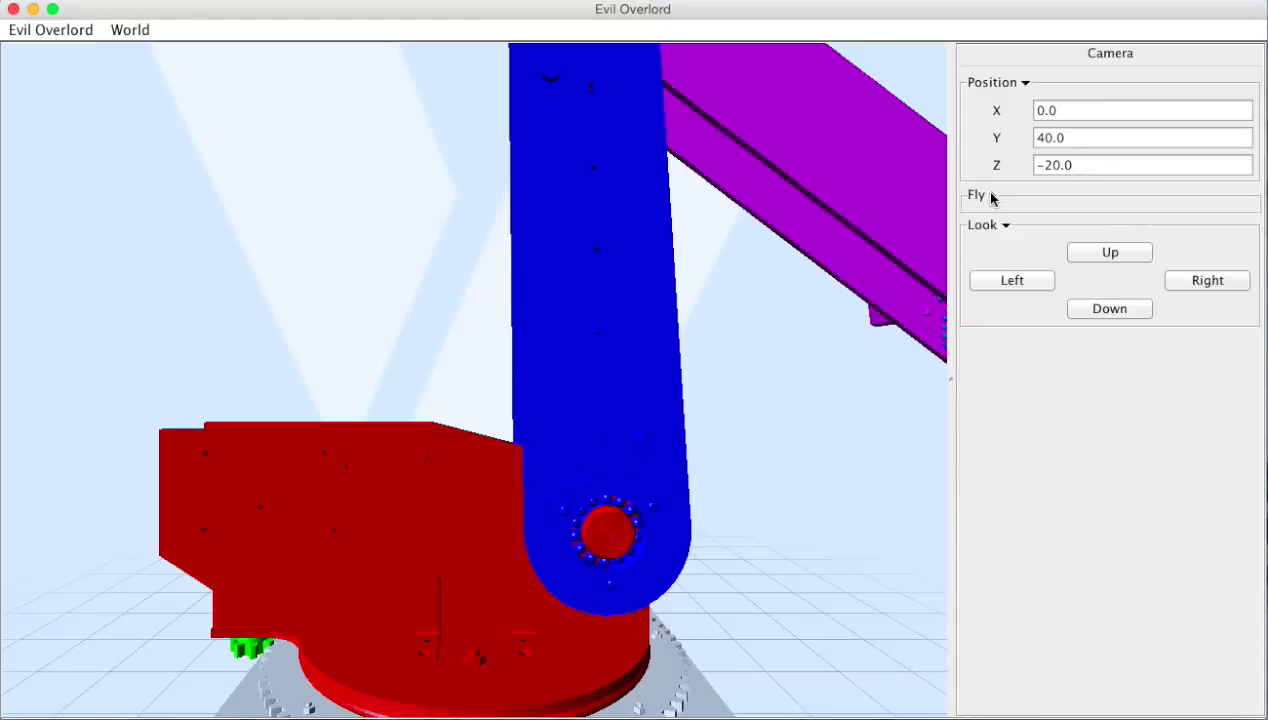
pyautogui.click(976, 194)
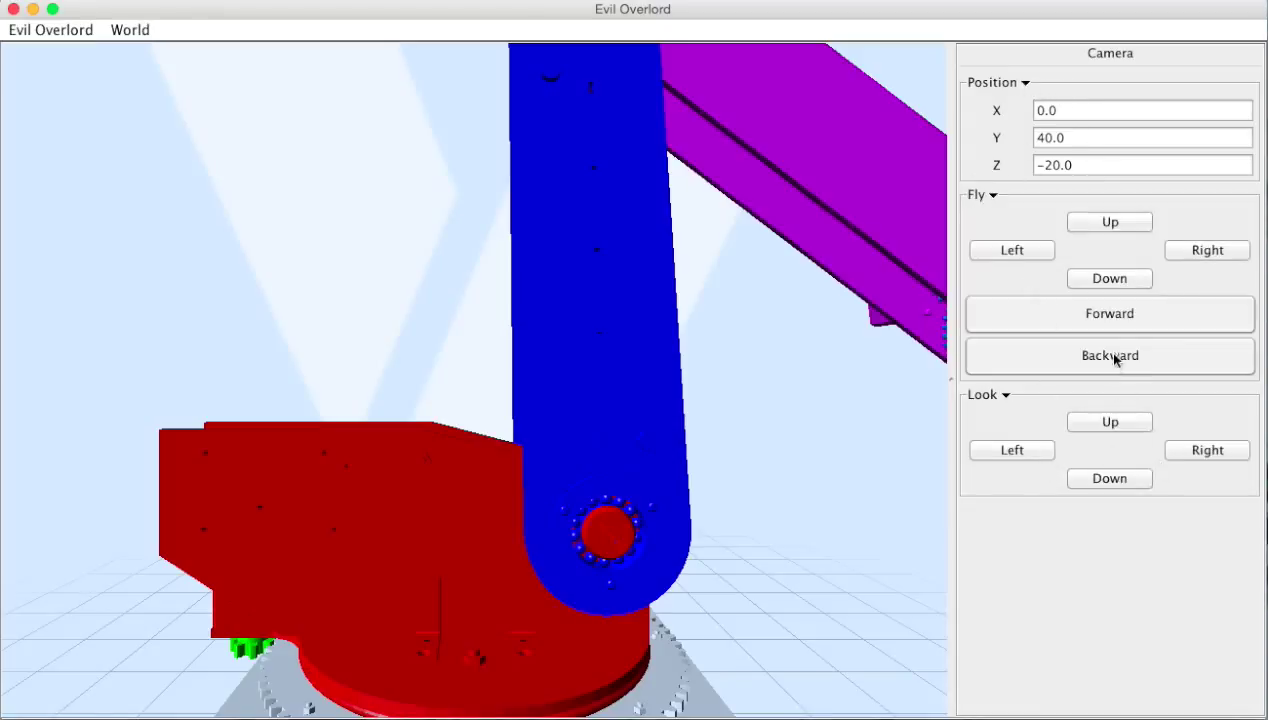
pyautogui.click(1108, 356)
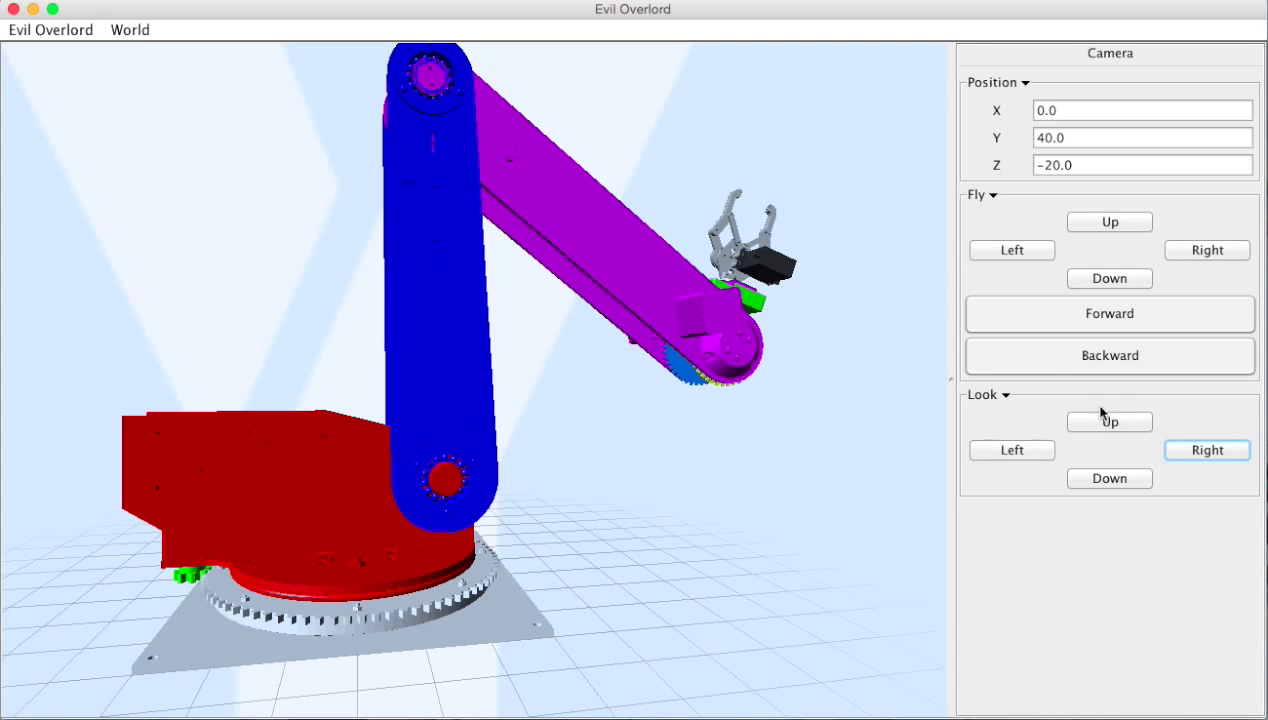
pyautogui.click(1108, 420)
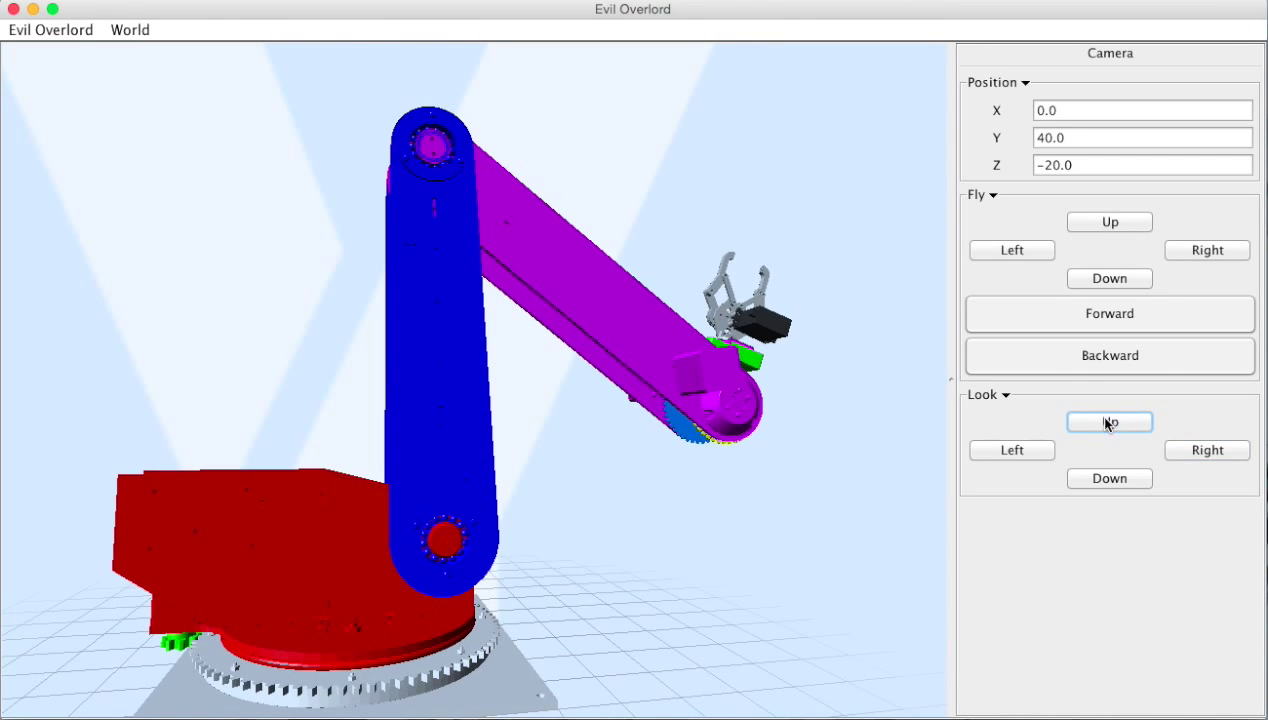
pyautogui.click(1108, 478)
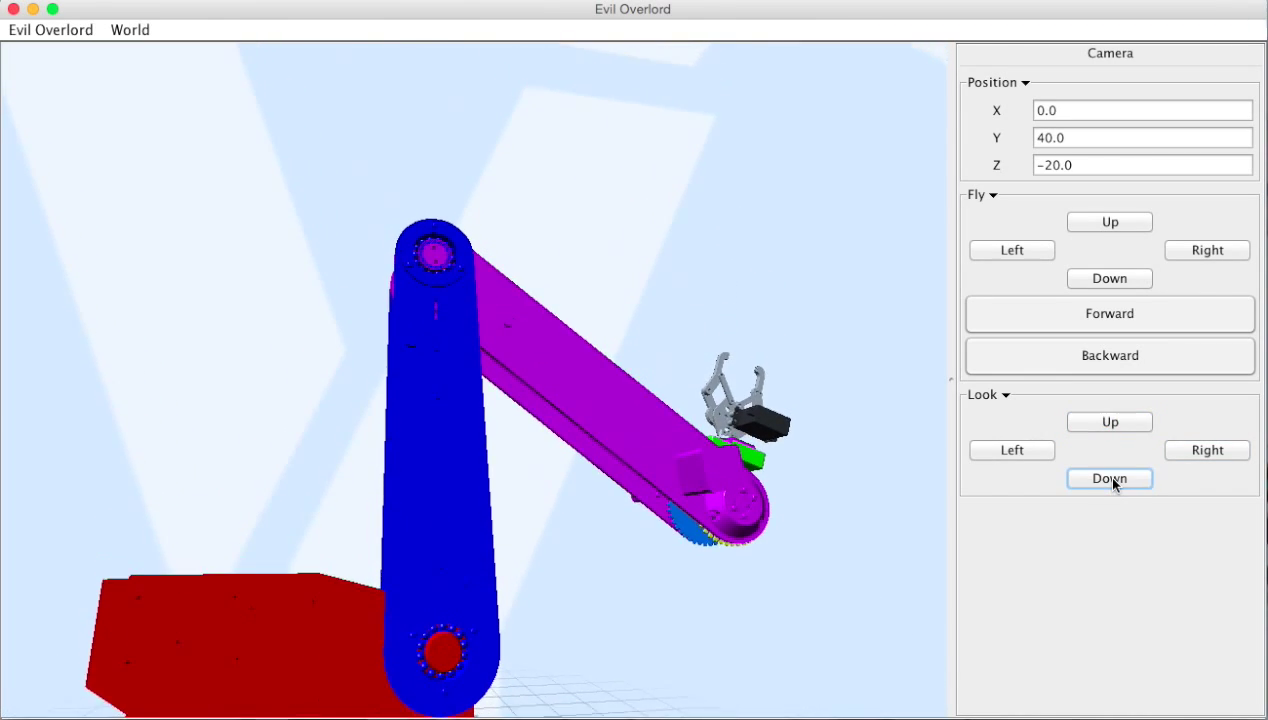
pyautogui.click(1108, 478)
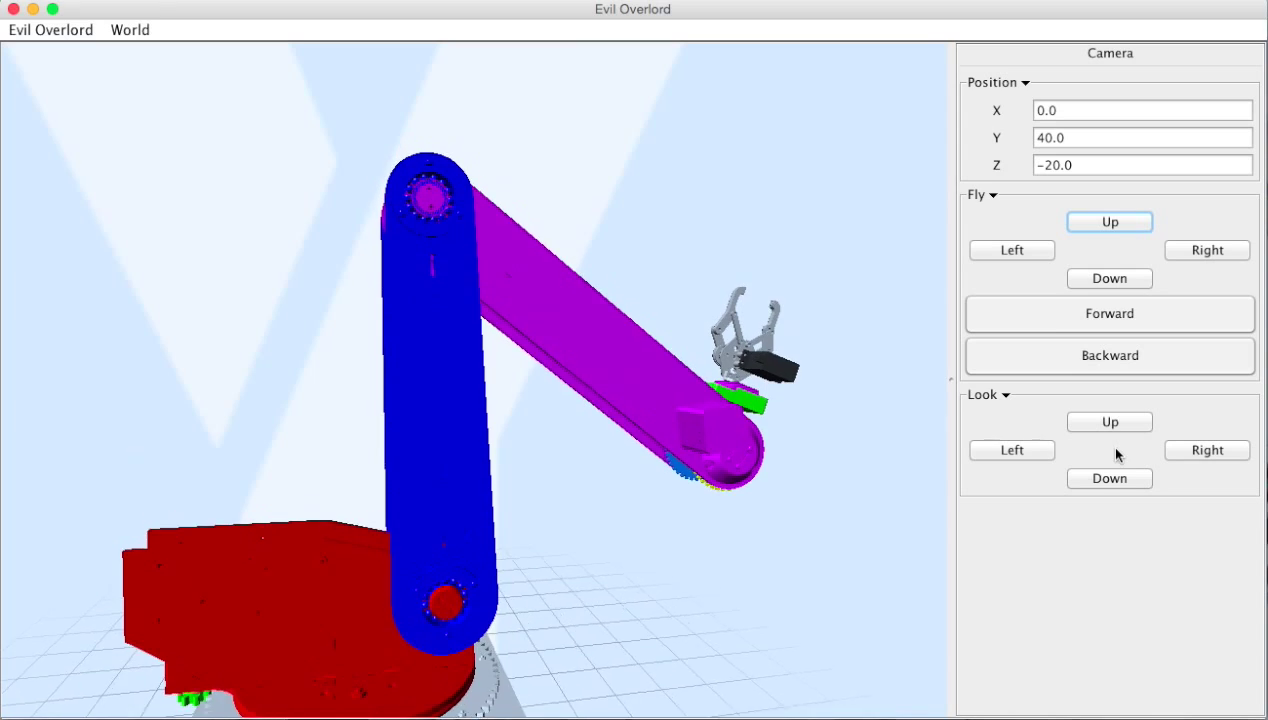
# - Raise the camera, shift it sideways and turn it left for an angled view of the whole arm
pyautogui.click(1108, 220)
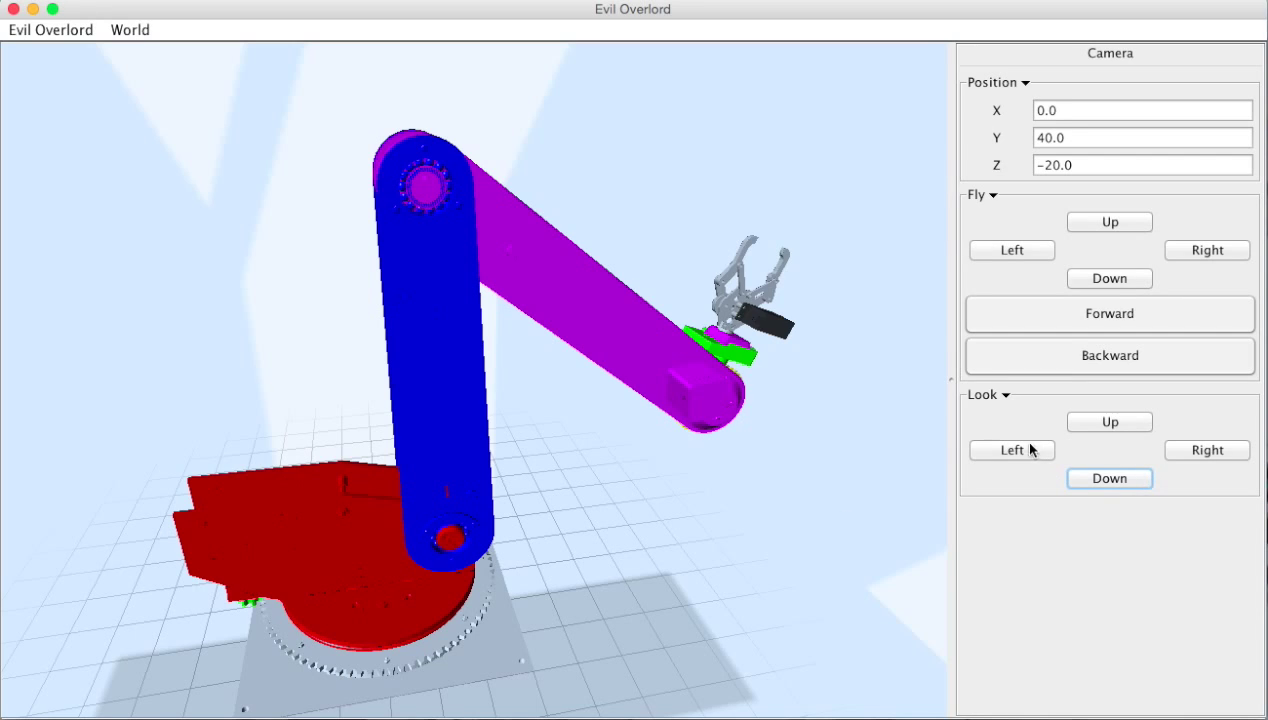
pyautogui.click(1208, 250)
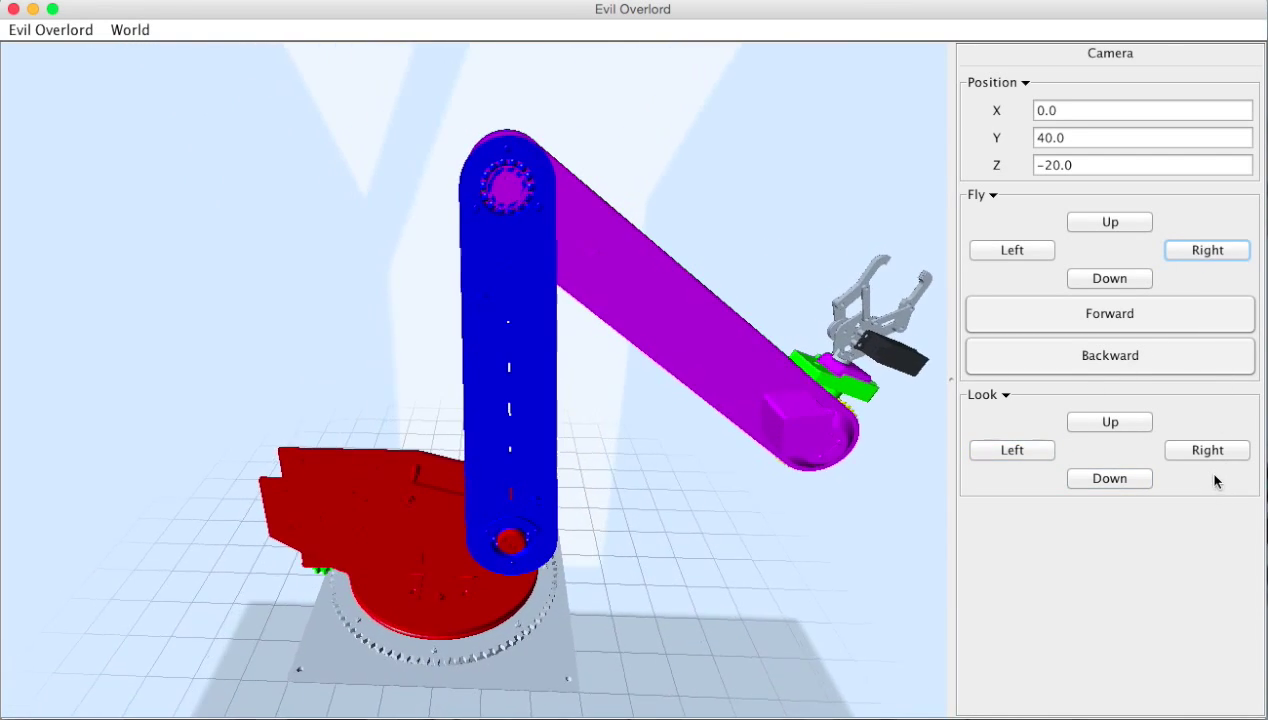
pyautogui.click(1206, 450)
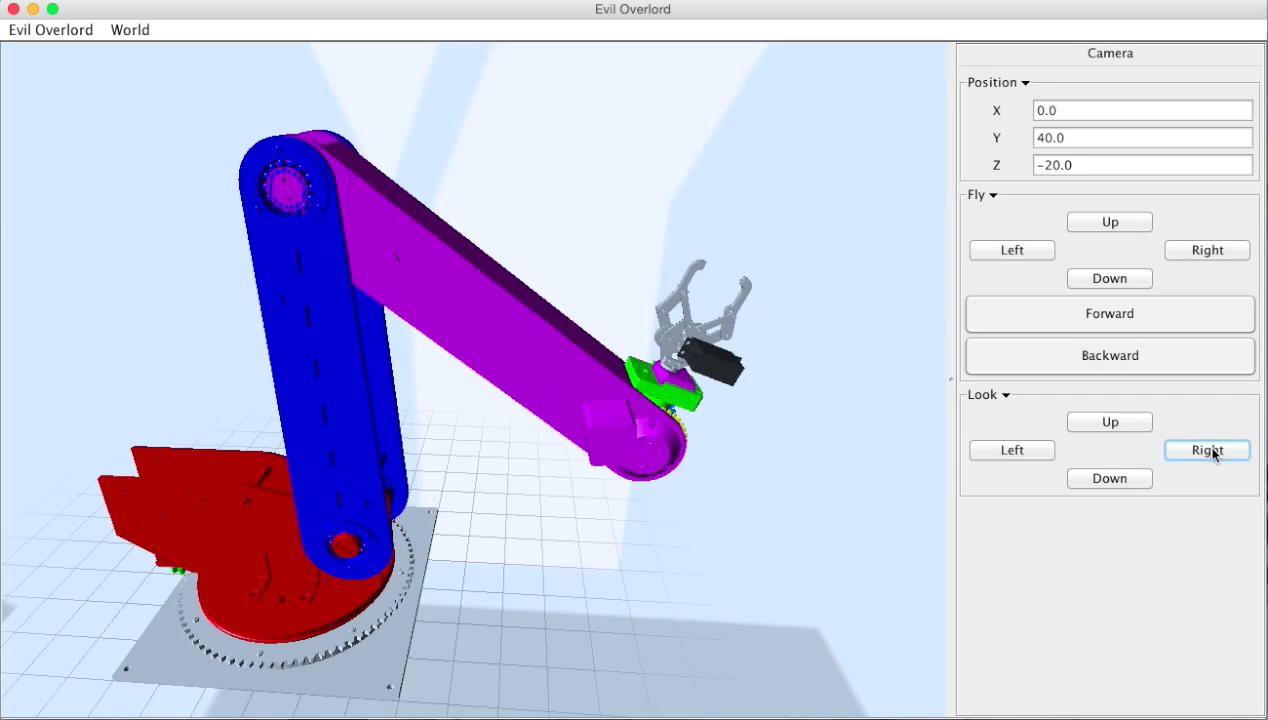
pyautogui.click(1012, 450)
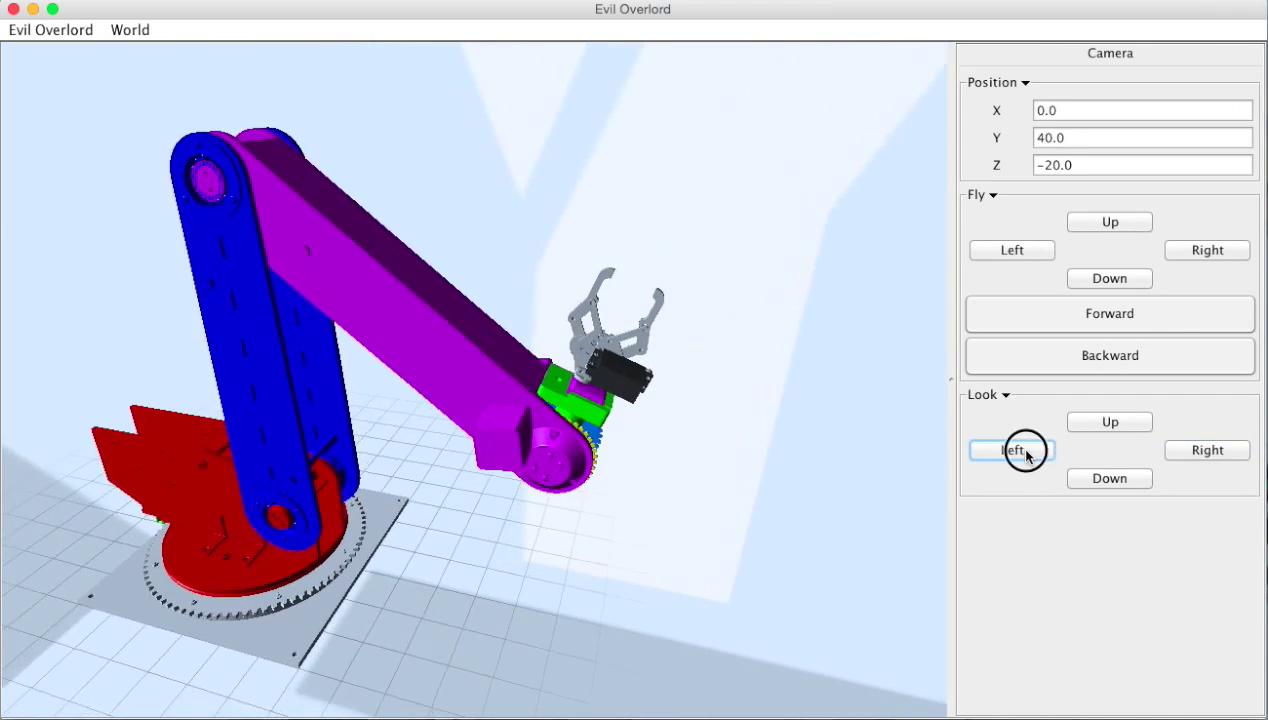
pyautogui.click(1012, 250)
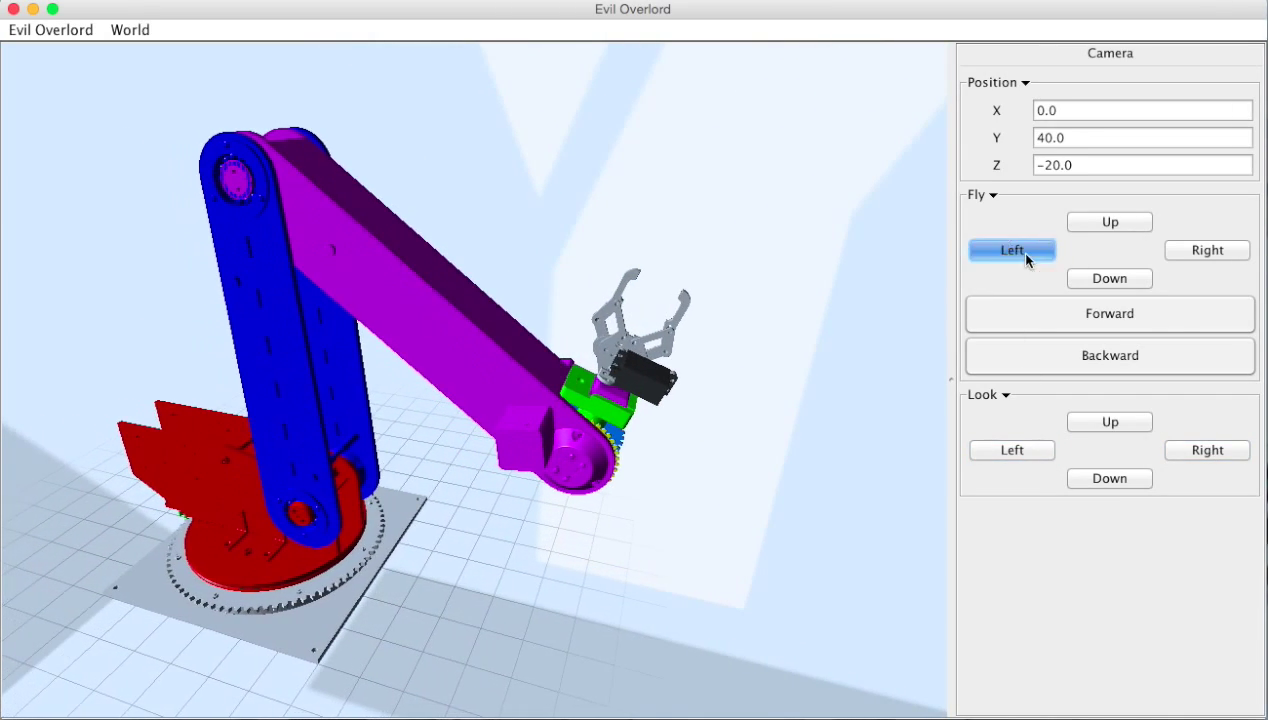
pyautogui.click(1012, 450)
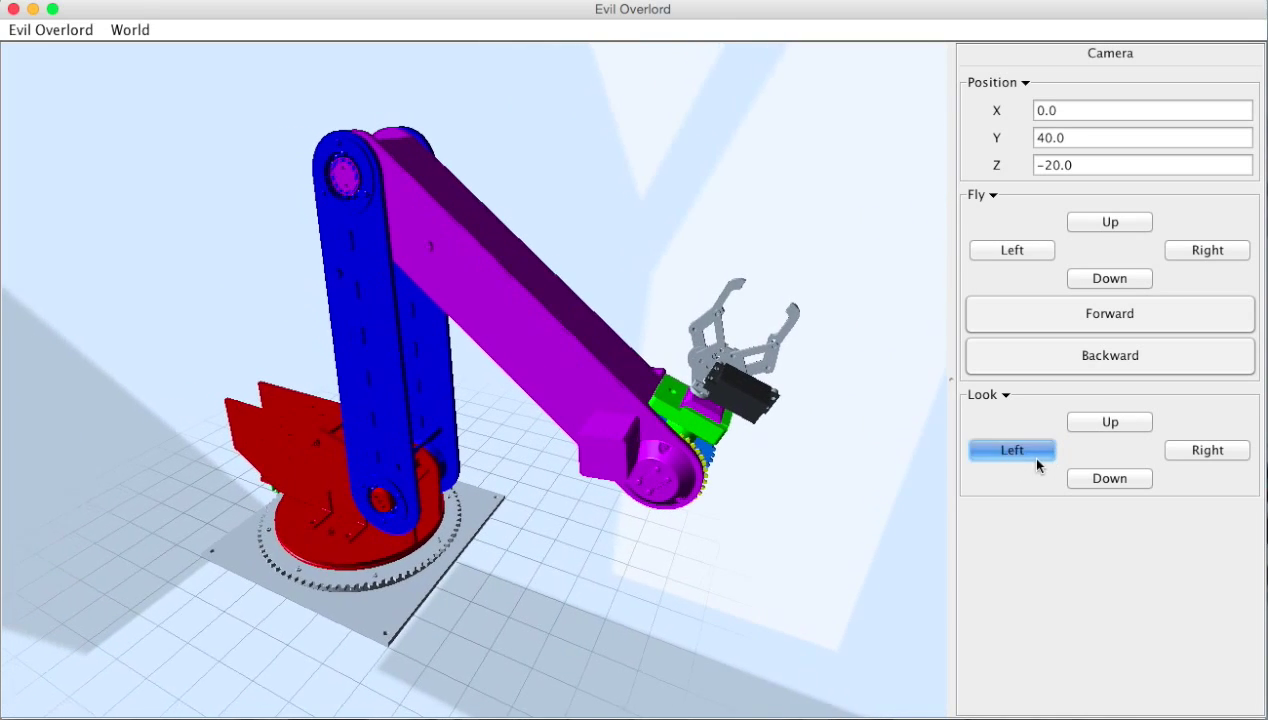
# - Select the Evil Minion and set its X position to 10.0, then back to 0.0
pyautogui.click(1012, 450)
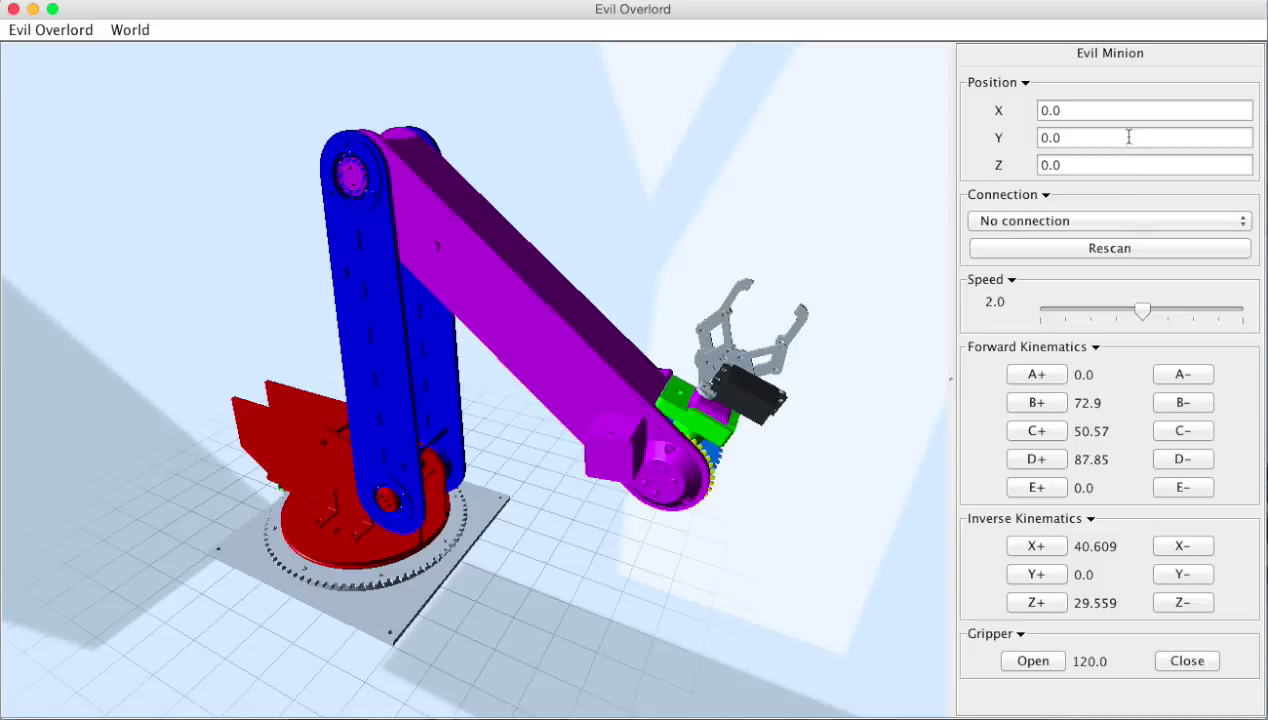
pyautogui.click(1144, 110)
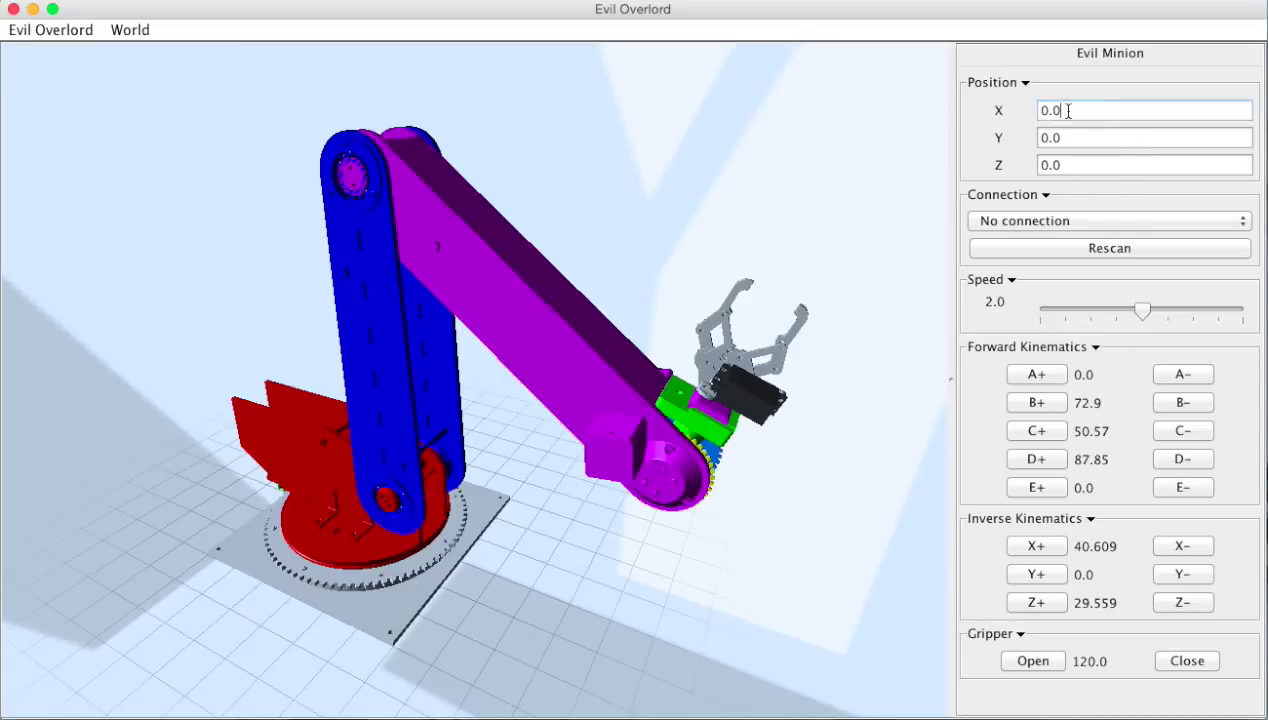
pyautogui.write('10.0')
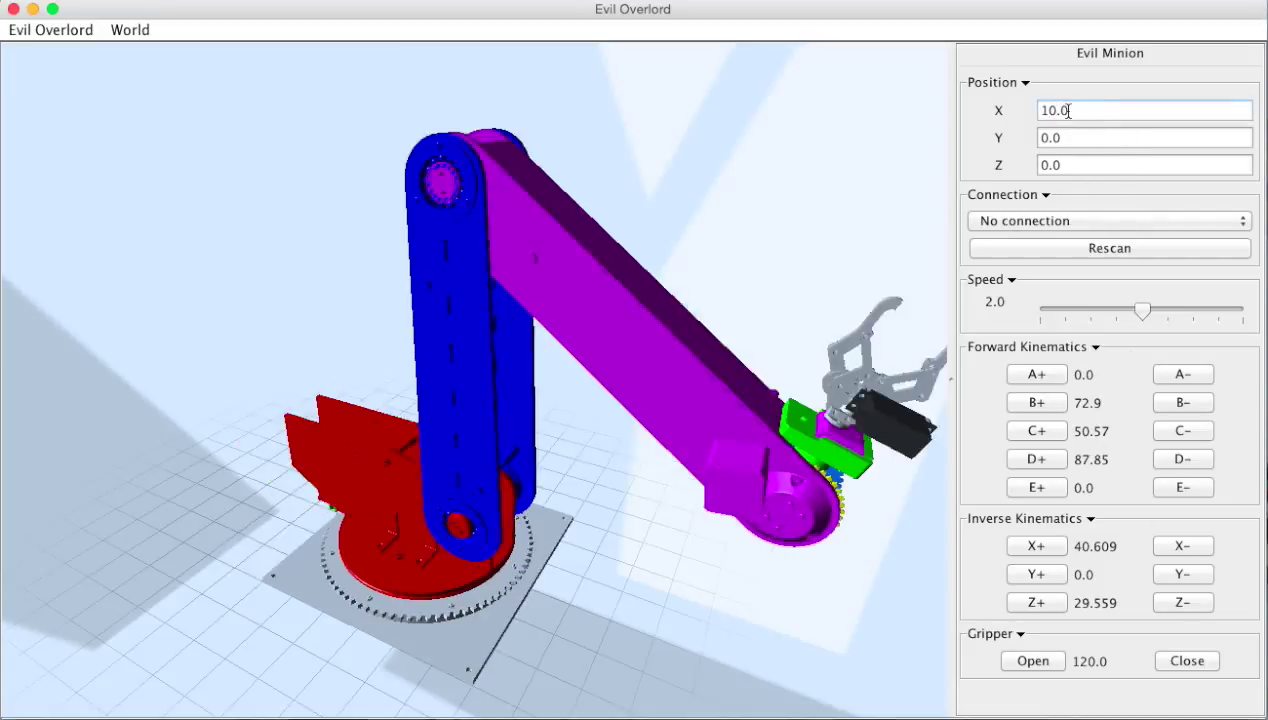
pyautogui.write('0.0')
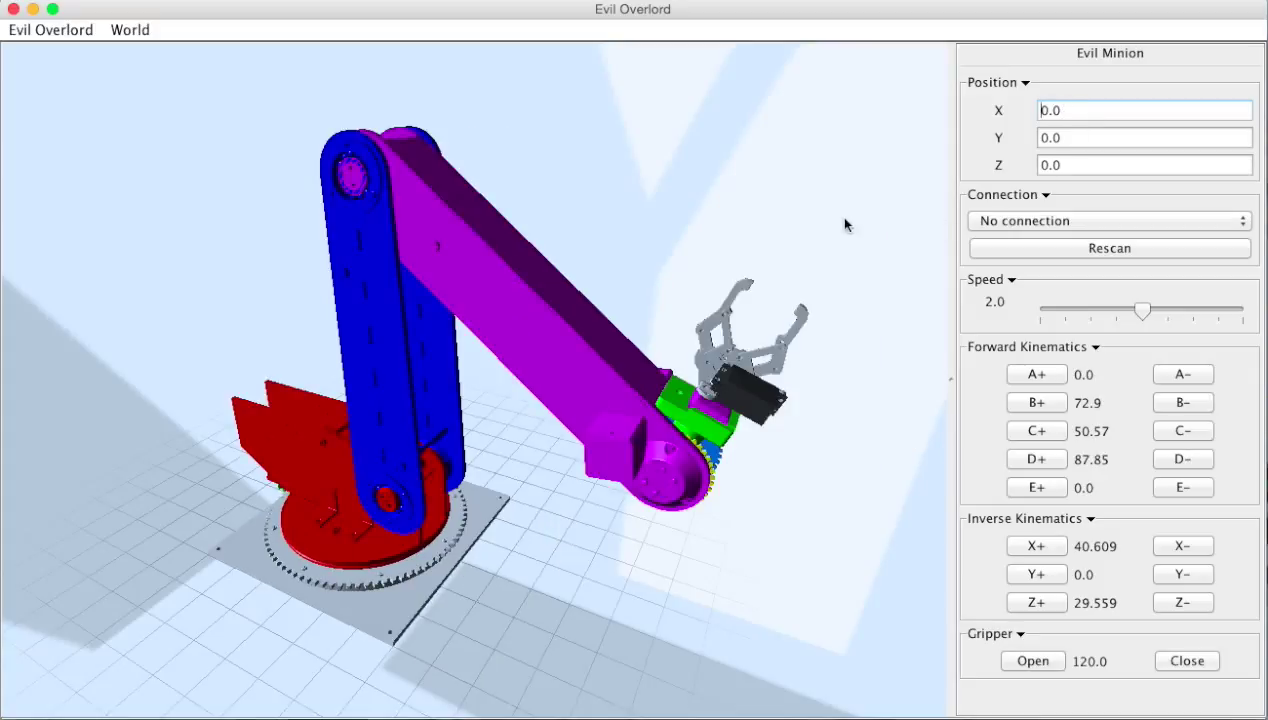
pyautogui.click(1108, 220)
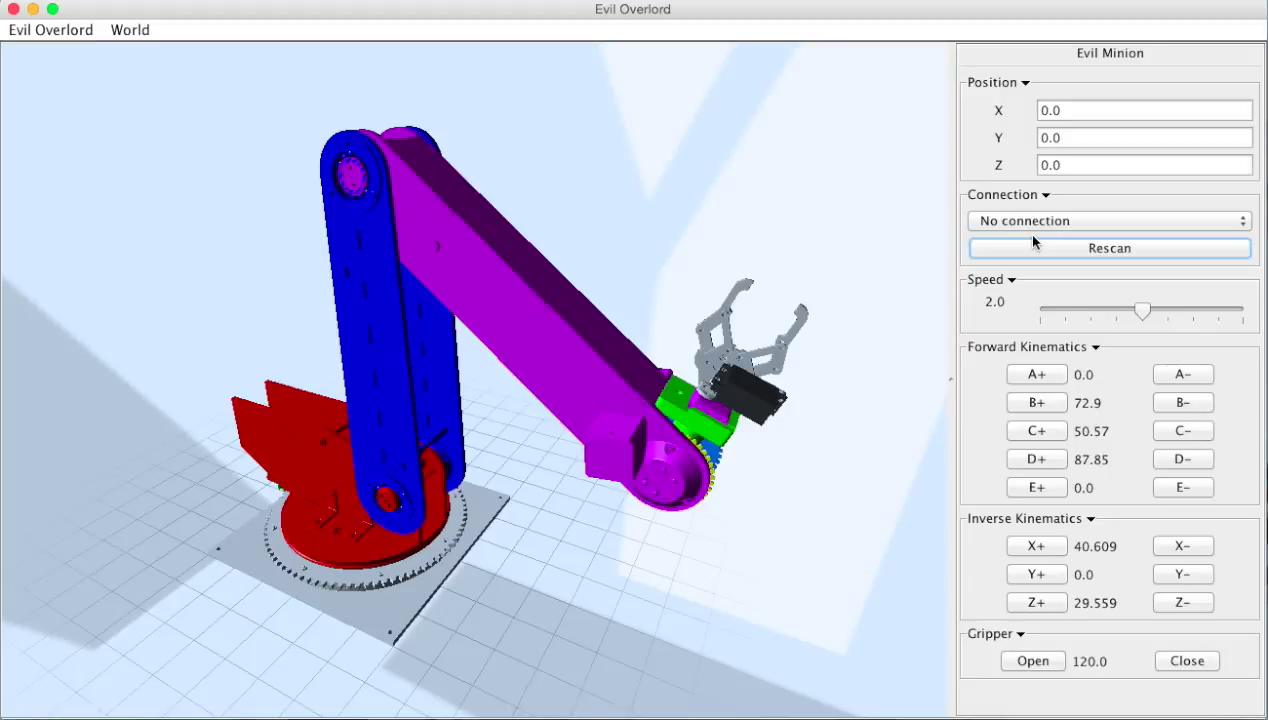
pyautogui.moveTo(650, 422)
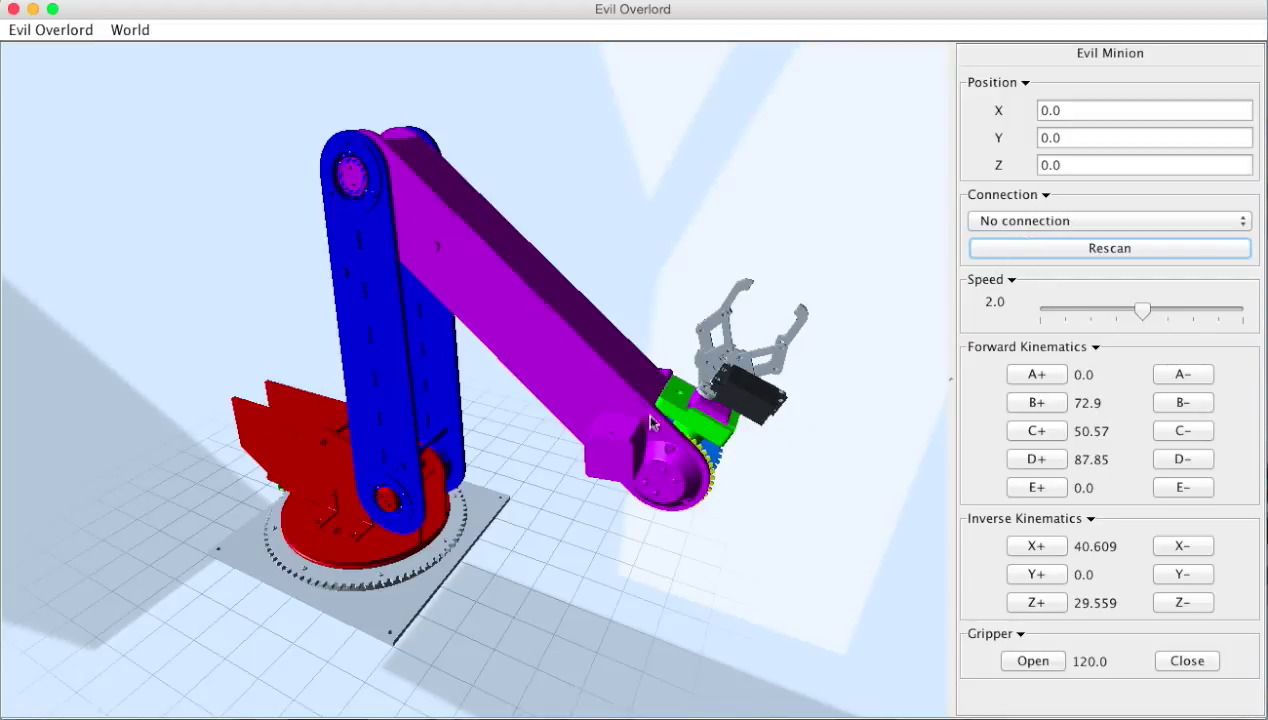
# - Nudge joints B and C up, D down, twist wrist E twice, and raise the arm's speed
pyautogui.click(1036, 374)
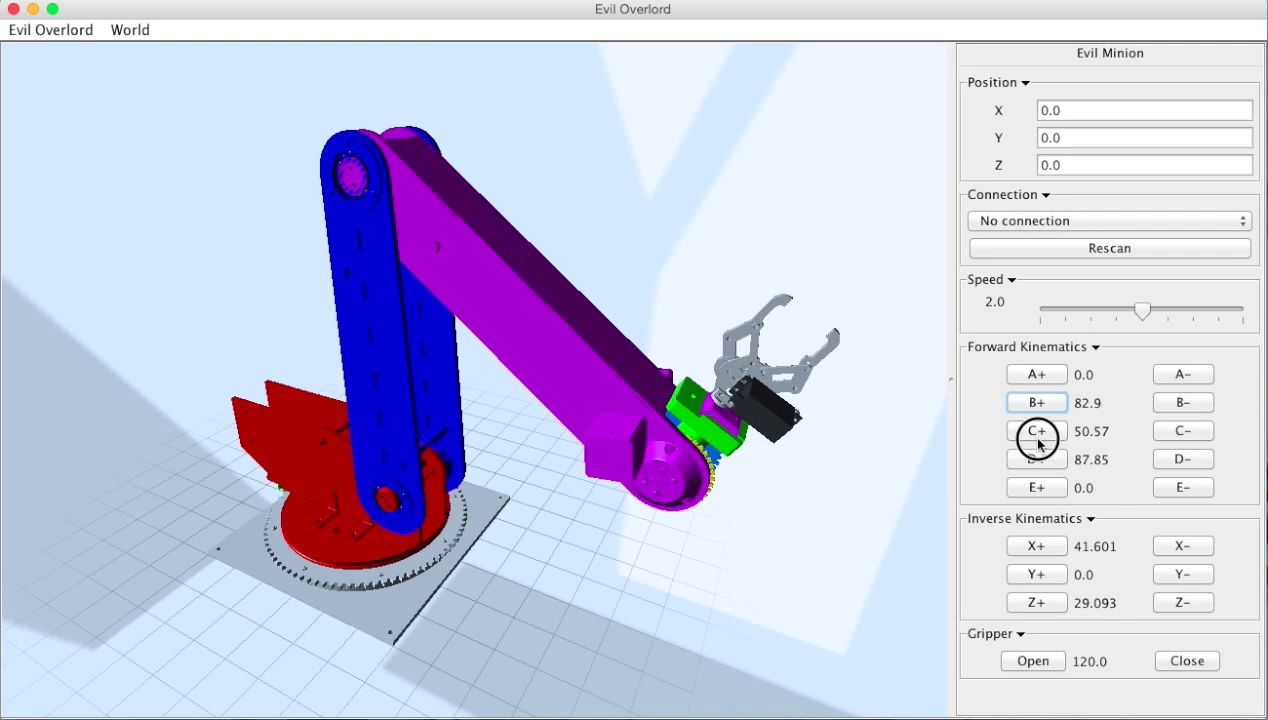
pyautogui.click(1036, 458)
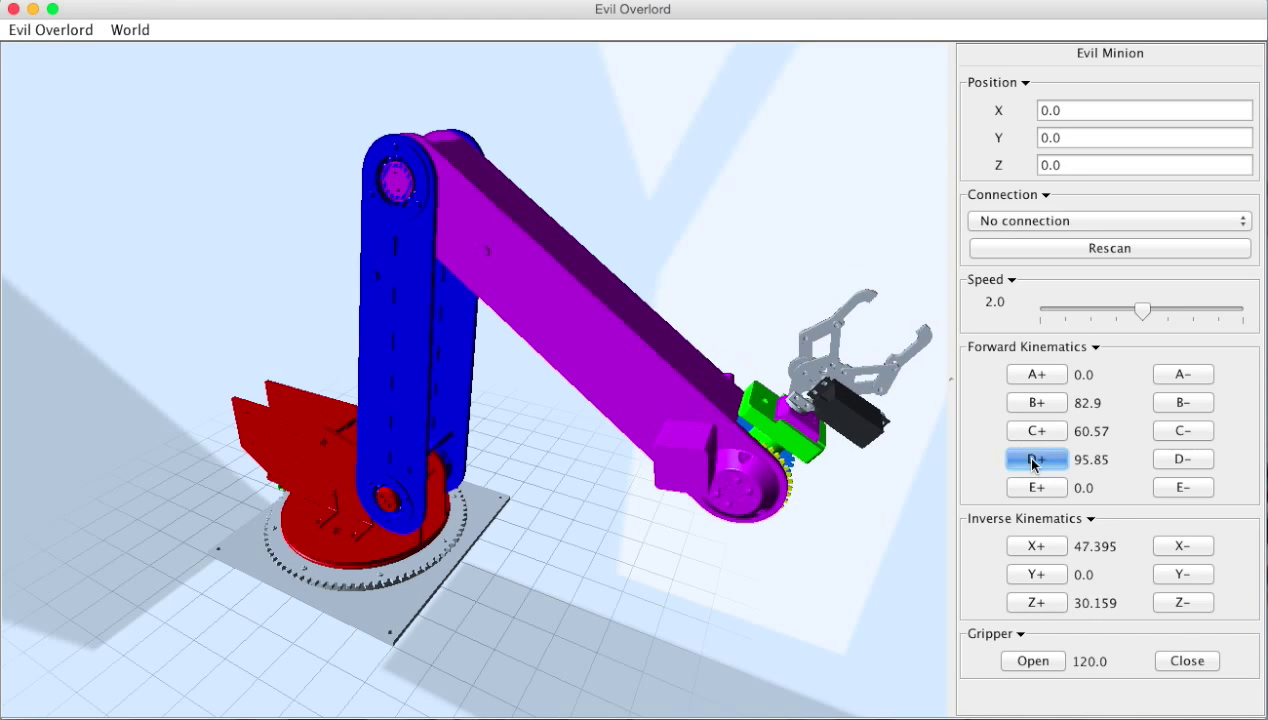
pyautogui.click(1182, 458)
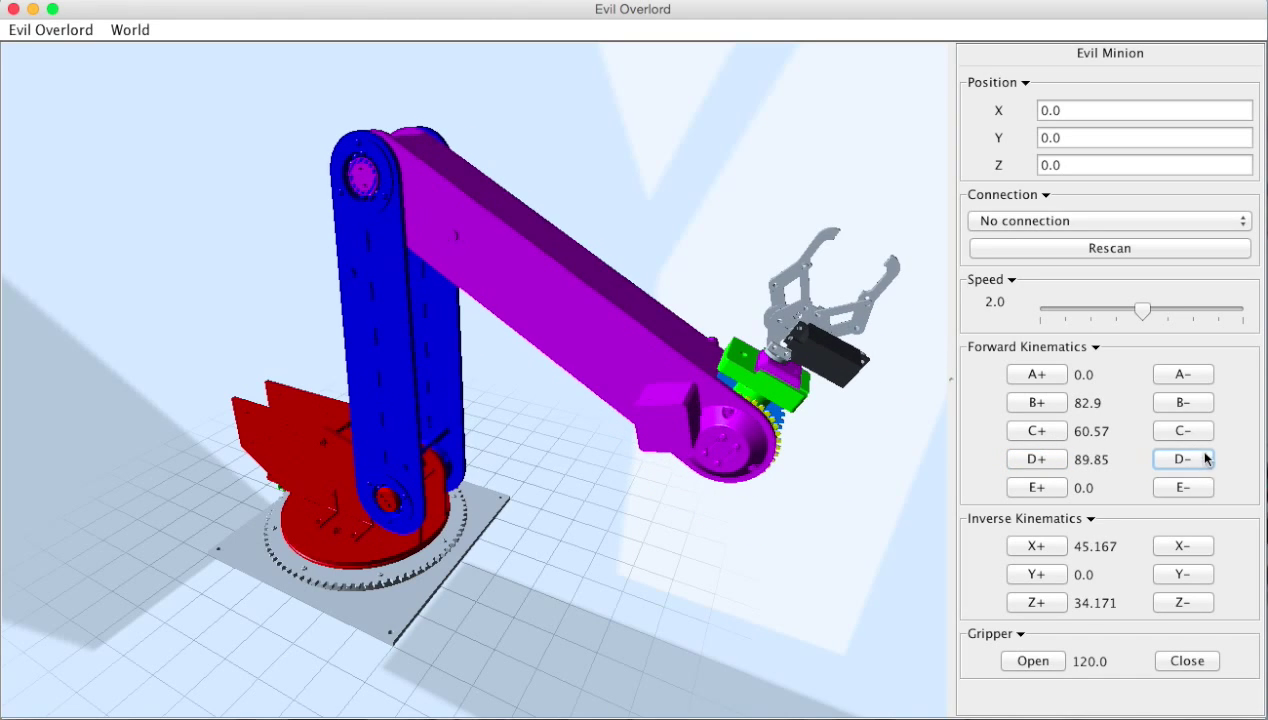
pyautogui.click(1036, 488)
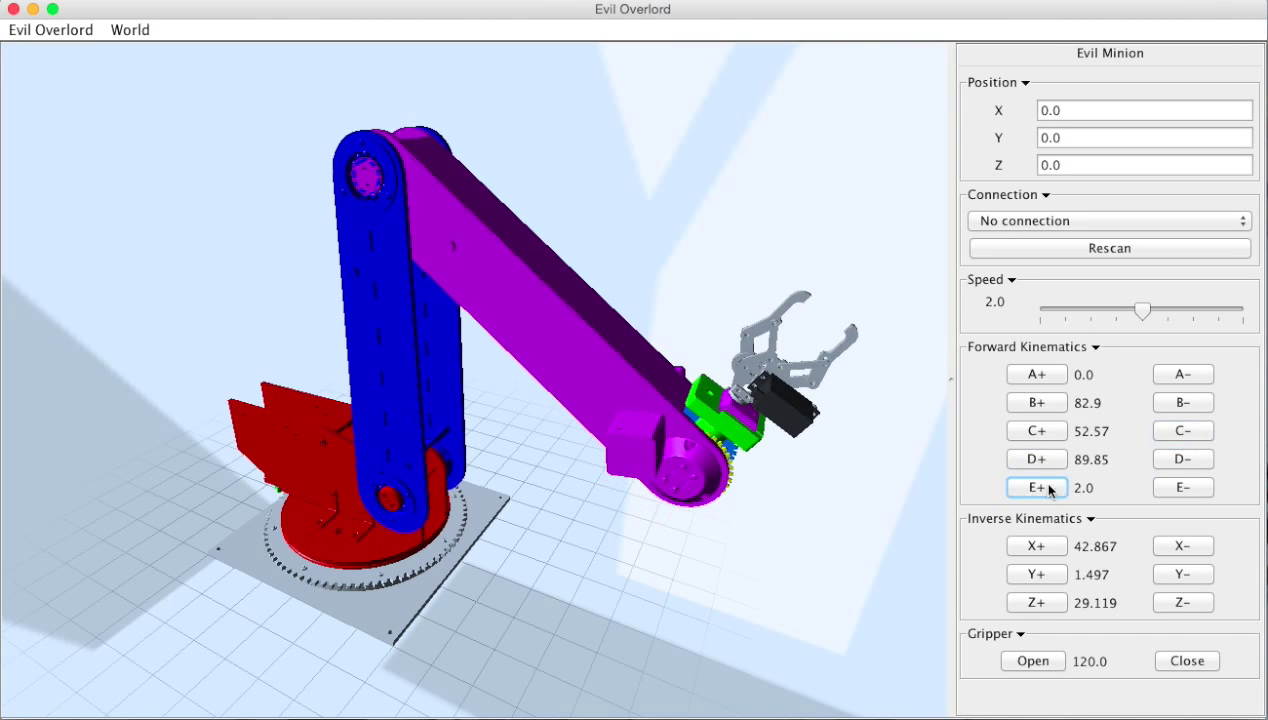
pyautogui.click(1036, 488)
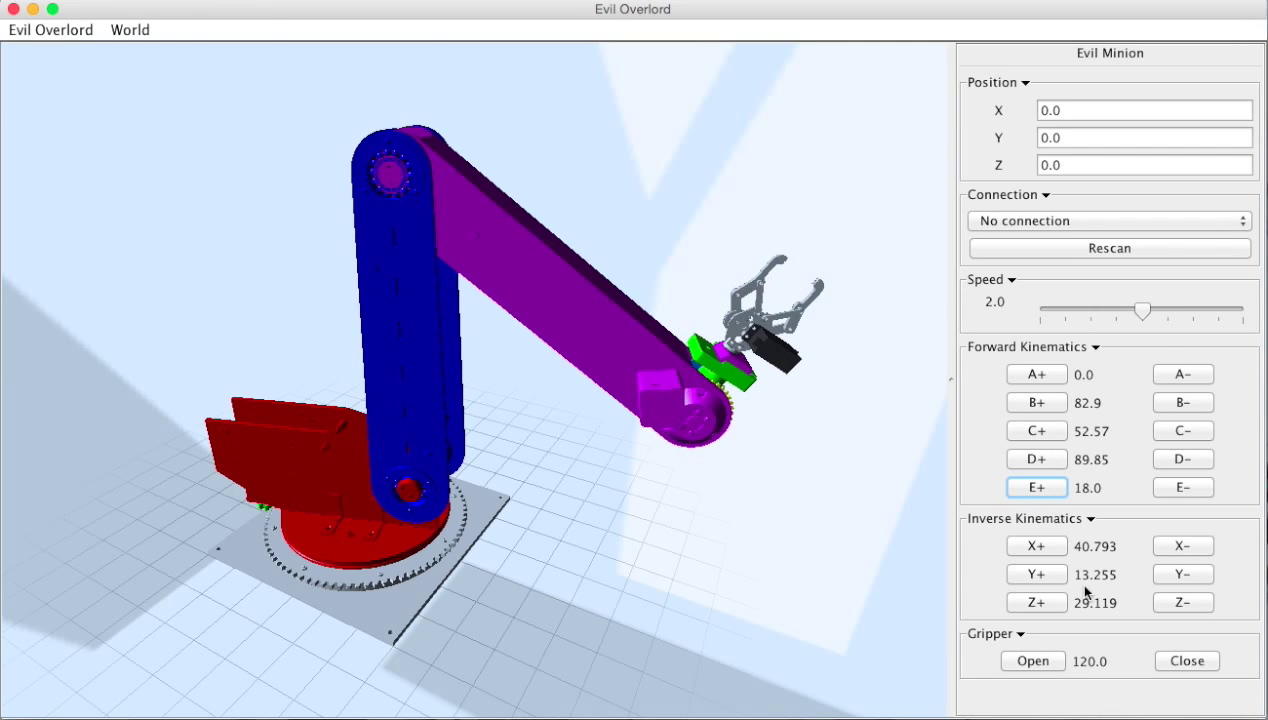
pyautogui.click(1188, 660)
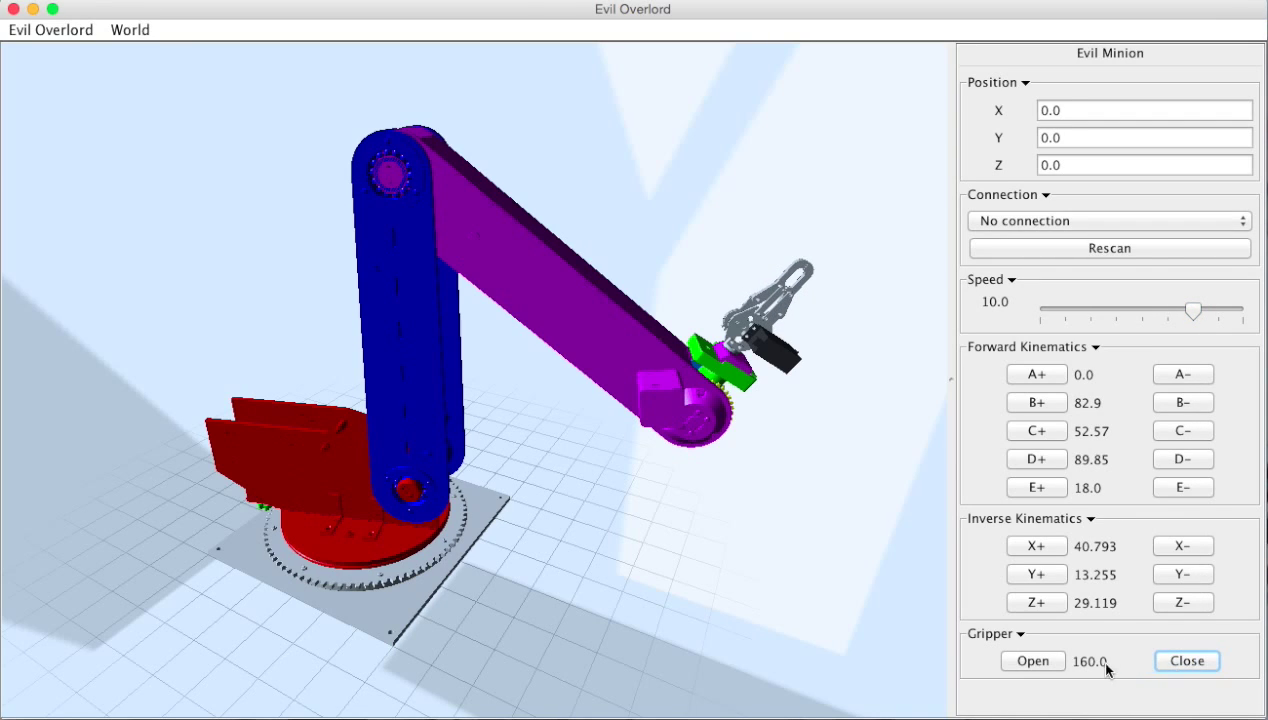
# - Jog the gripper tip along Y and X to X 40.793, Y −26.745, Z 39.119 and open the jaws to 120
pyautogui.click(1036, 602)
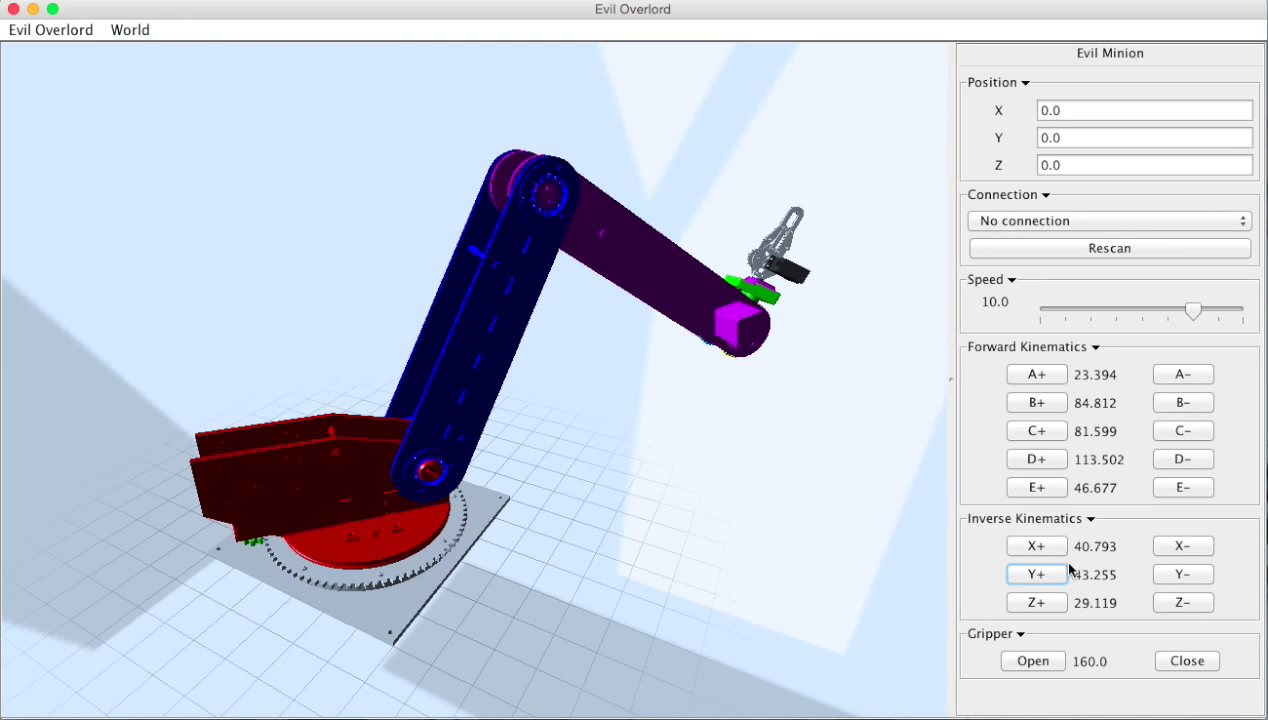
pyautogui.click(1184, 574)
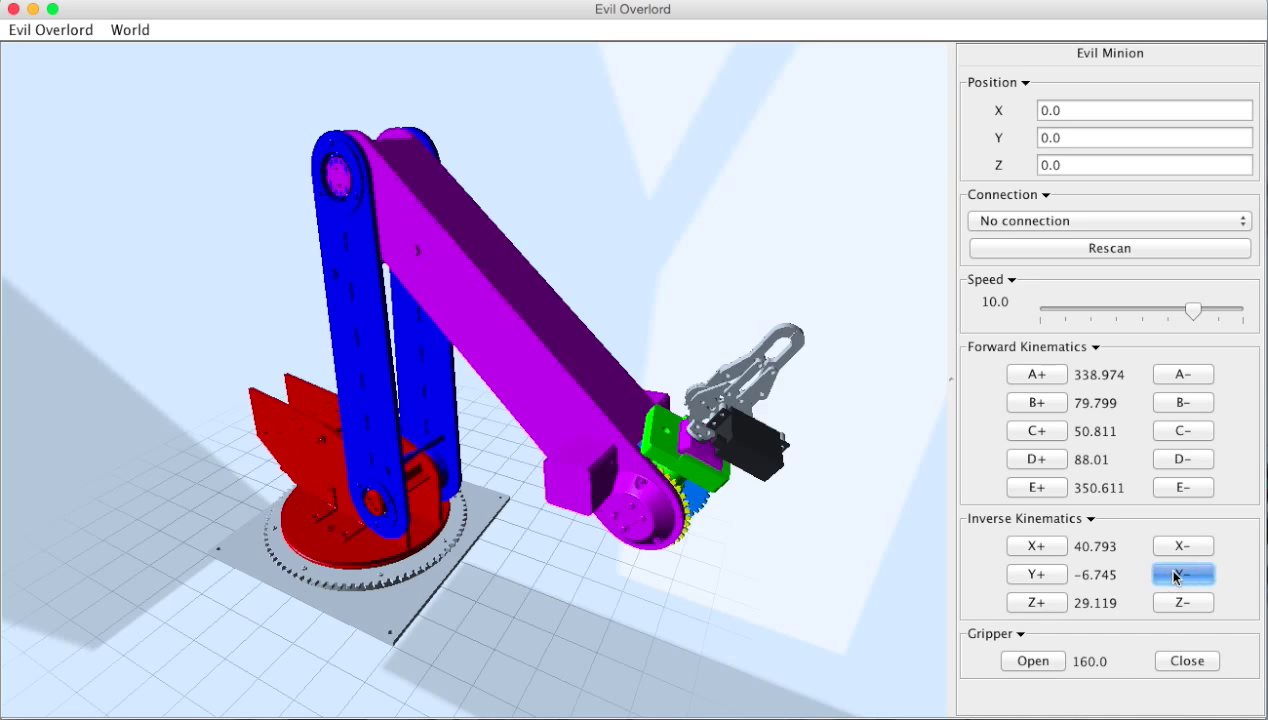
pyautogui.click(1036, 546)
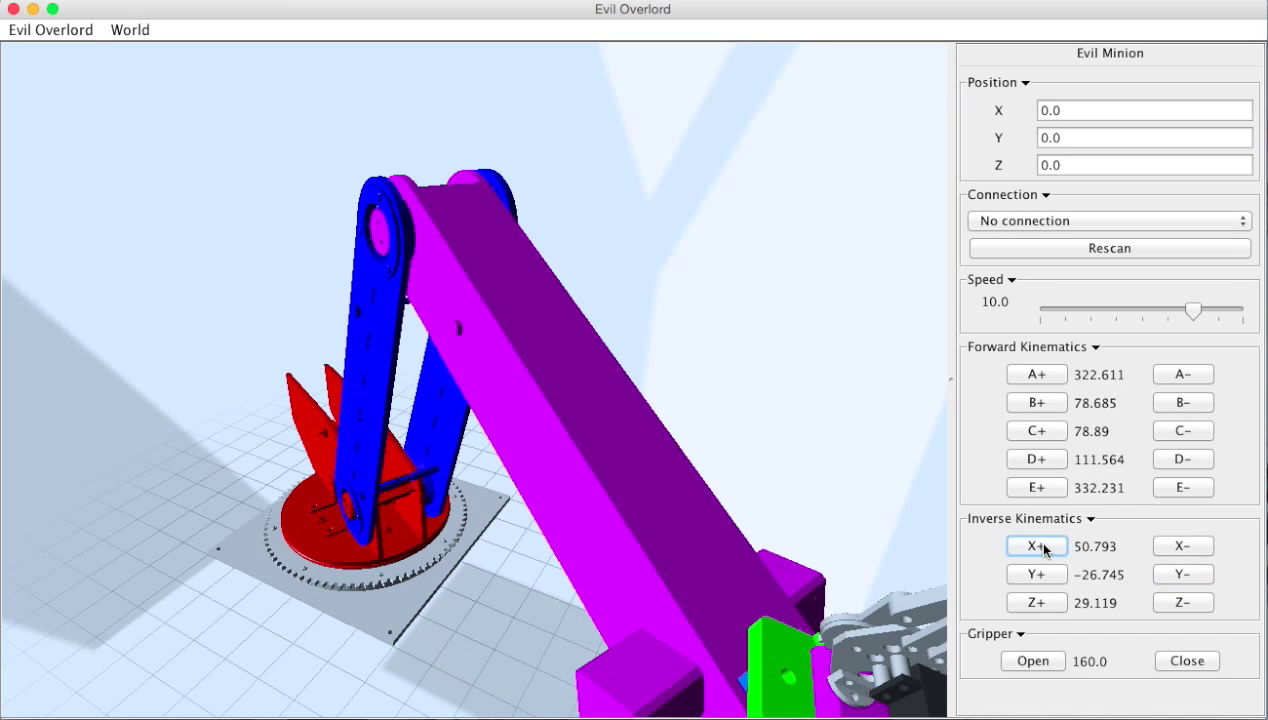
pyautogui.click(1036, 602)
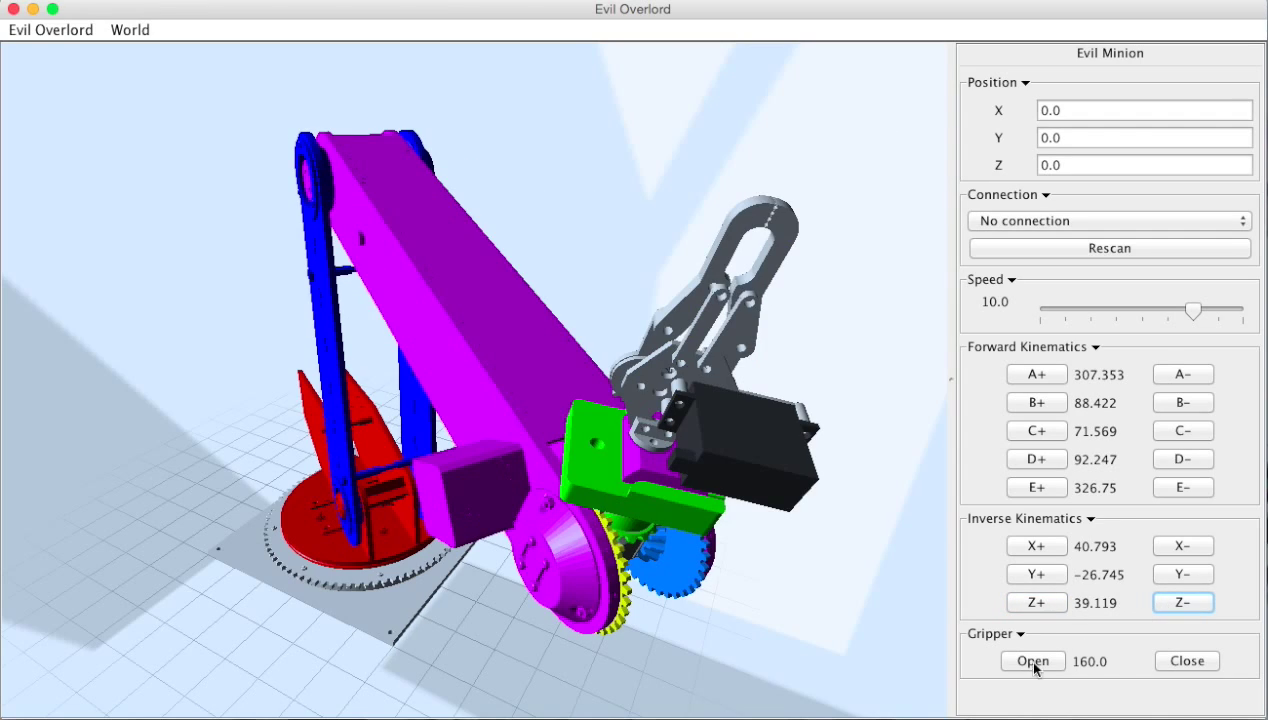
pyautogui.click(1032, 660)
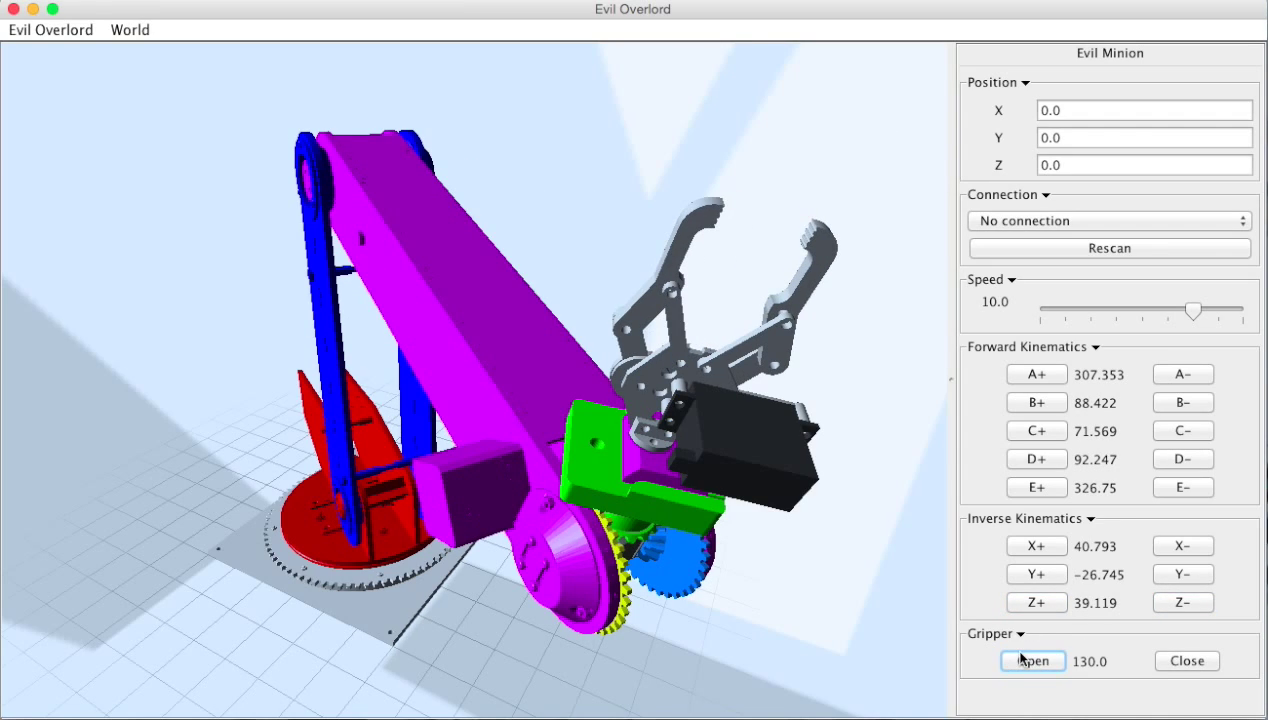
pyautogui.click(1032, 660)
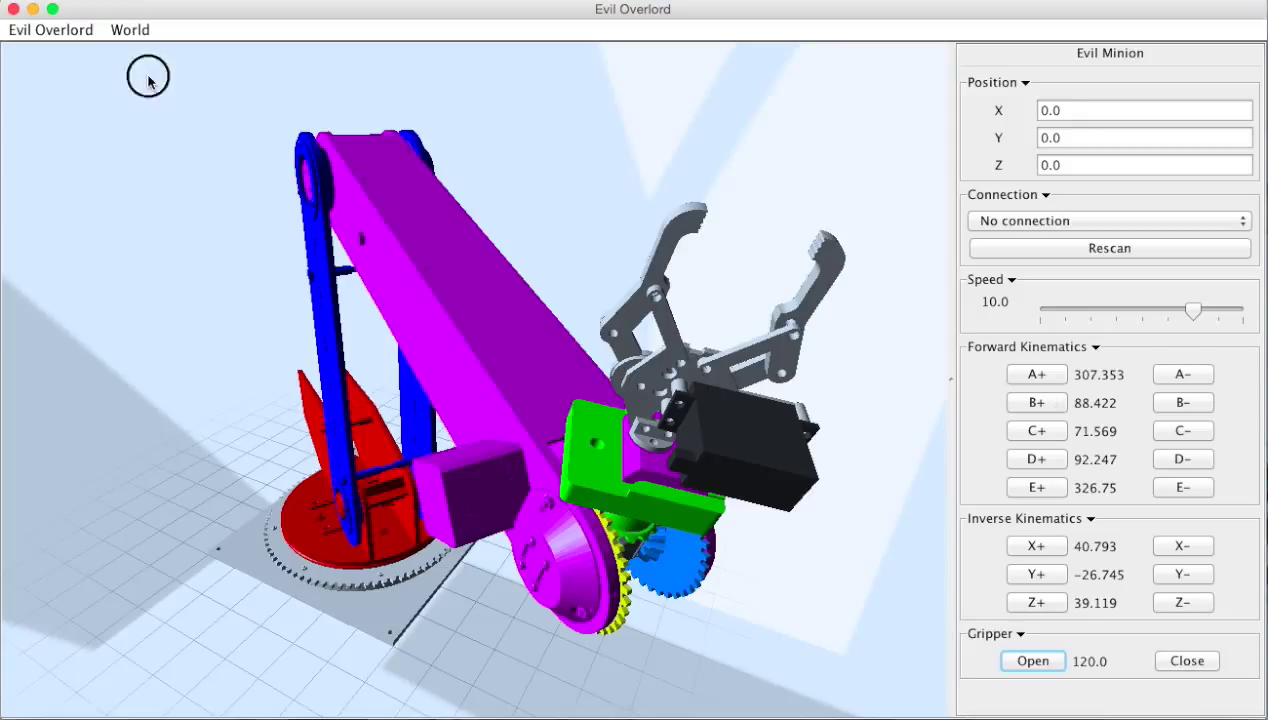
pyautogui.click(130, 30)
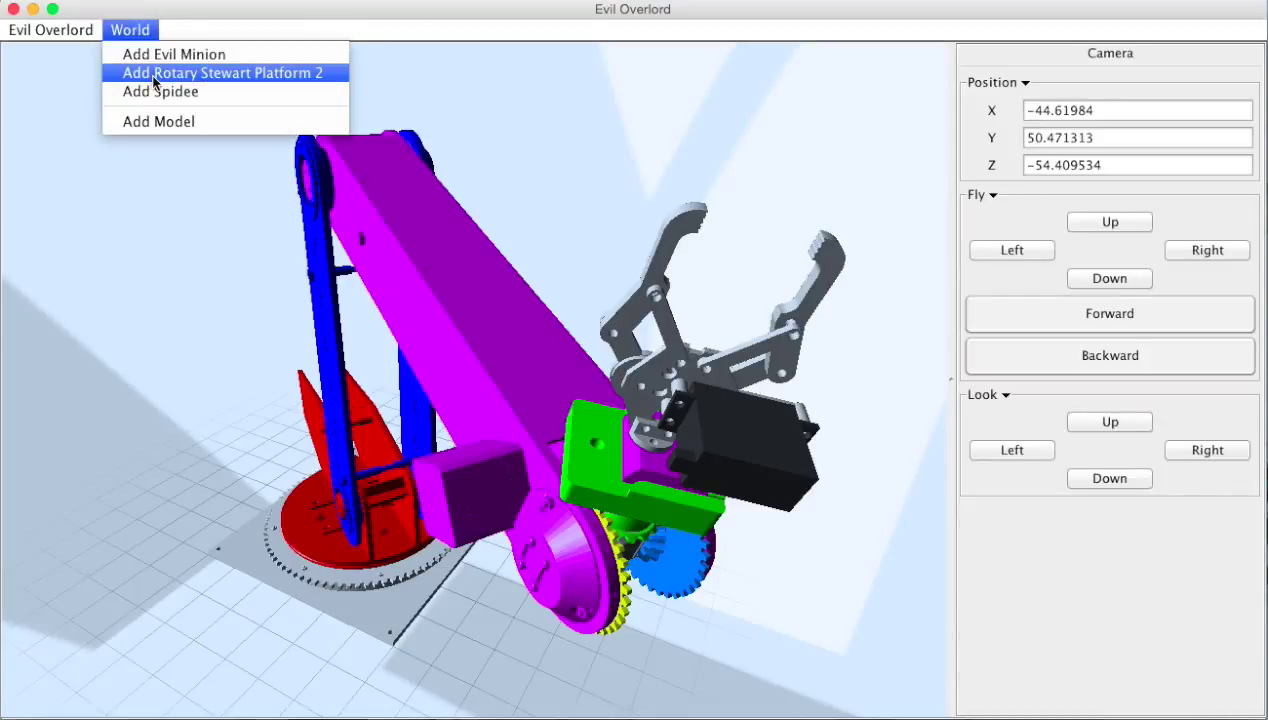
# - Add a Rotary Stewart Platform 2, move the Evil Minion to X −10.0, and select the platform
pyautogui.click(220, 72)
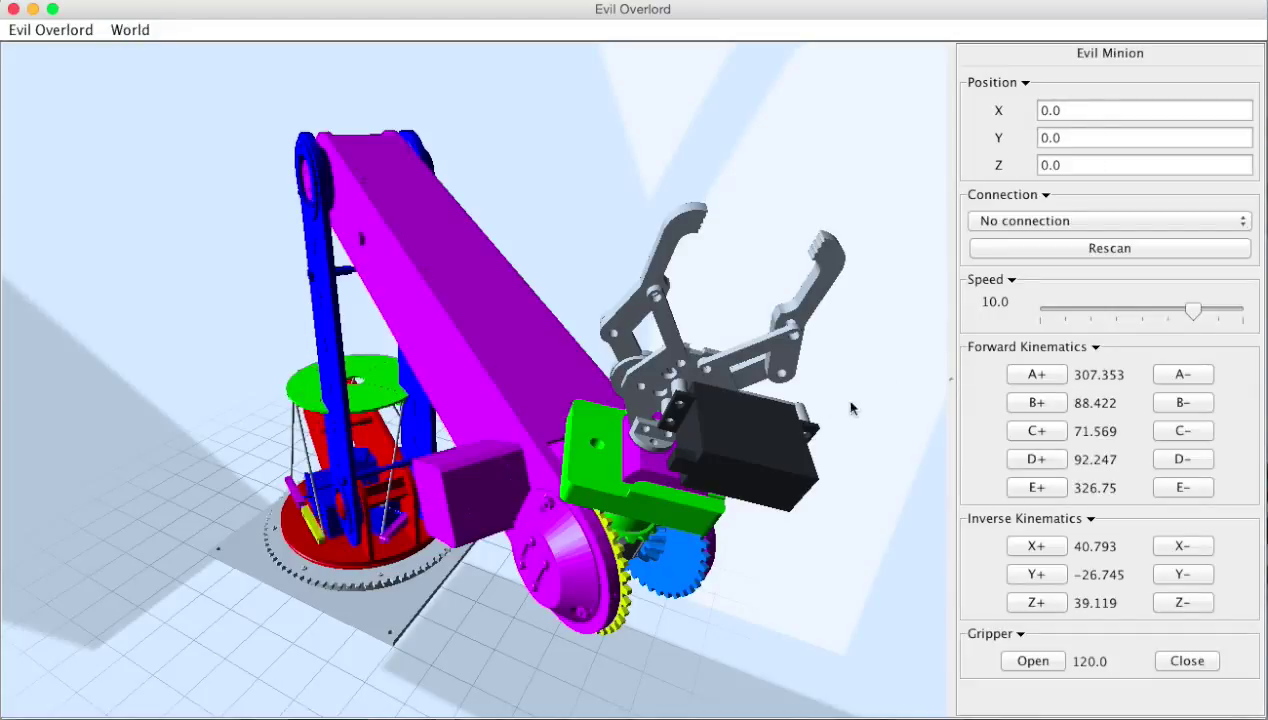
pyautogui.click(1144, 110)
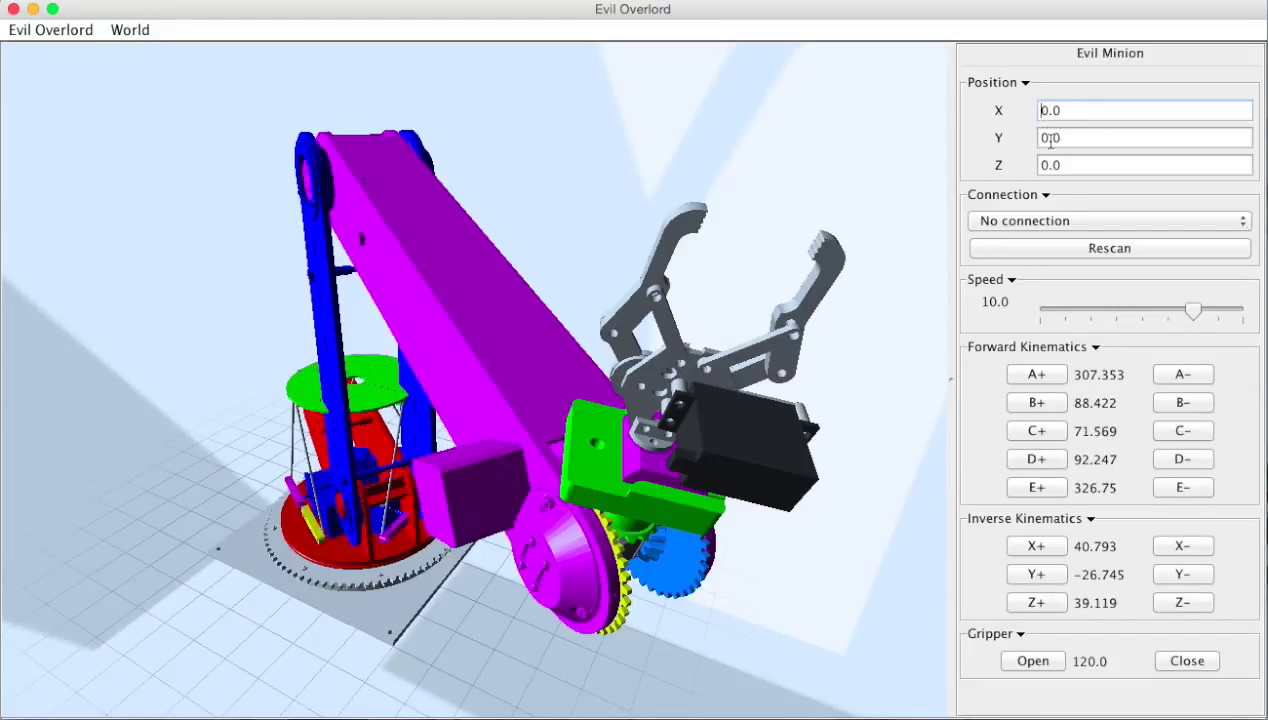
pyautogui.write('-10.0')
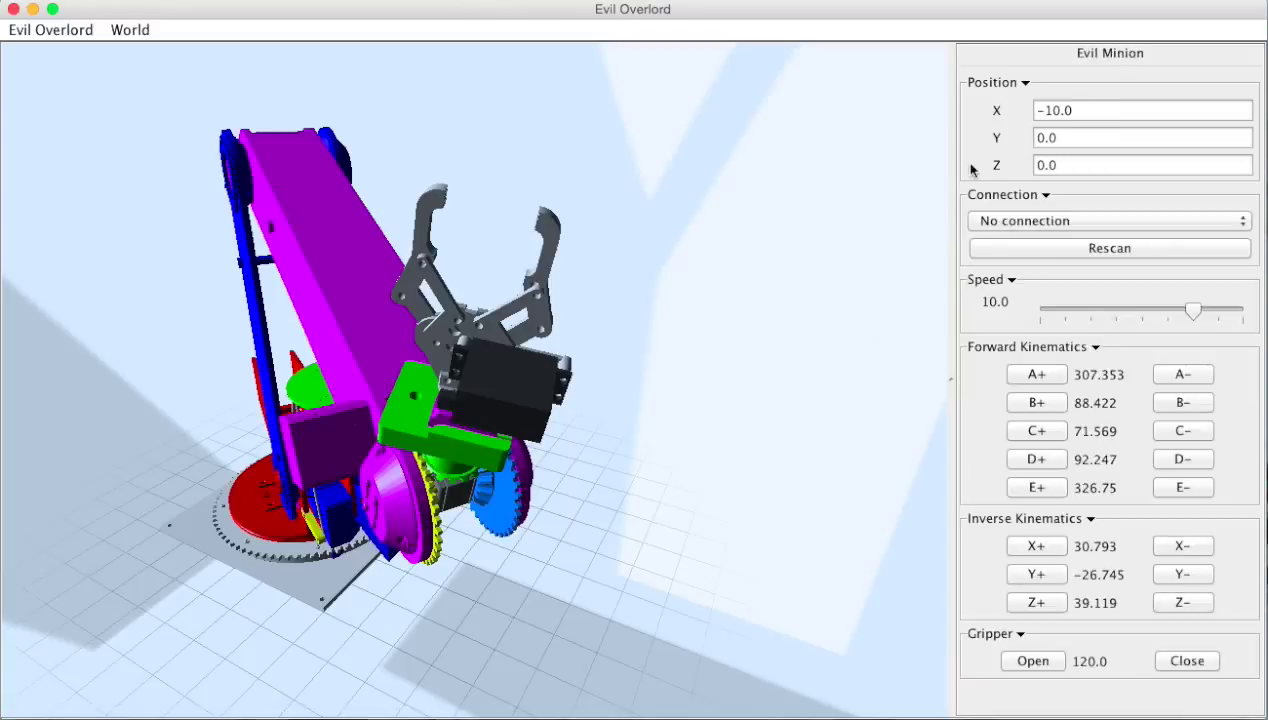
pyautogui.click(1142, 110)
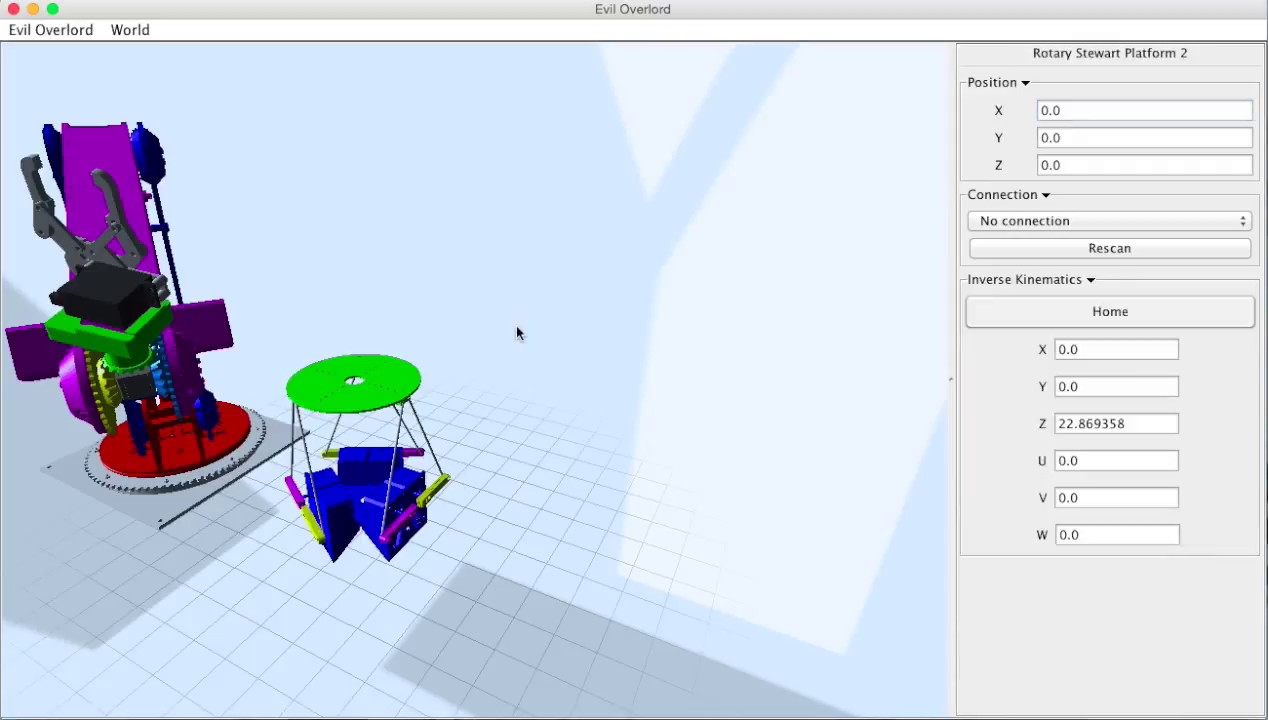
# - Set the platform's position and U rotation to 5, send it home, and dismiss the Go Home notice
pyautogui.click(1144, 110)
pyautogui.write('30')
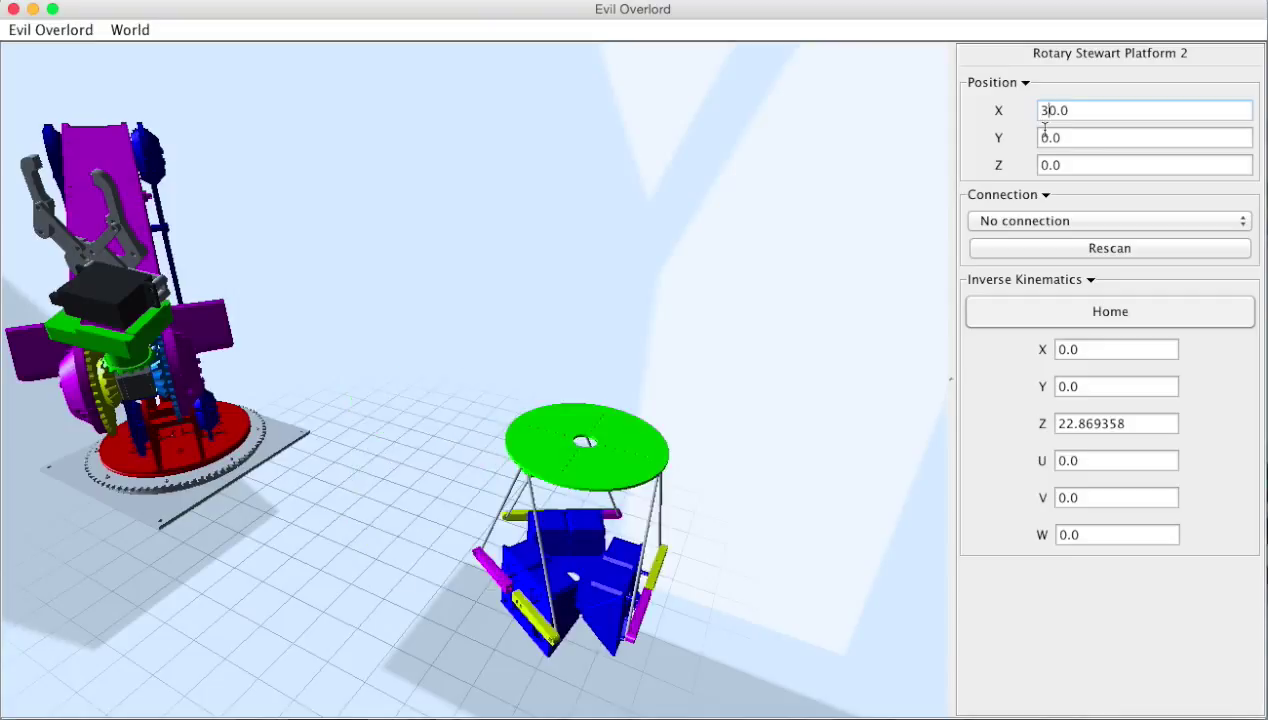
pyautogui.moveTo(670, 376)
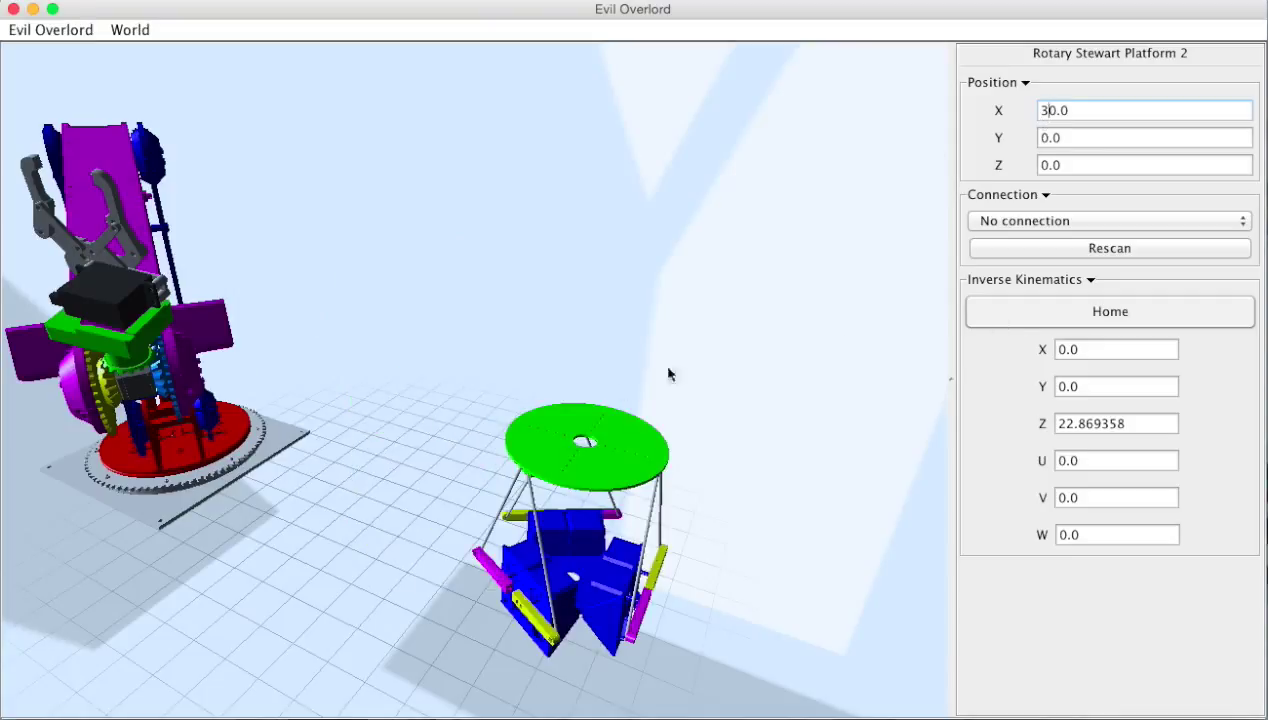
pyautogui.moveTo(1100, 374)
pyautogui.write('2')
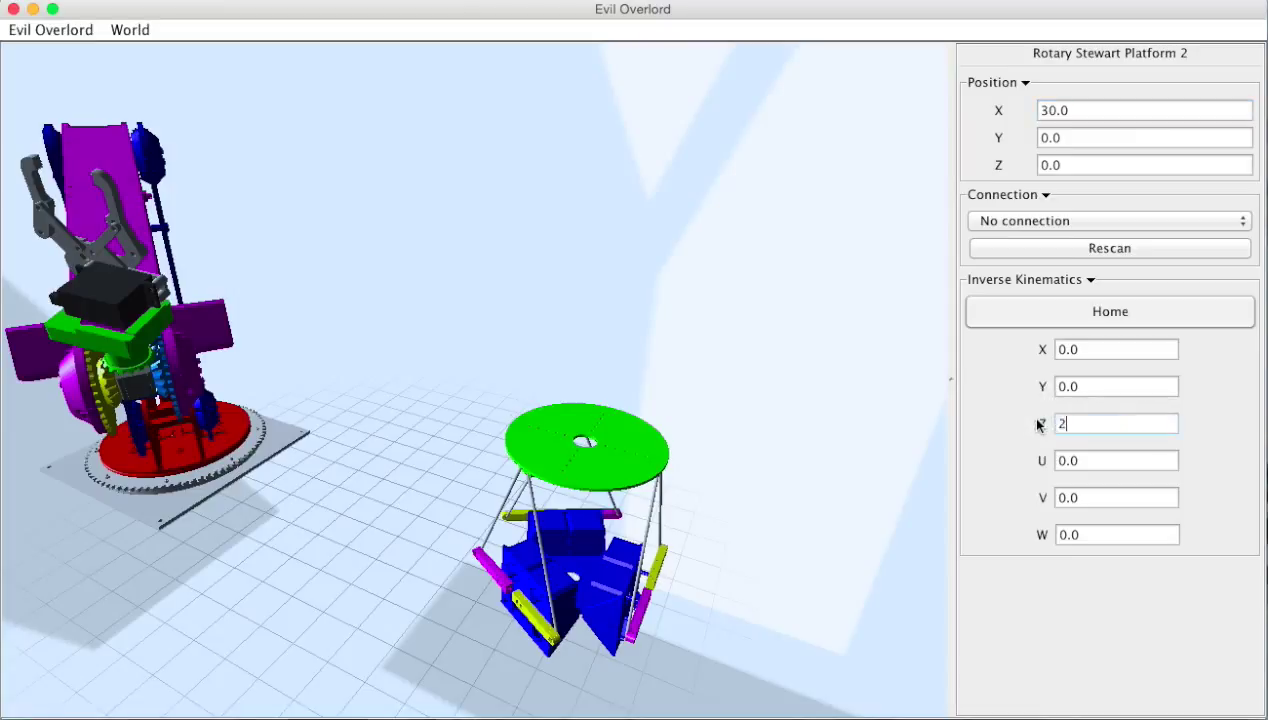
pyautogui.write('6')
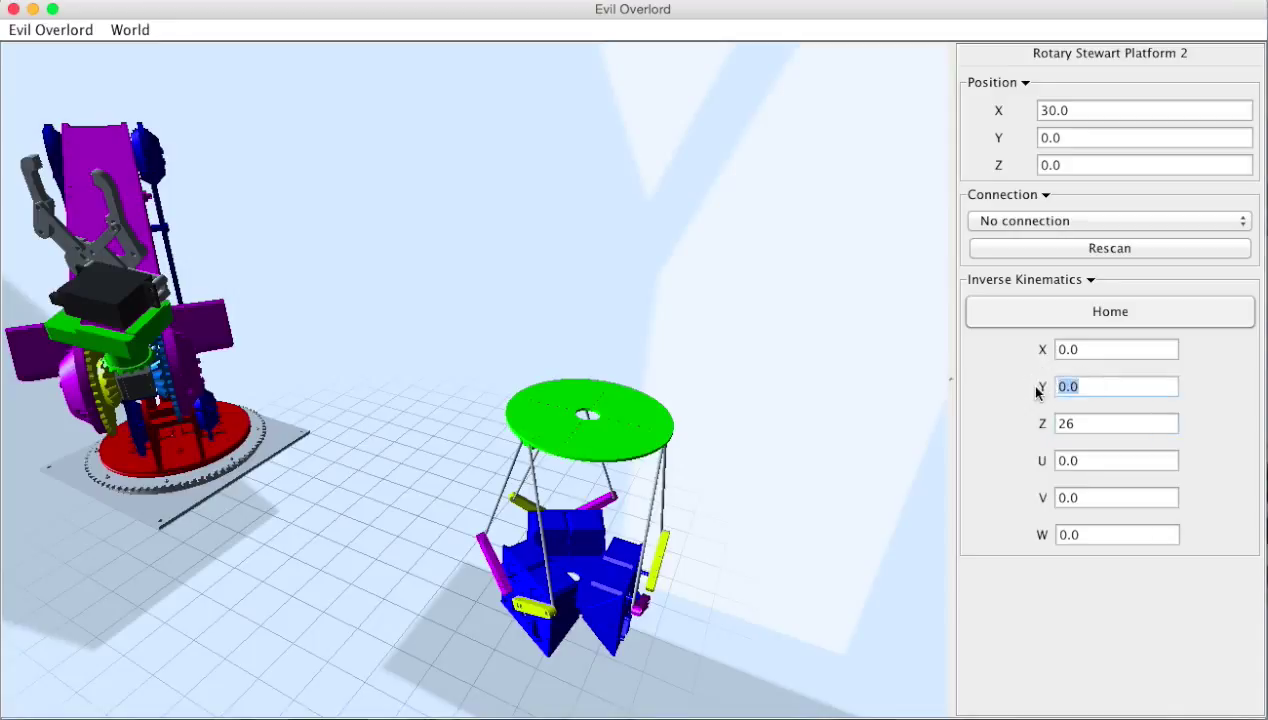
pyautogui.write('5')
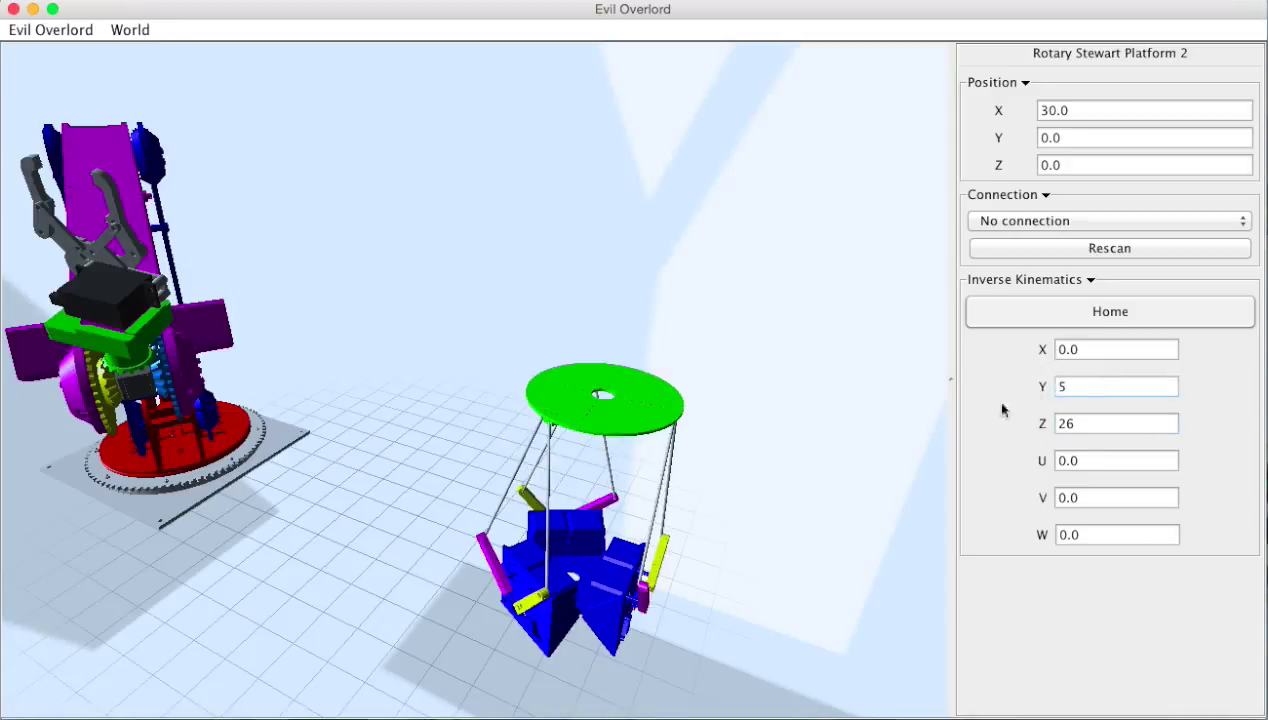
pyautogui.click(1116, 460)
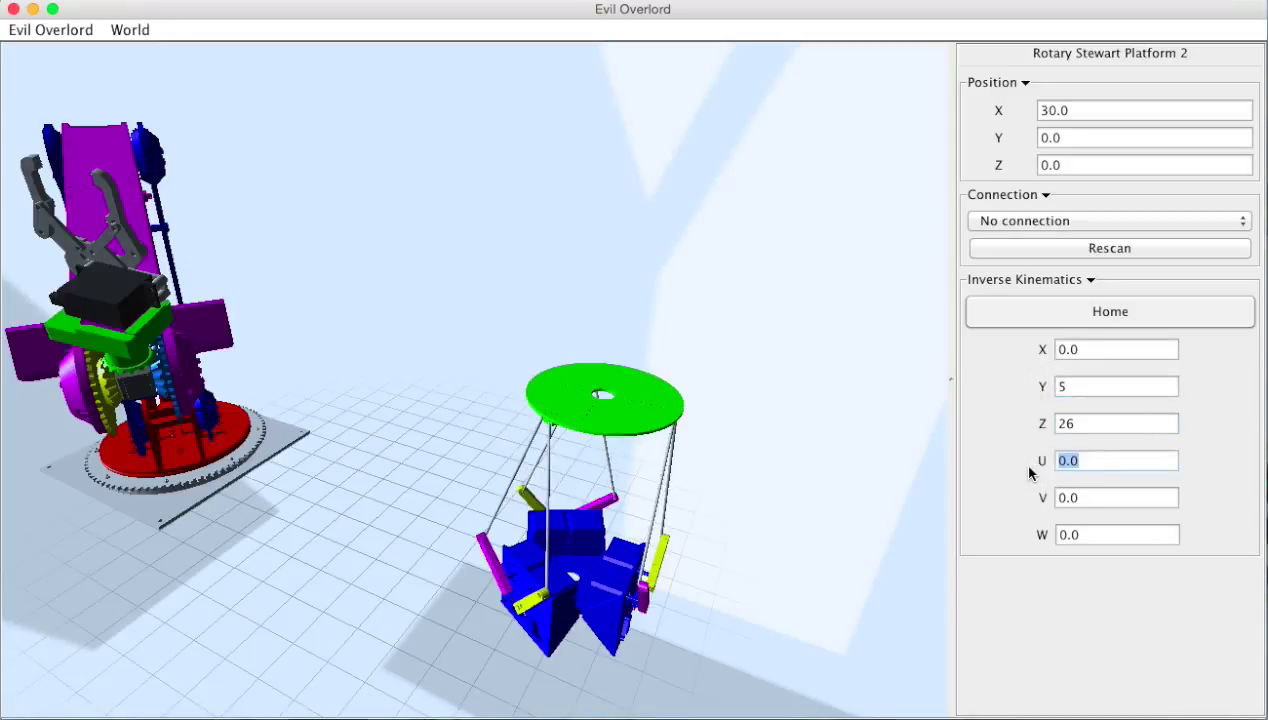
pyautogui.write('5')
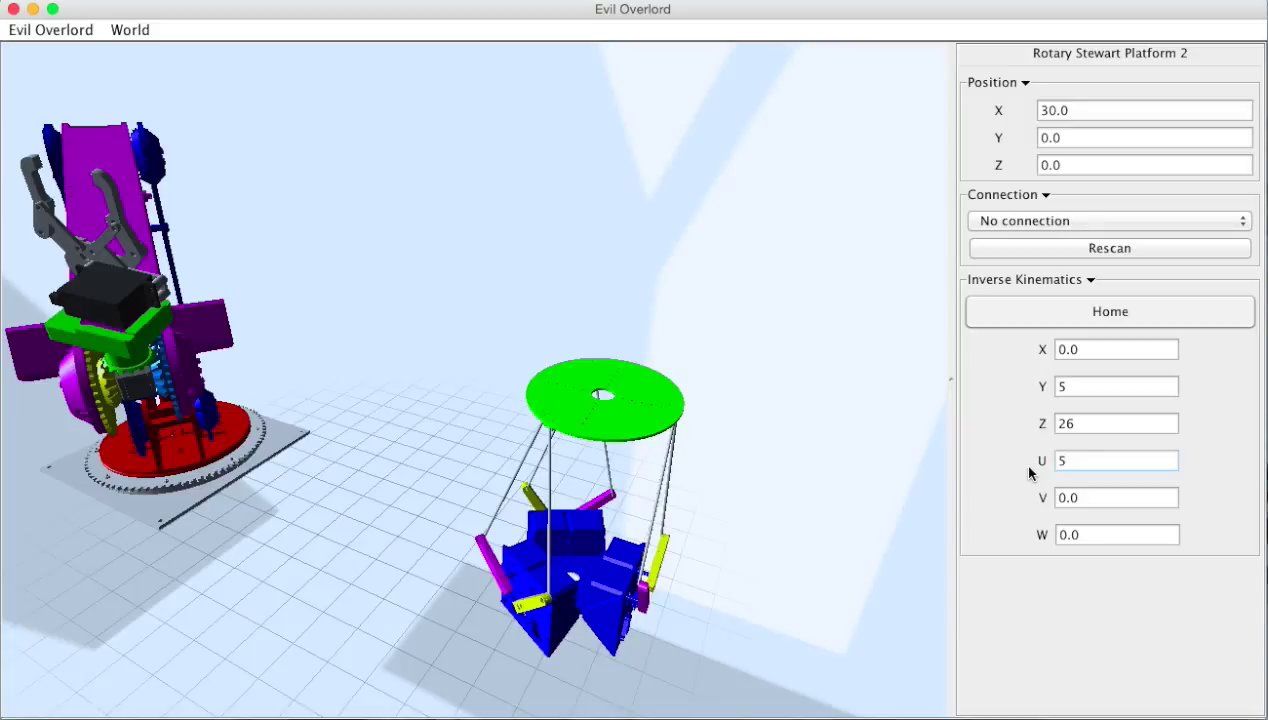
pyautogui.moveTo(772, 462)
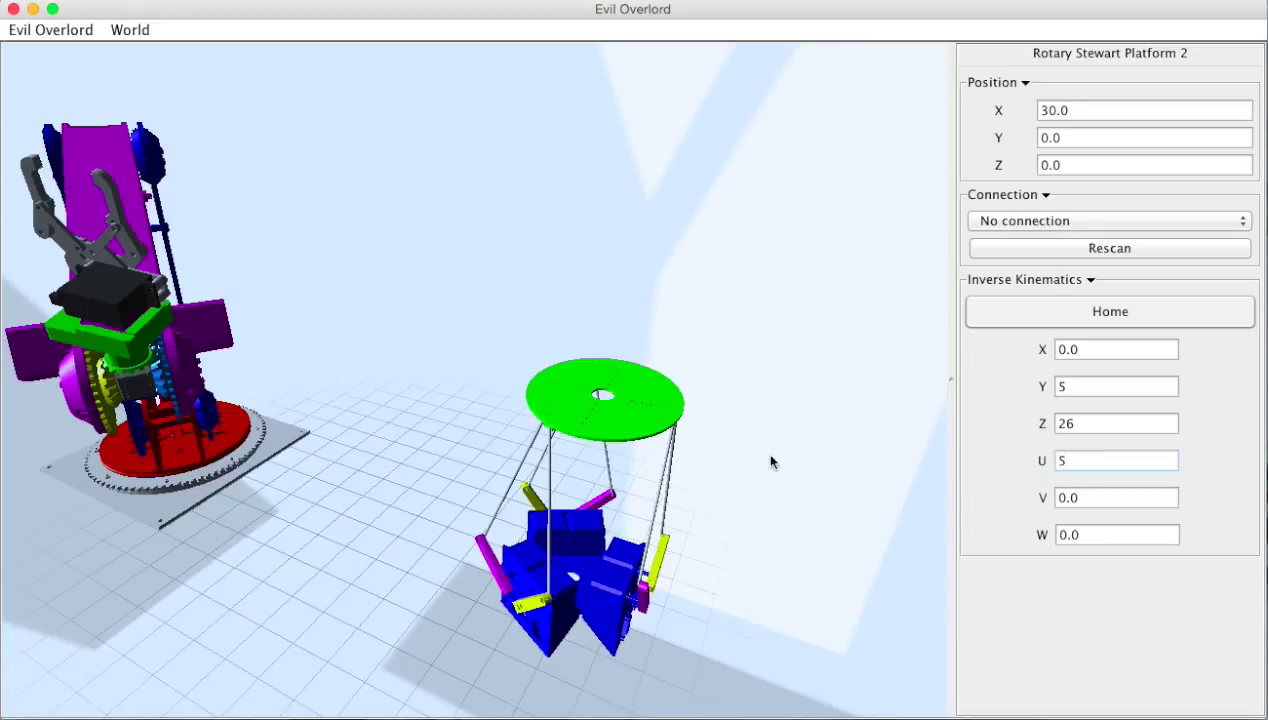
pyautogui.click(1108, 312)
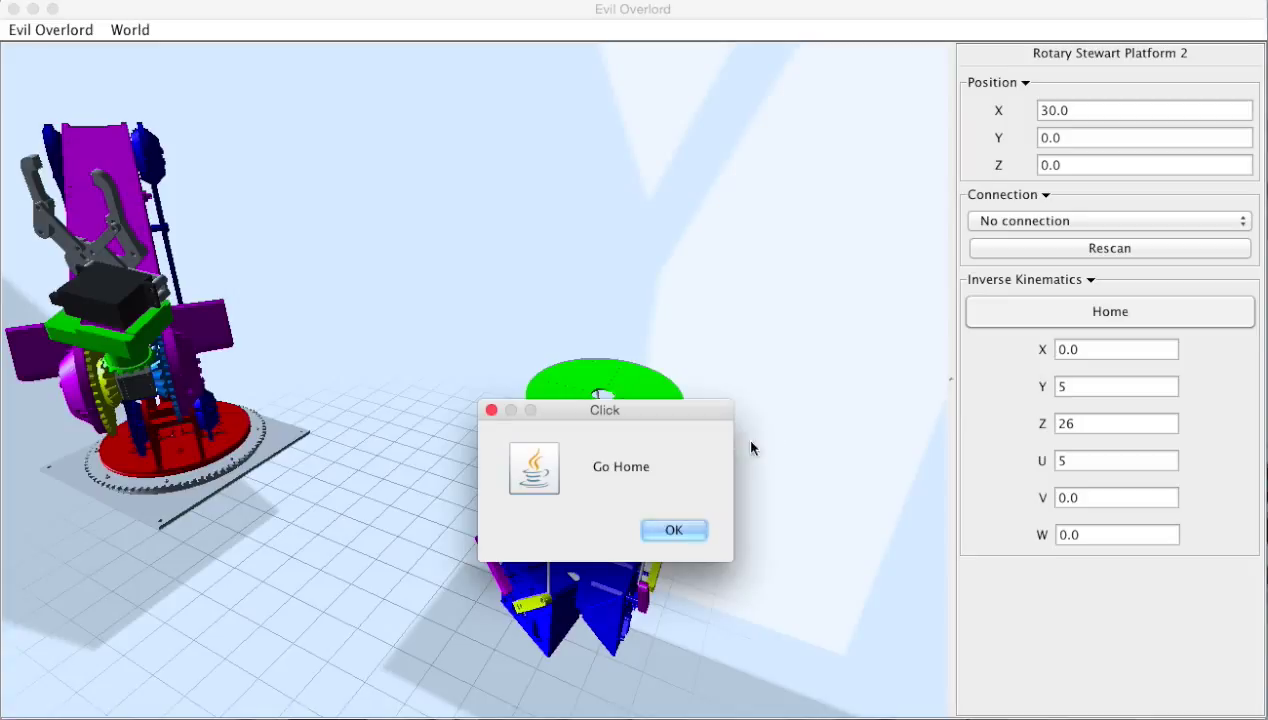
pyautogui.click(674, 530)
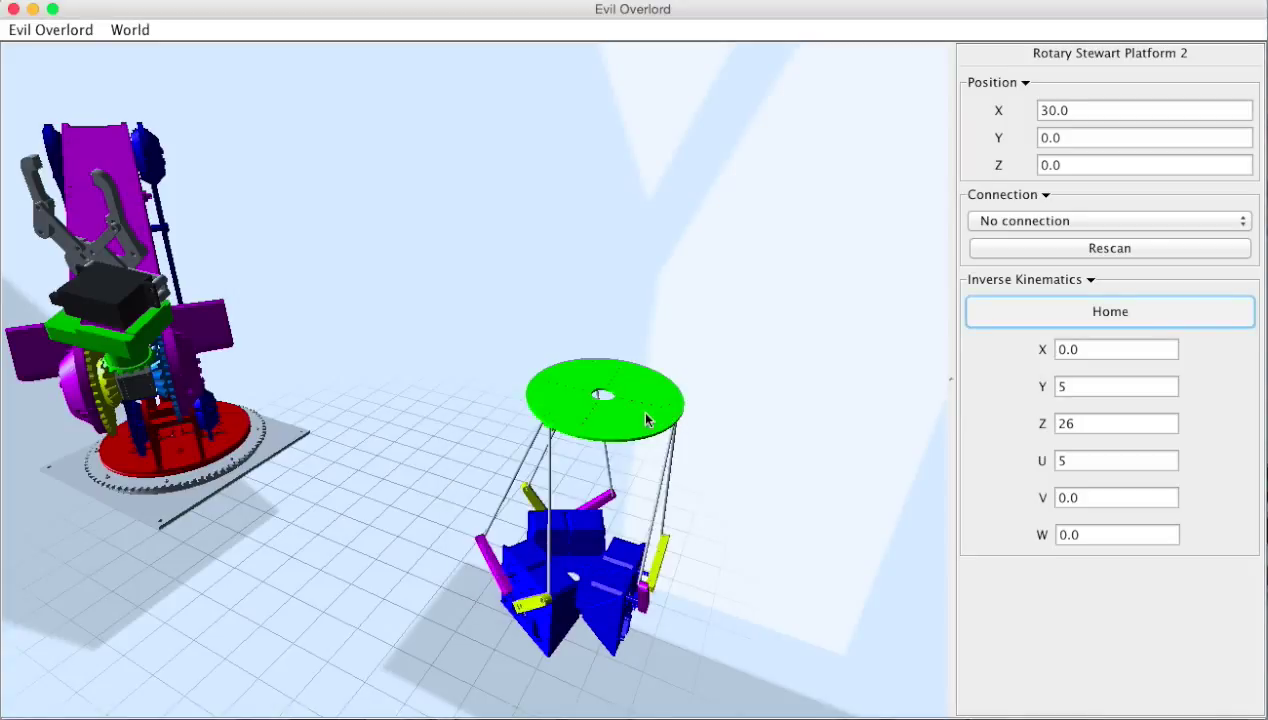
pyautogui.moveTo(136, 44)
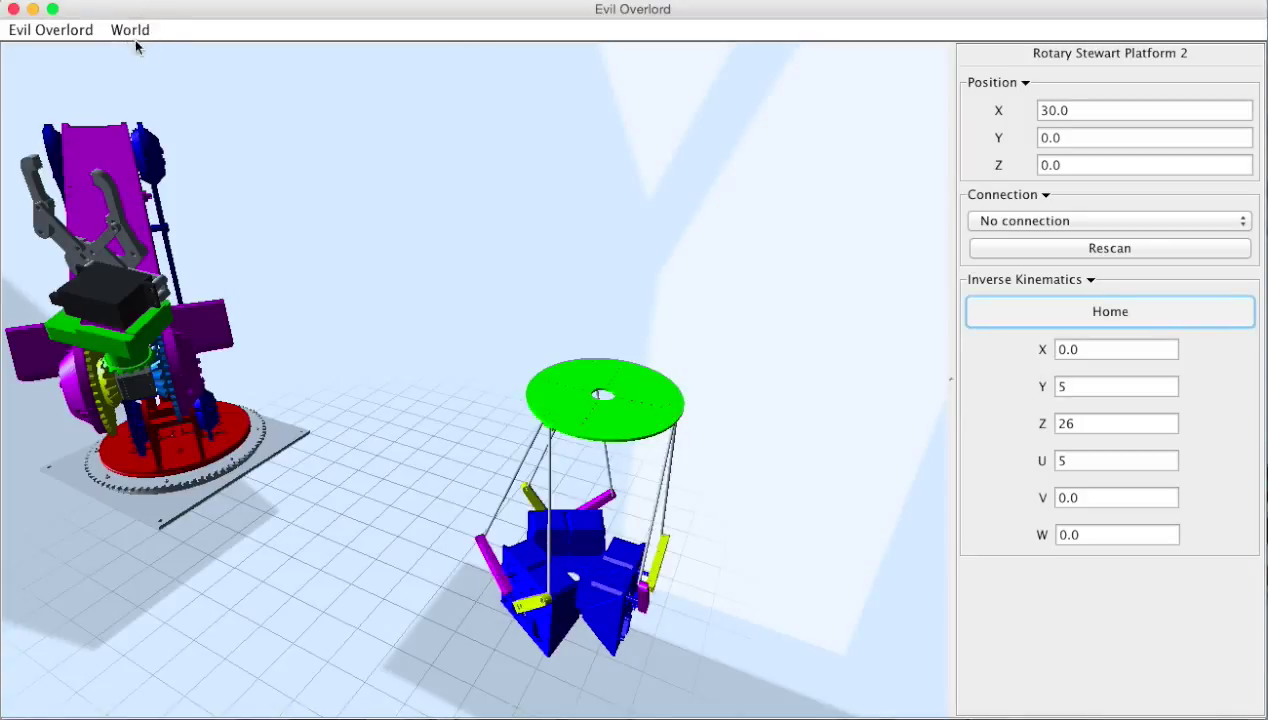
# - Add a Spidee hexapod to the world from the World menu
pyautogui.click(130, 30)
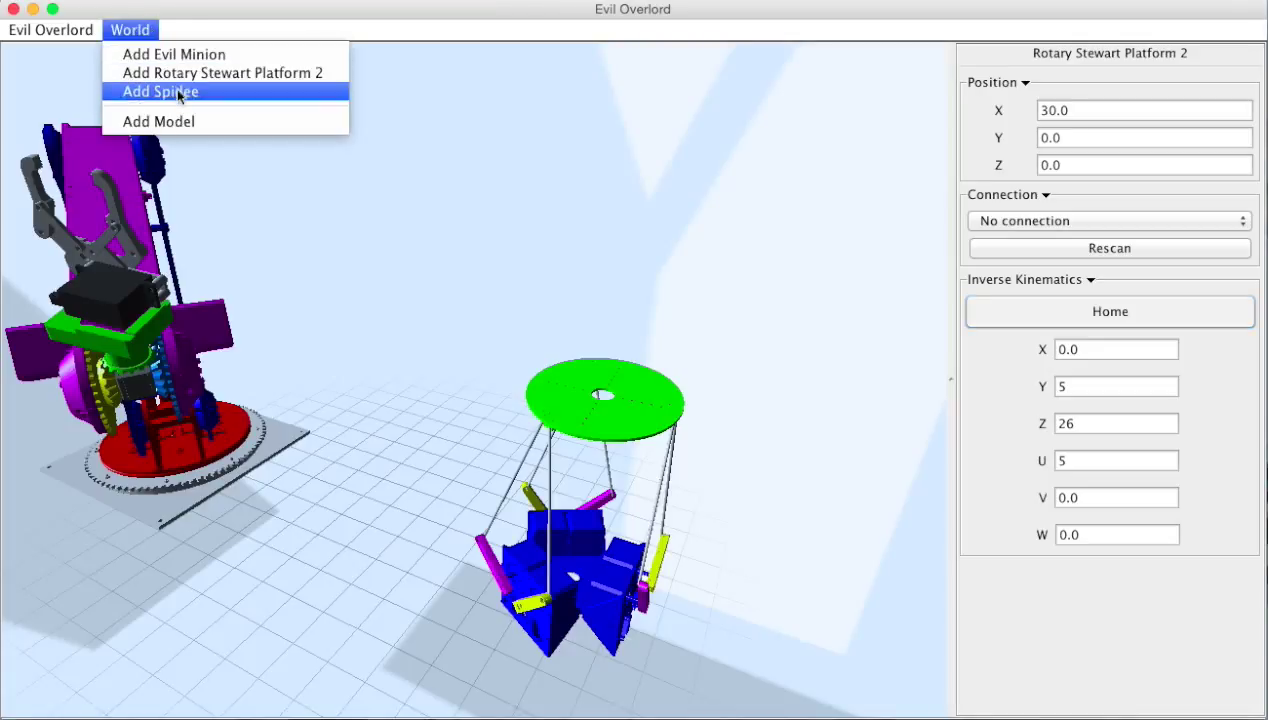
pyautogui.click(160, 92)
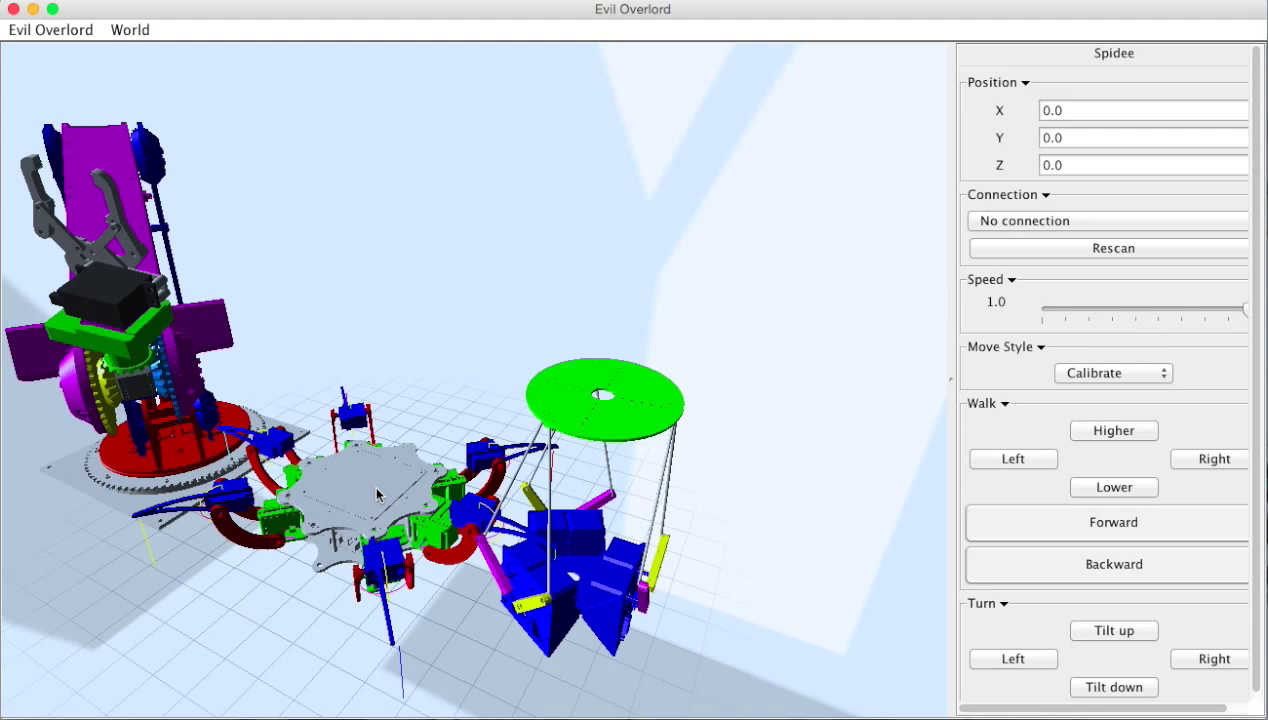
pyautogui.moveTo(1100, 510)
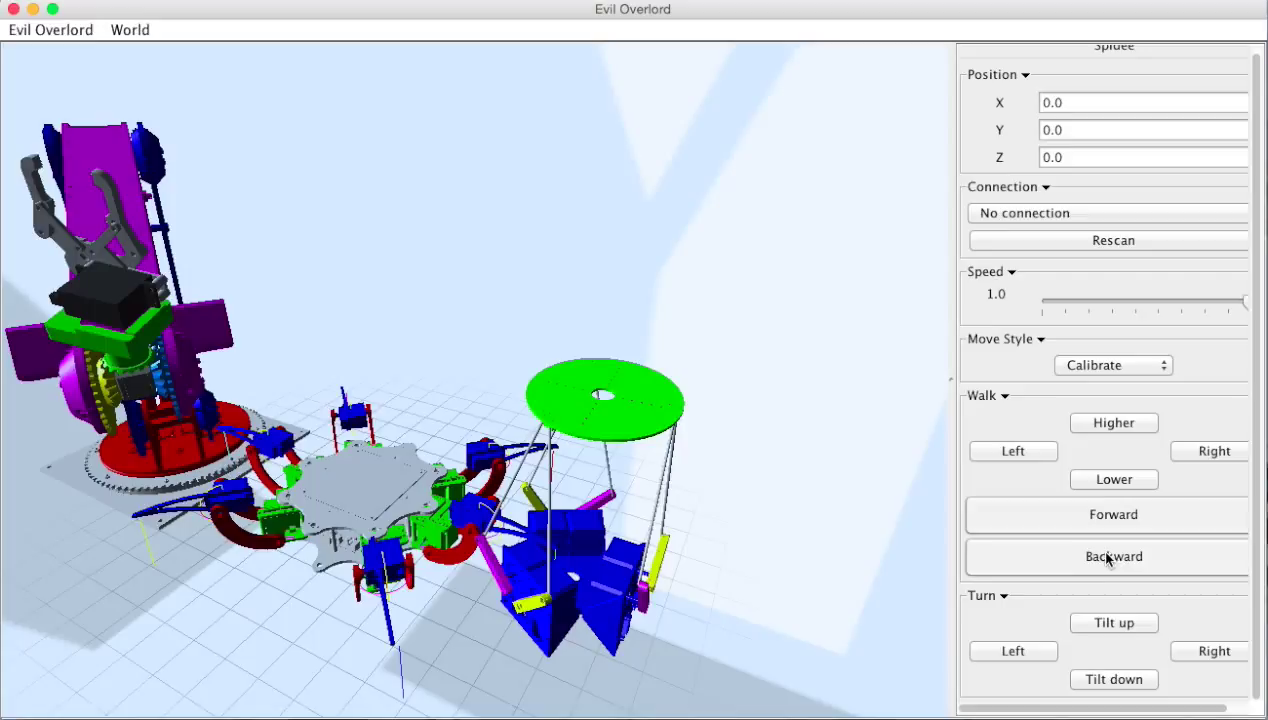
pyautogui.moveTo(1108, 548)
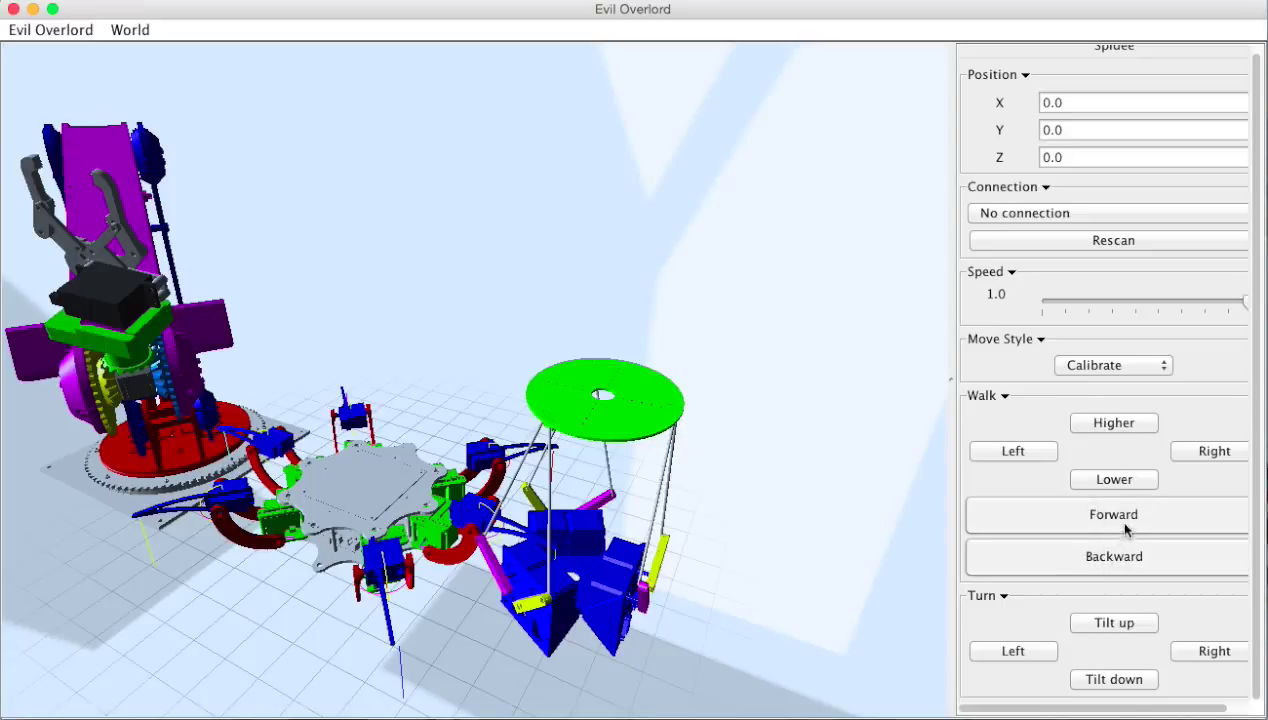
# - Cycle Spidee's move style through Stand, Rotate body and Wave walk, raising its body higher
pyautogui.click(1112, 364)
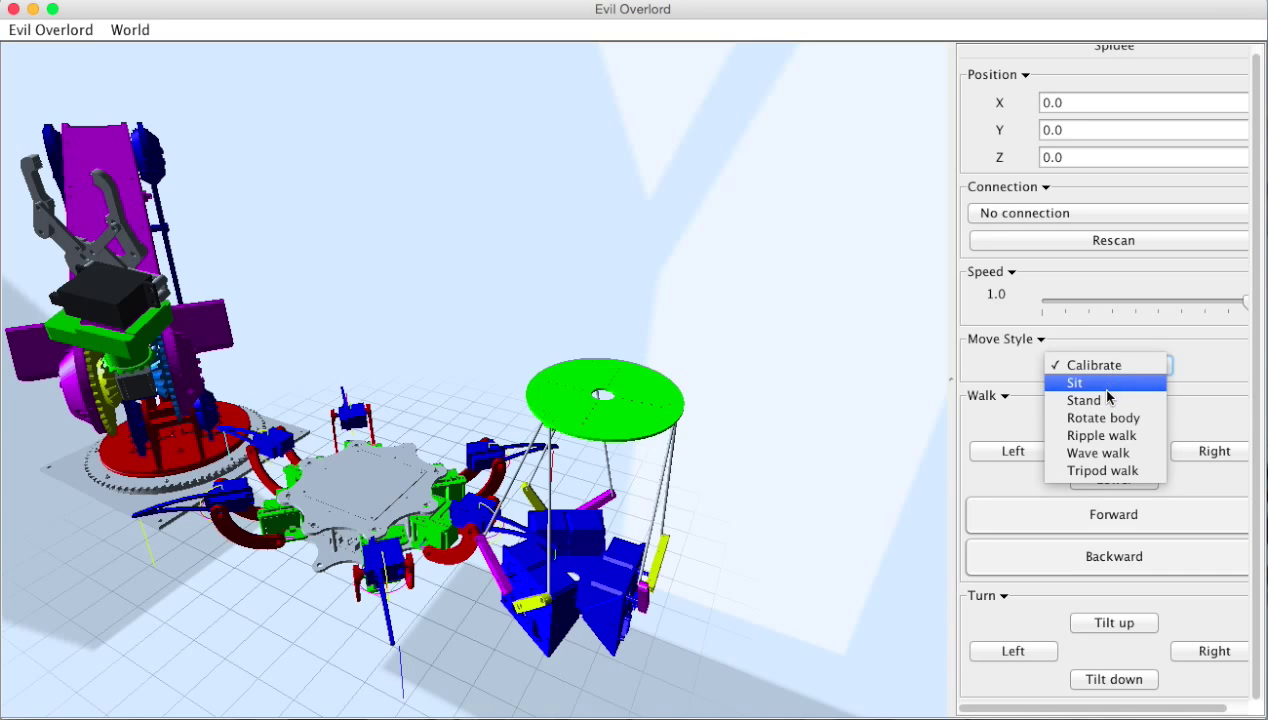
pyautogui.click(1084, 400)
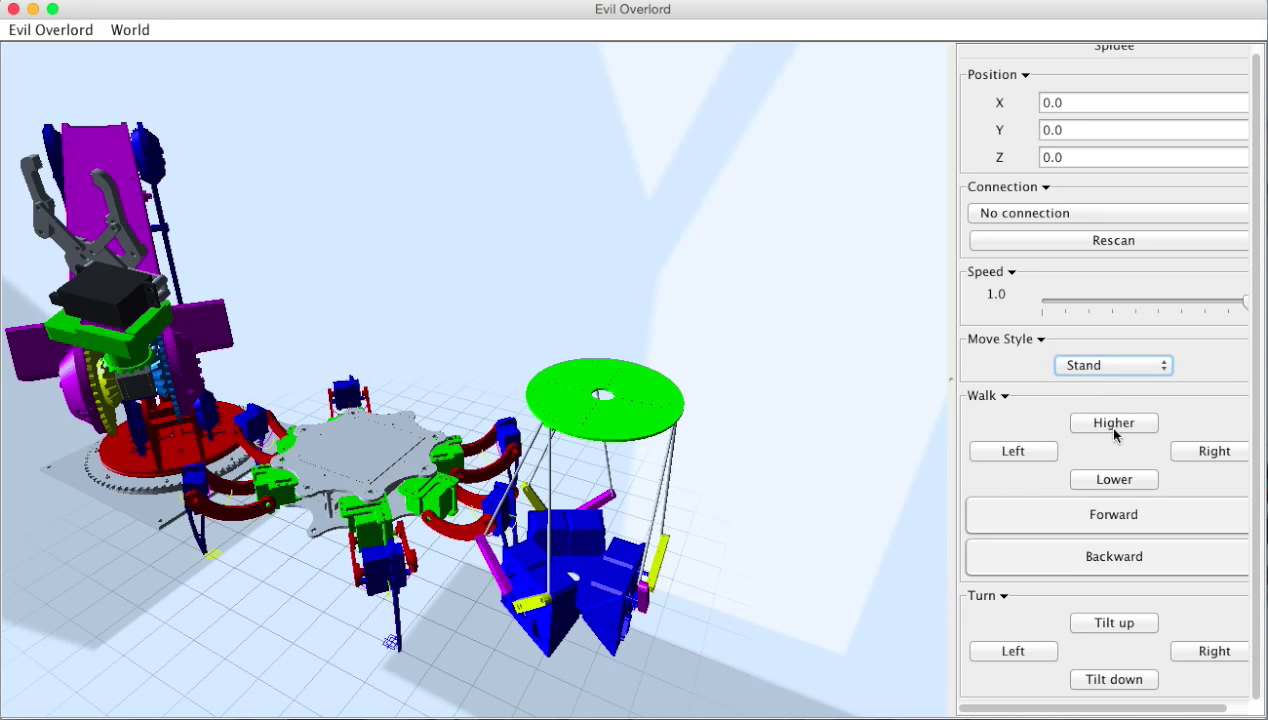
pyautogui.click(1112, 422)
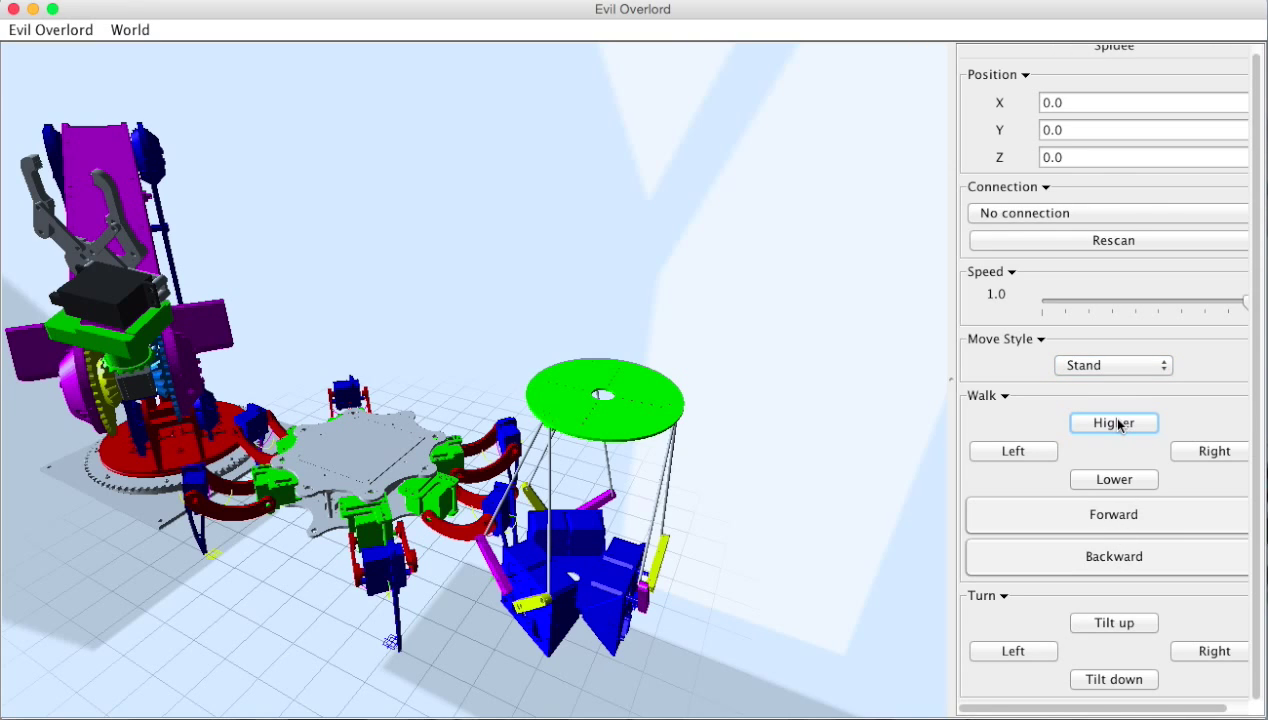
pyautogui.click(1112, 364)
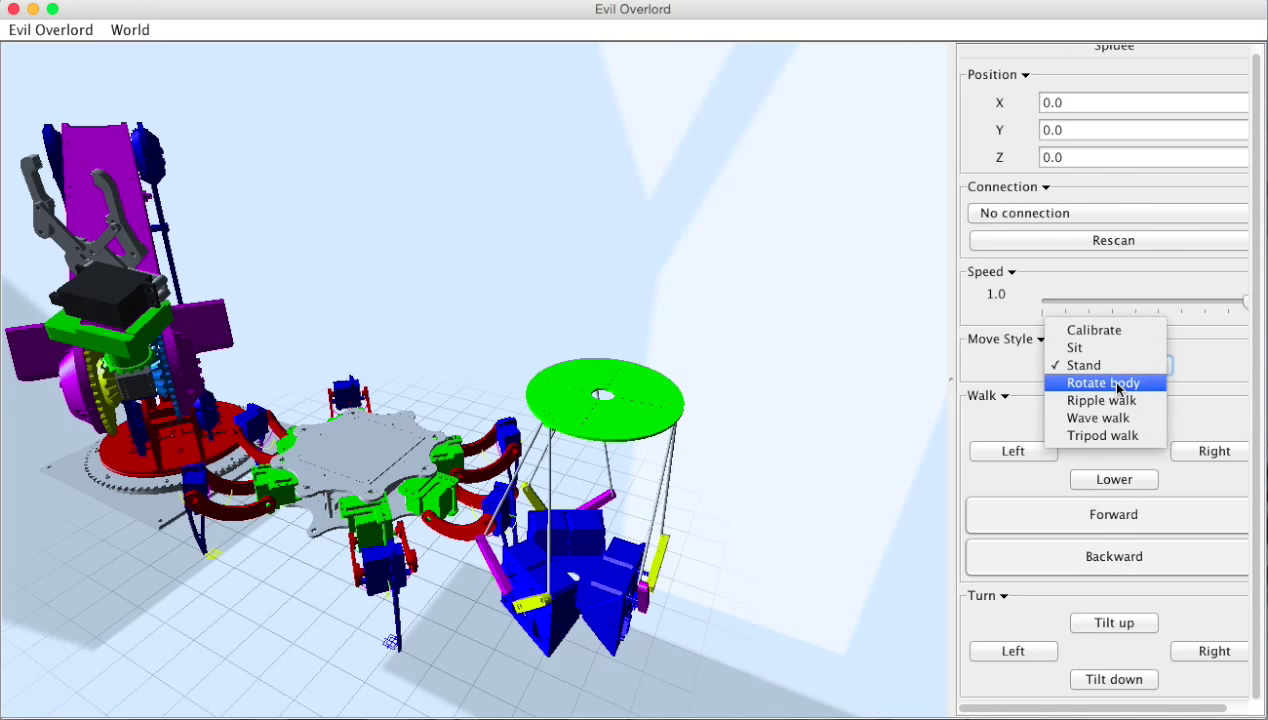
pyautogui.click(1104, 384)
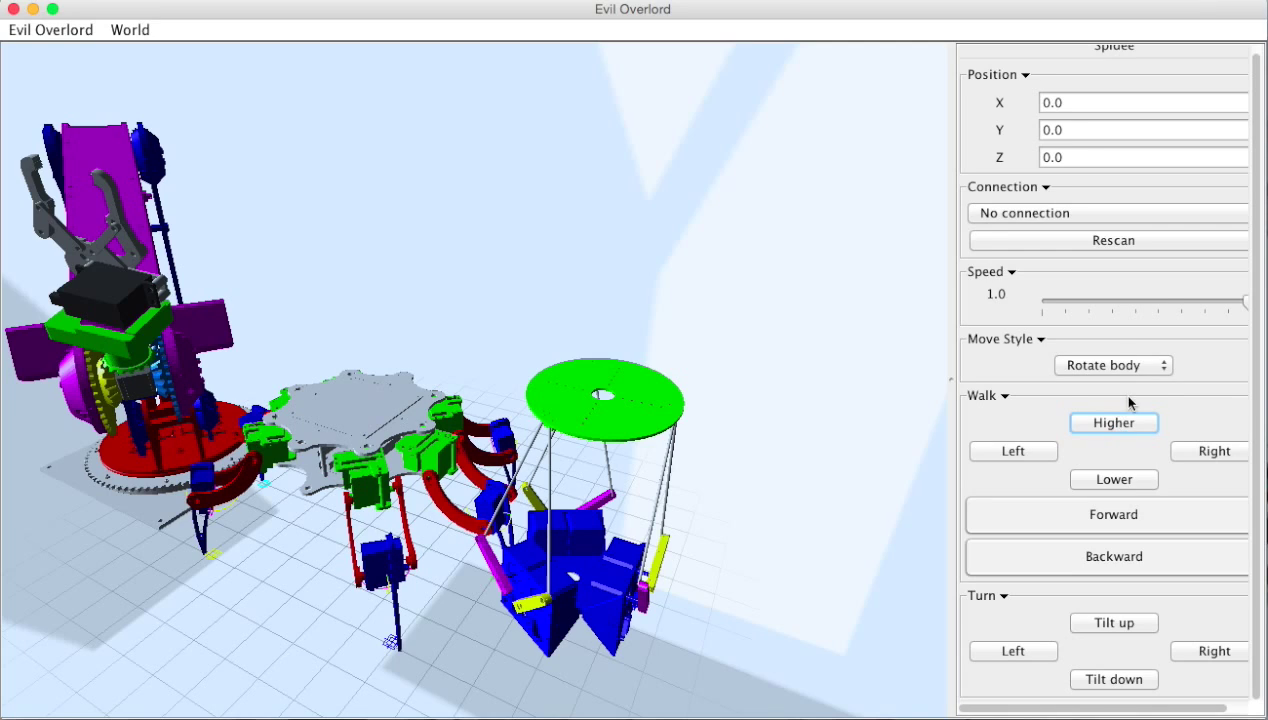
pyautogui.click(1112, 364)
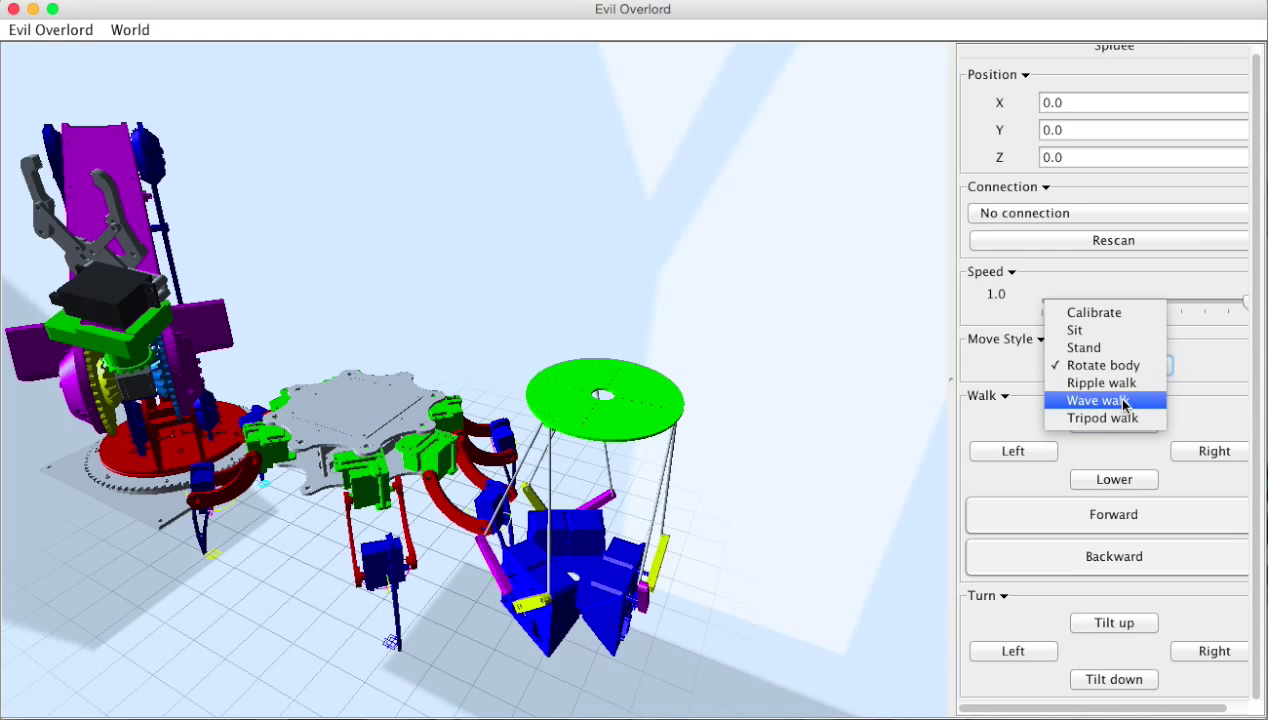
pyautogui.click(1096, 400)
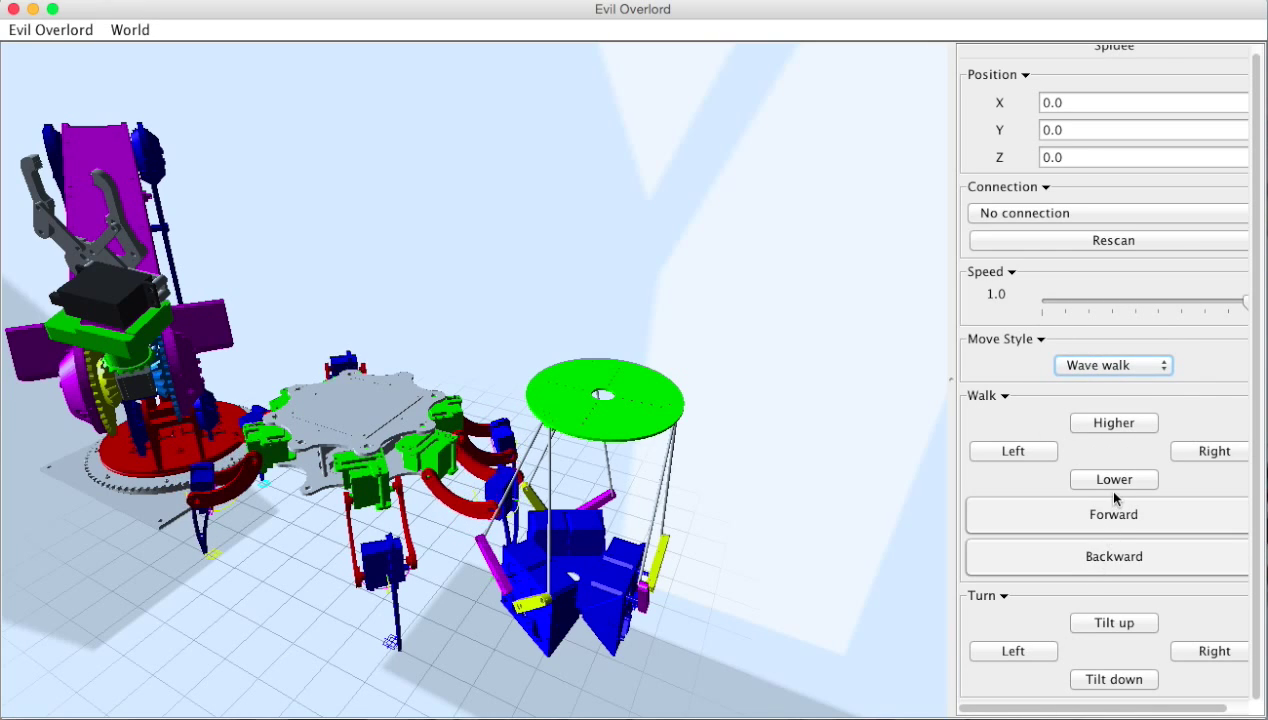
pyautogui.click(1112, 422)
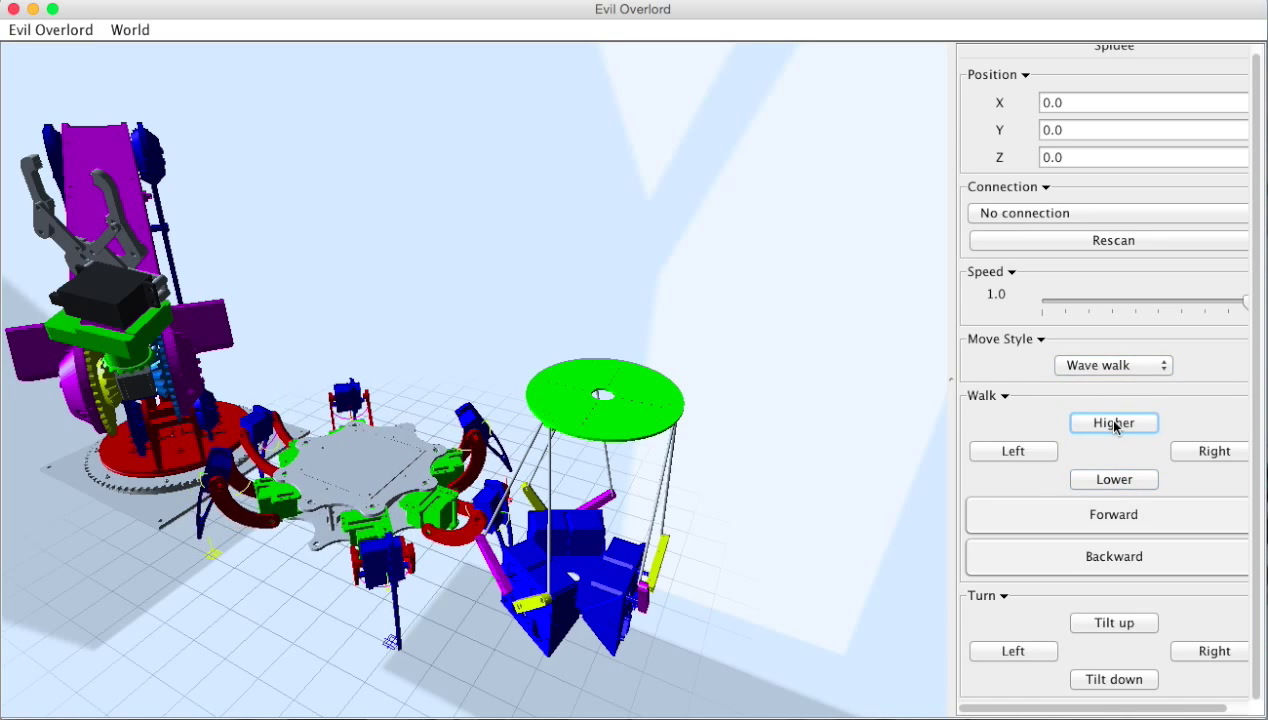
# - Walk Spidee forward and right, then turn it right repeatedly toward the arm
pyautogui.click(1112, 514)
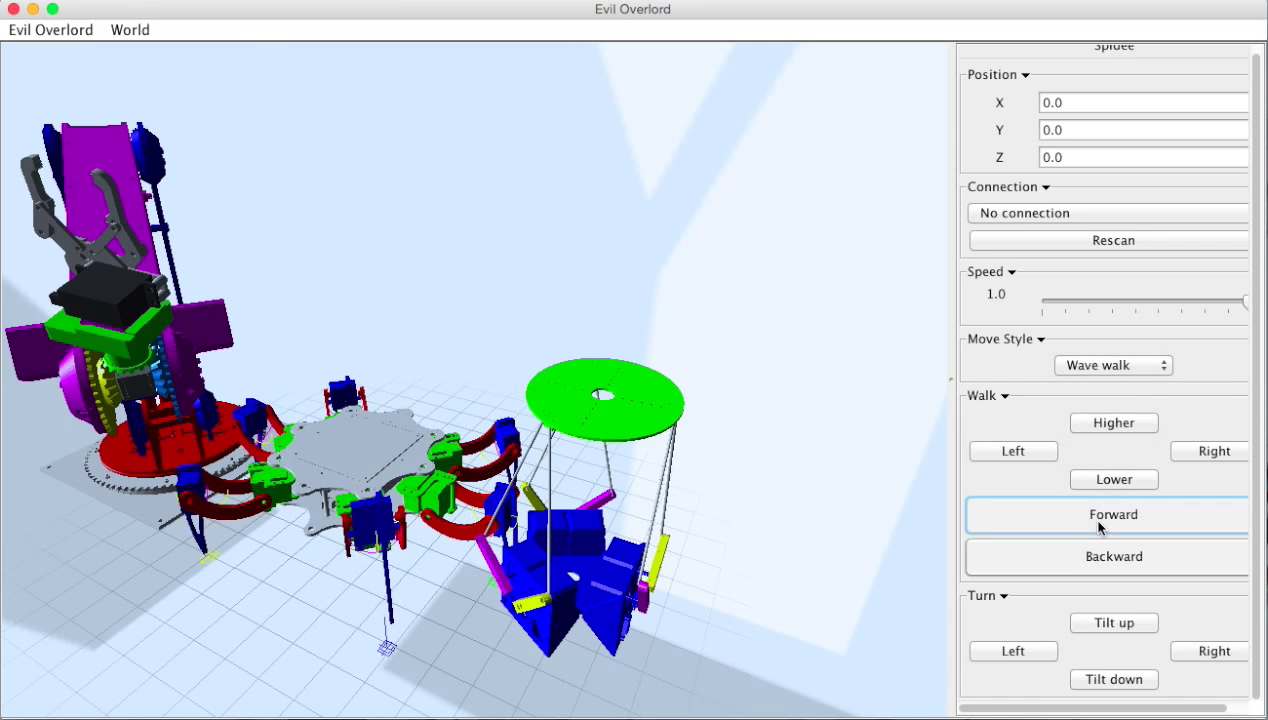
pyautogui.click(1212, 452)
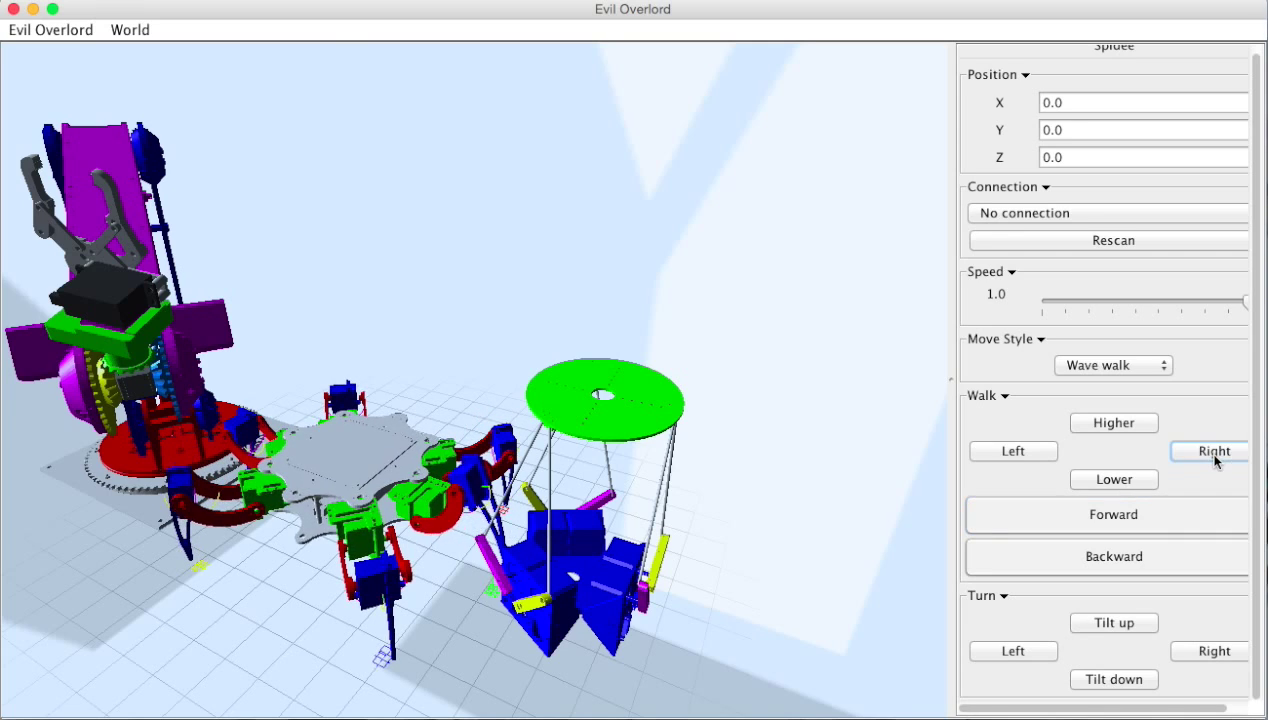
pyautogui.click(1210, 650)
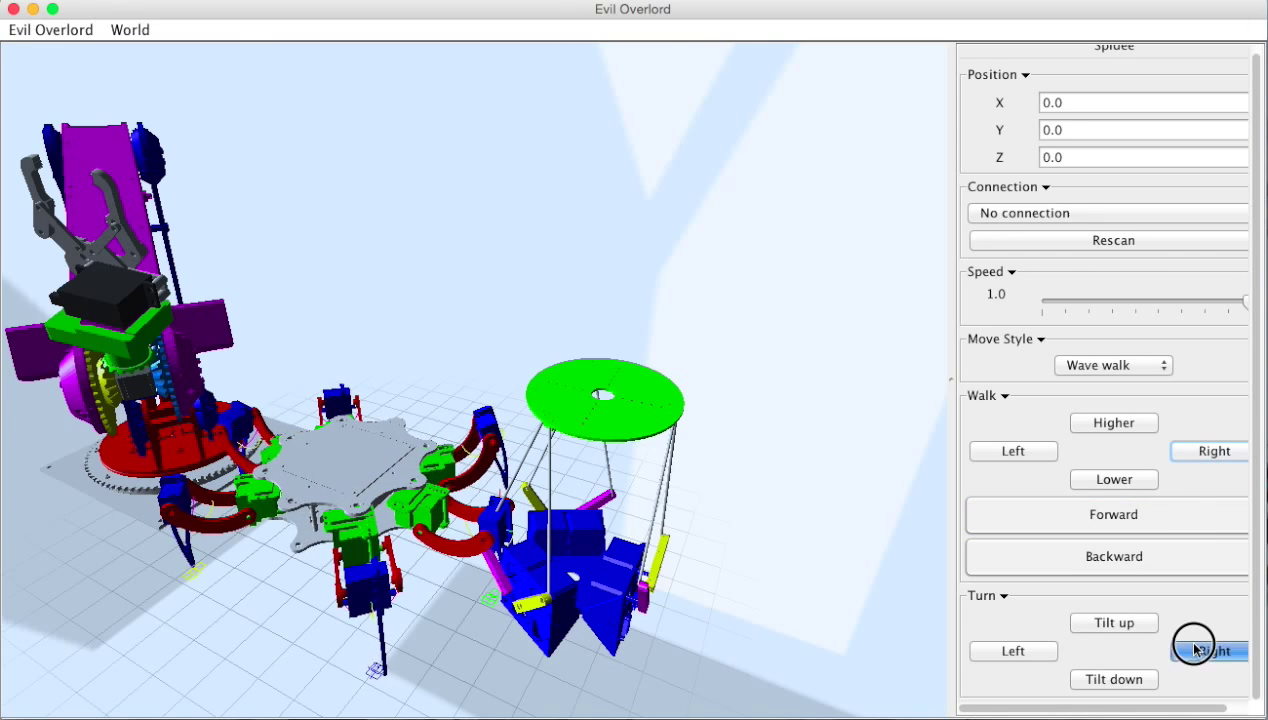
pyautogui.click(1210, 650)
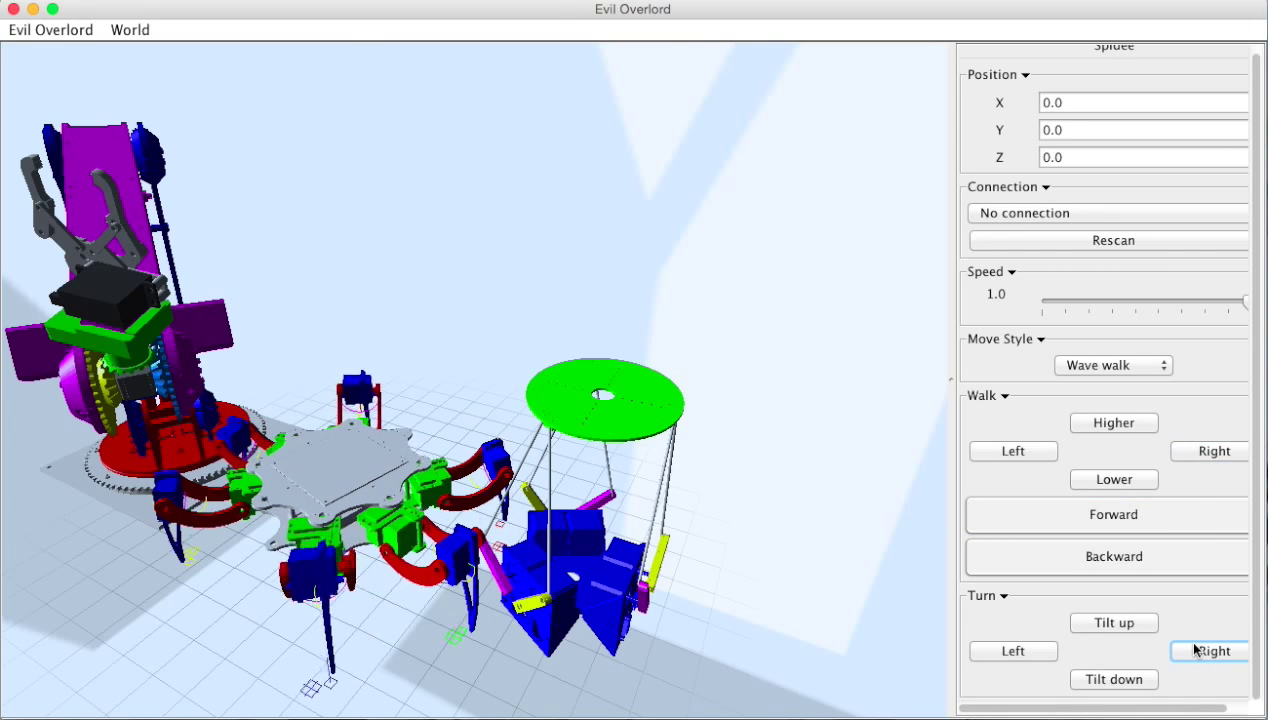
pyautogui.click(1212, 650)
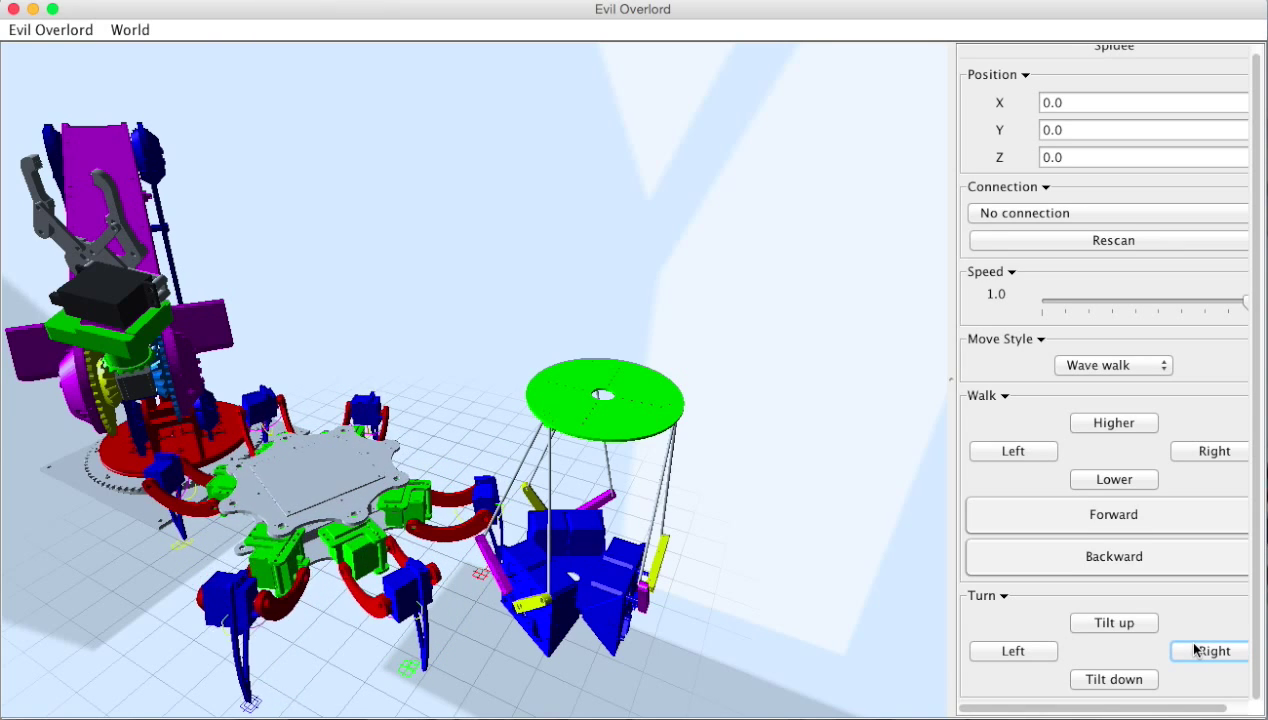
pyautogui.click(1208, 650)
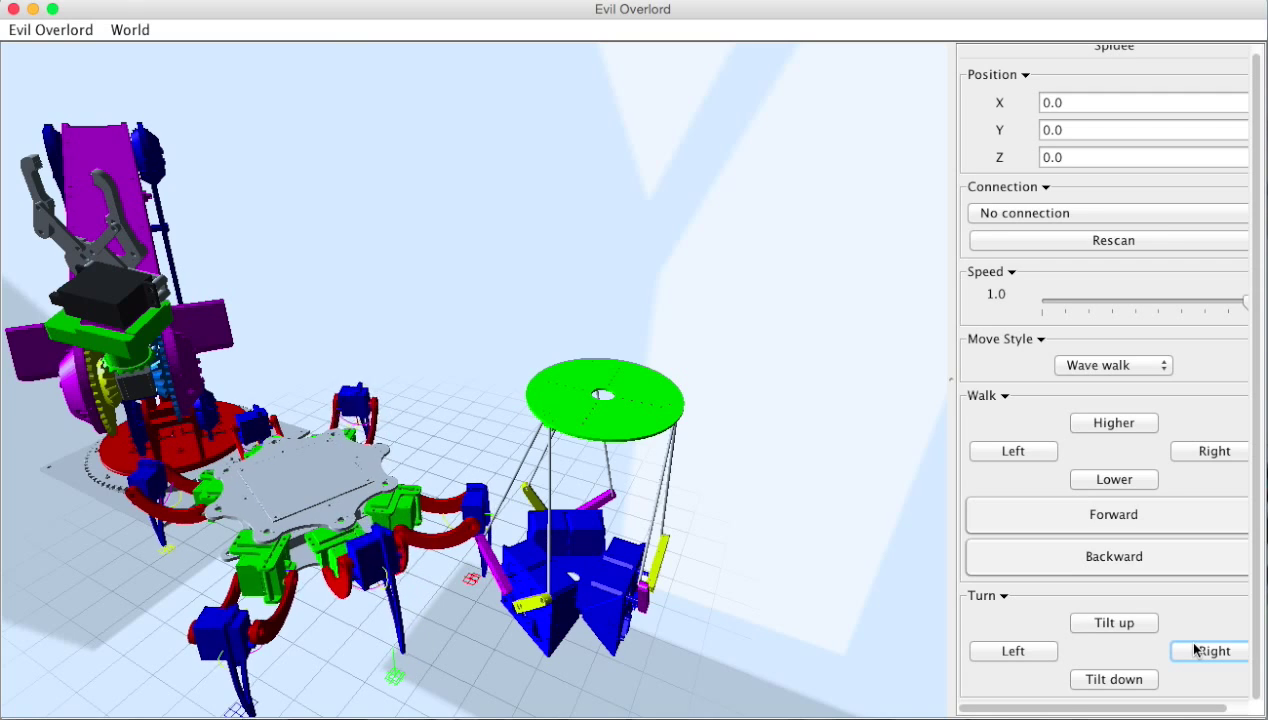
pyautogui.click(1212, 650)
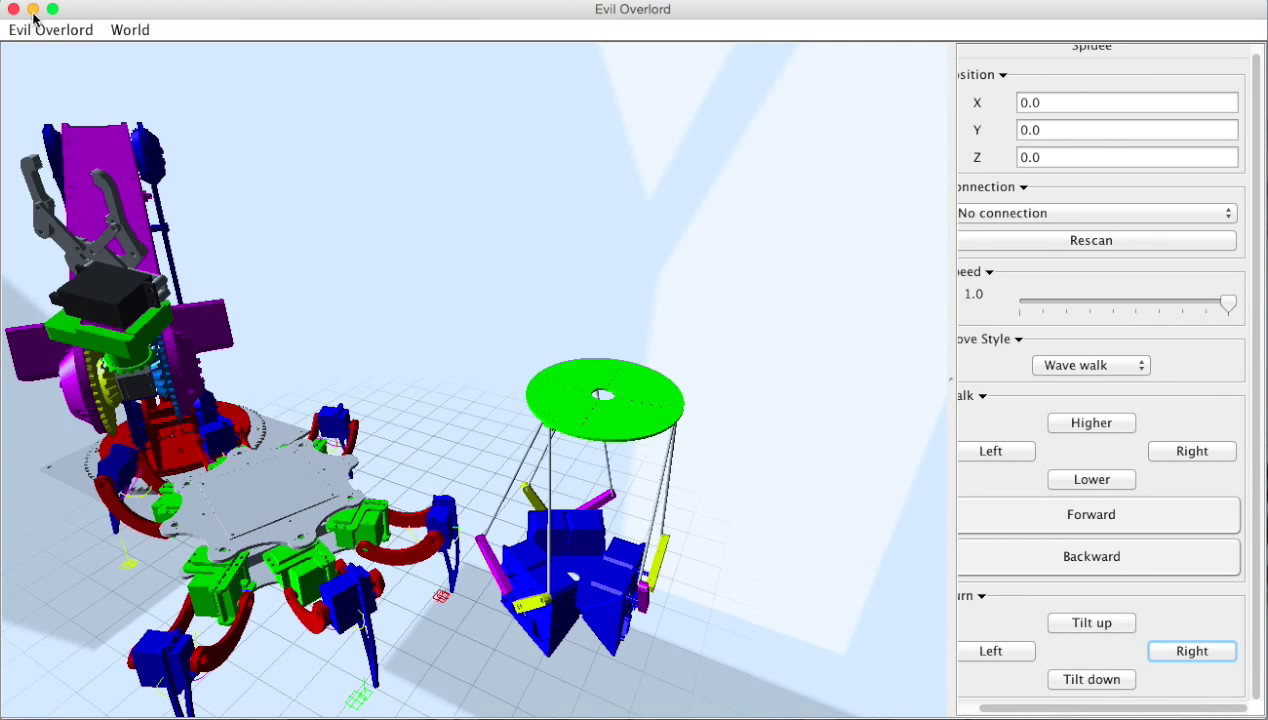
pyautogui.click(50, 30)
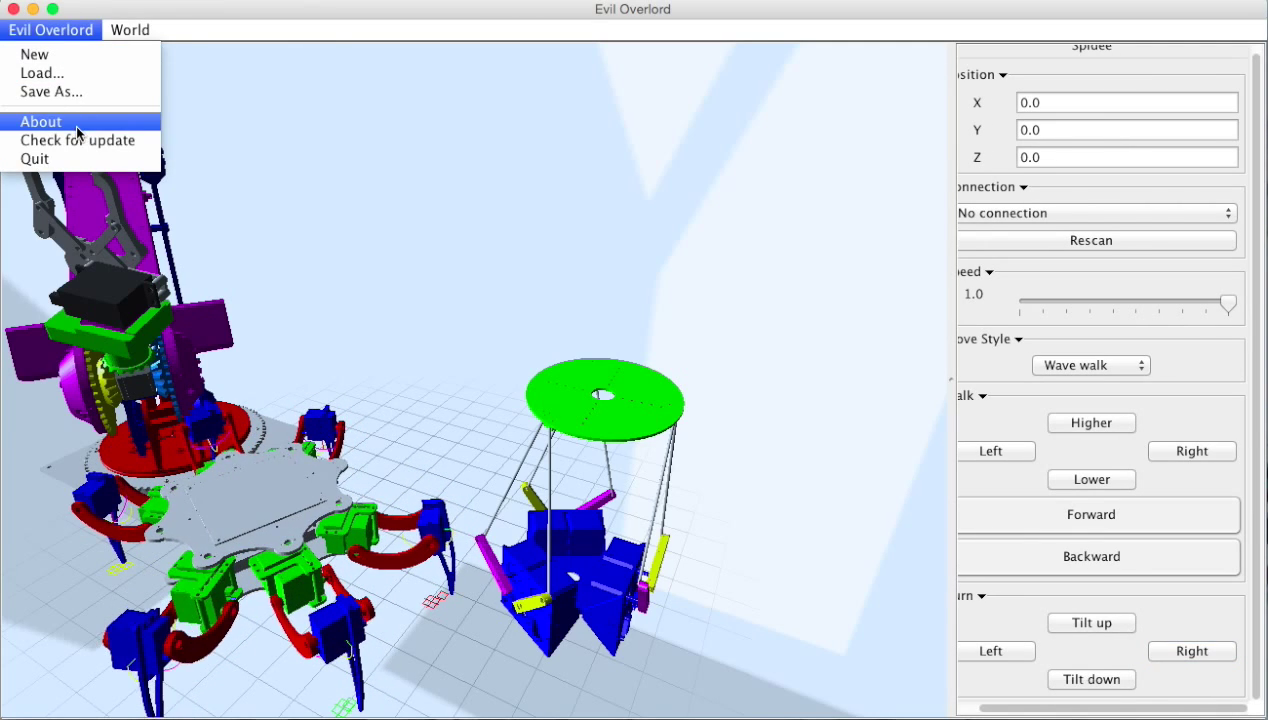
pyautogui.click(40, 122)
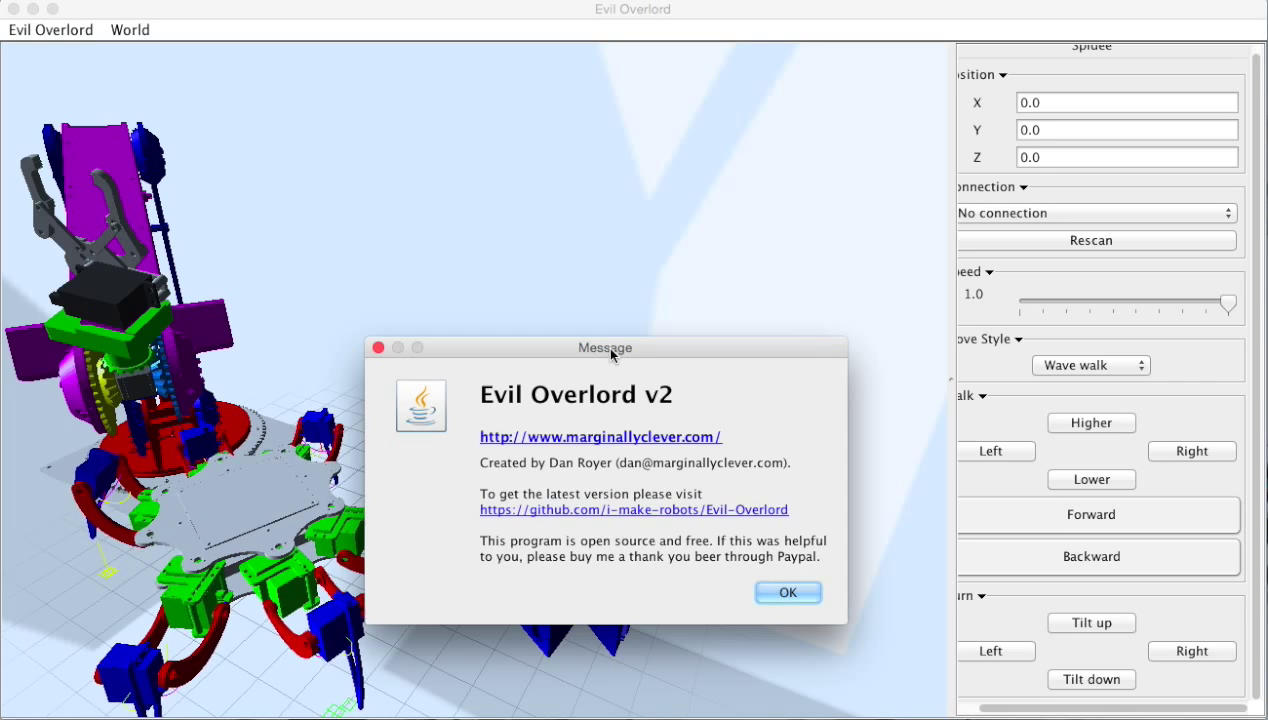
pyautogui.moveTo(604, 348); pyautogui.dragTo(628, 84)
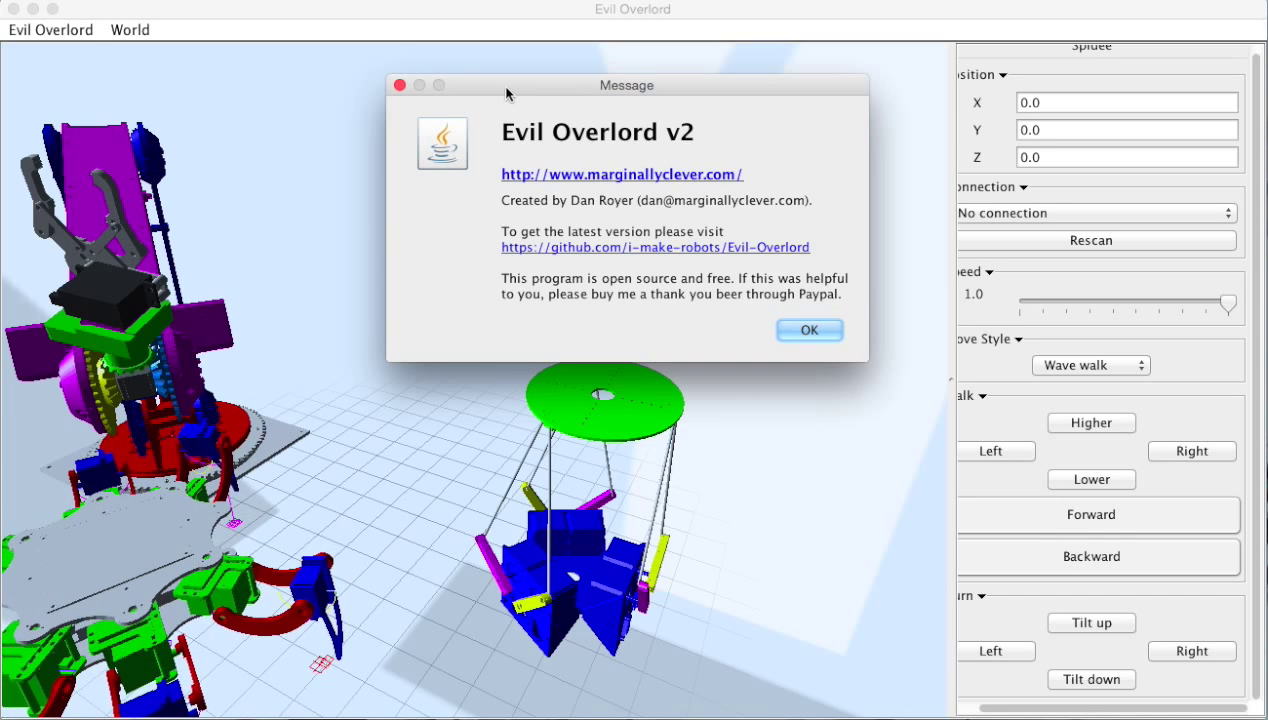
pyautogui.click(808, 330)
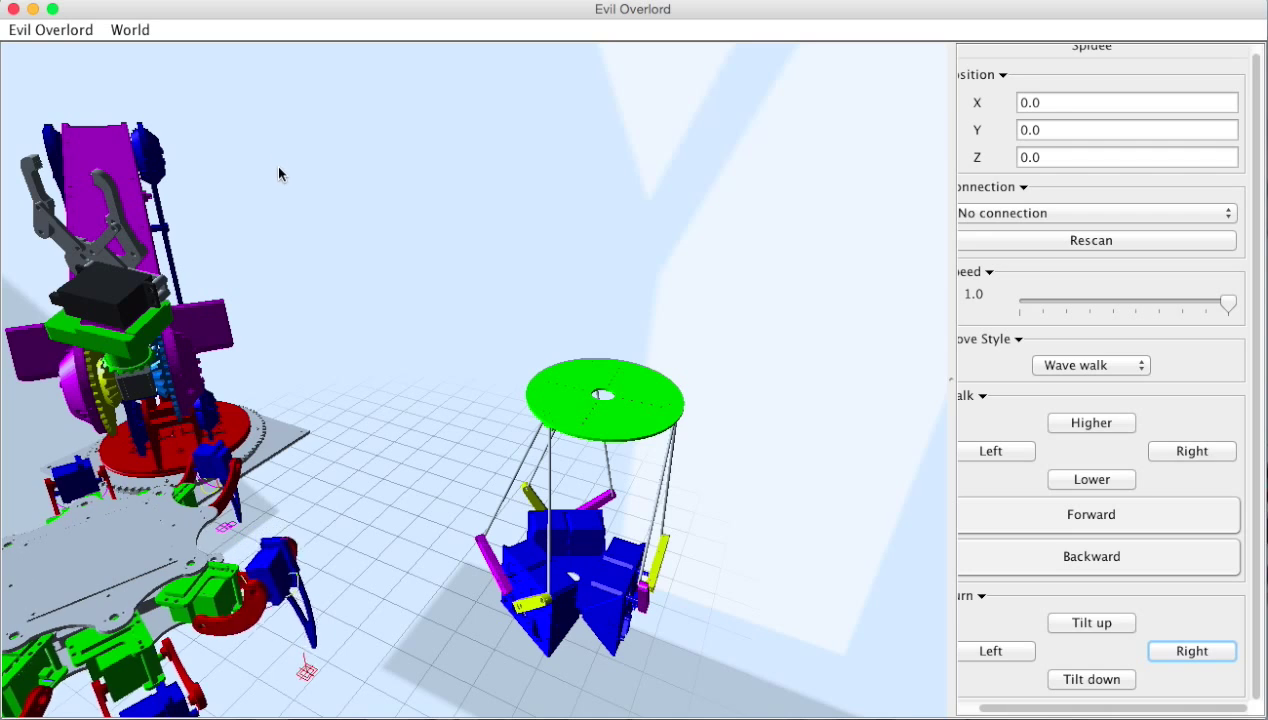